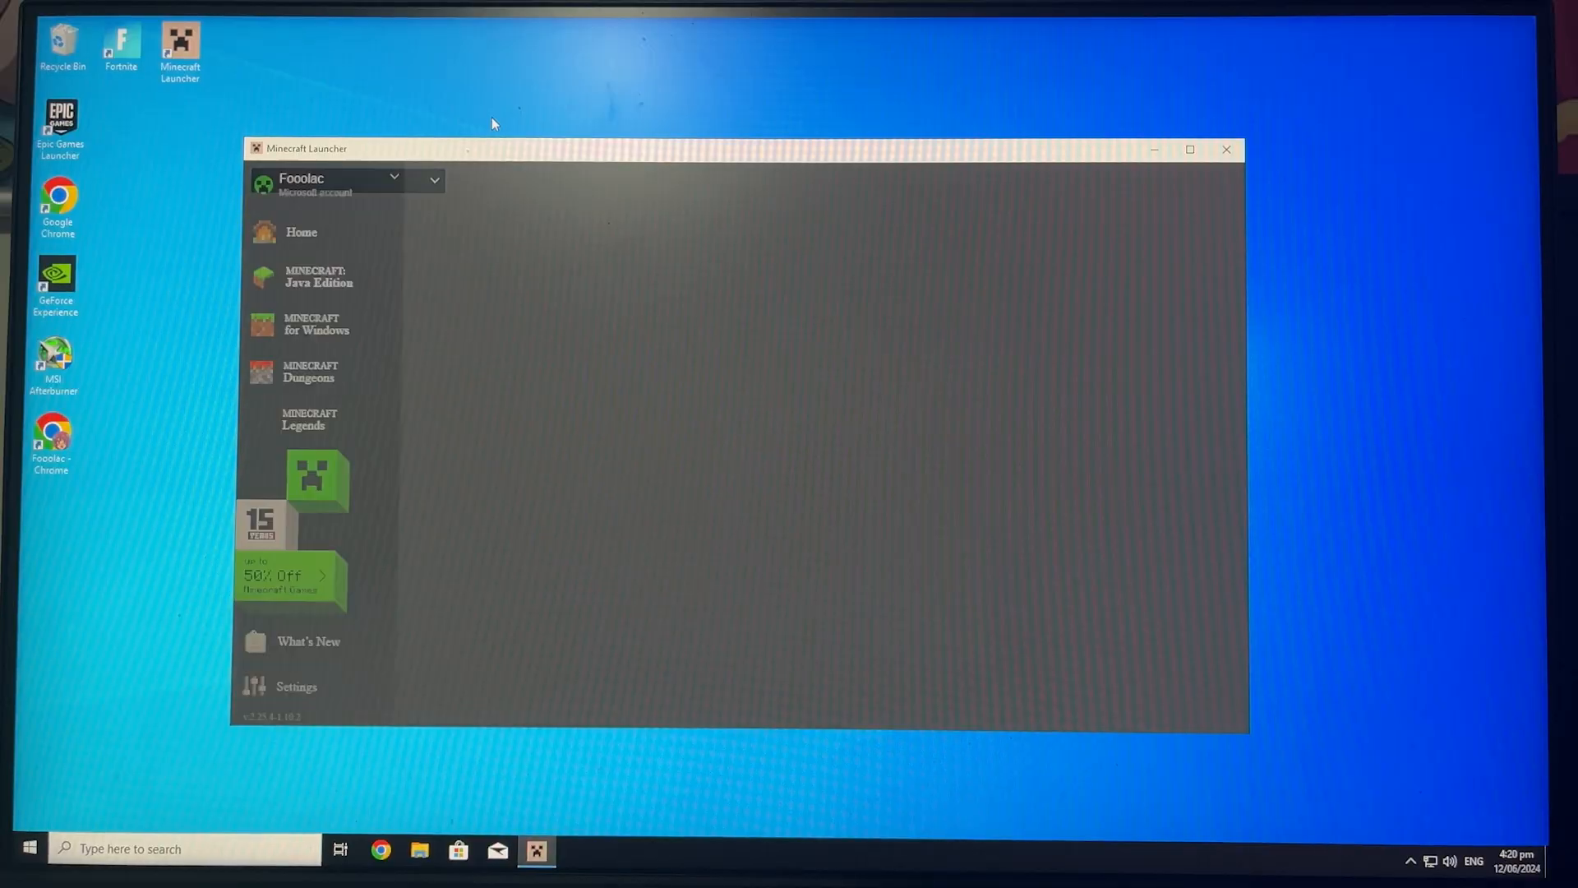
# Launch vanilla Java Edition 1.20.6, close Video Settings, and go to Singleplayer worlds.
pyautogui.click(315, 277)
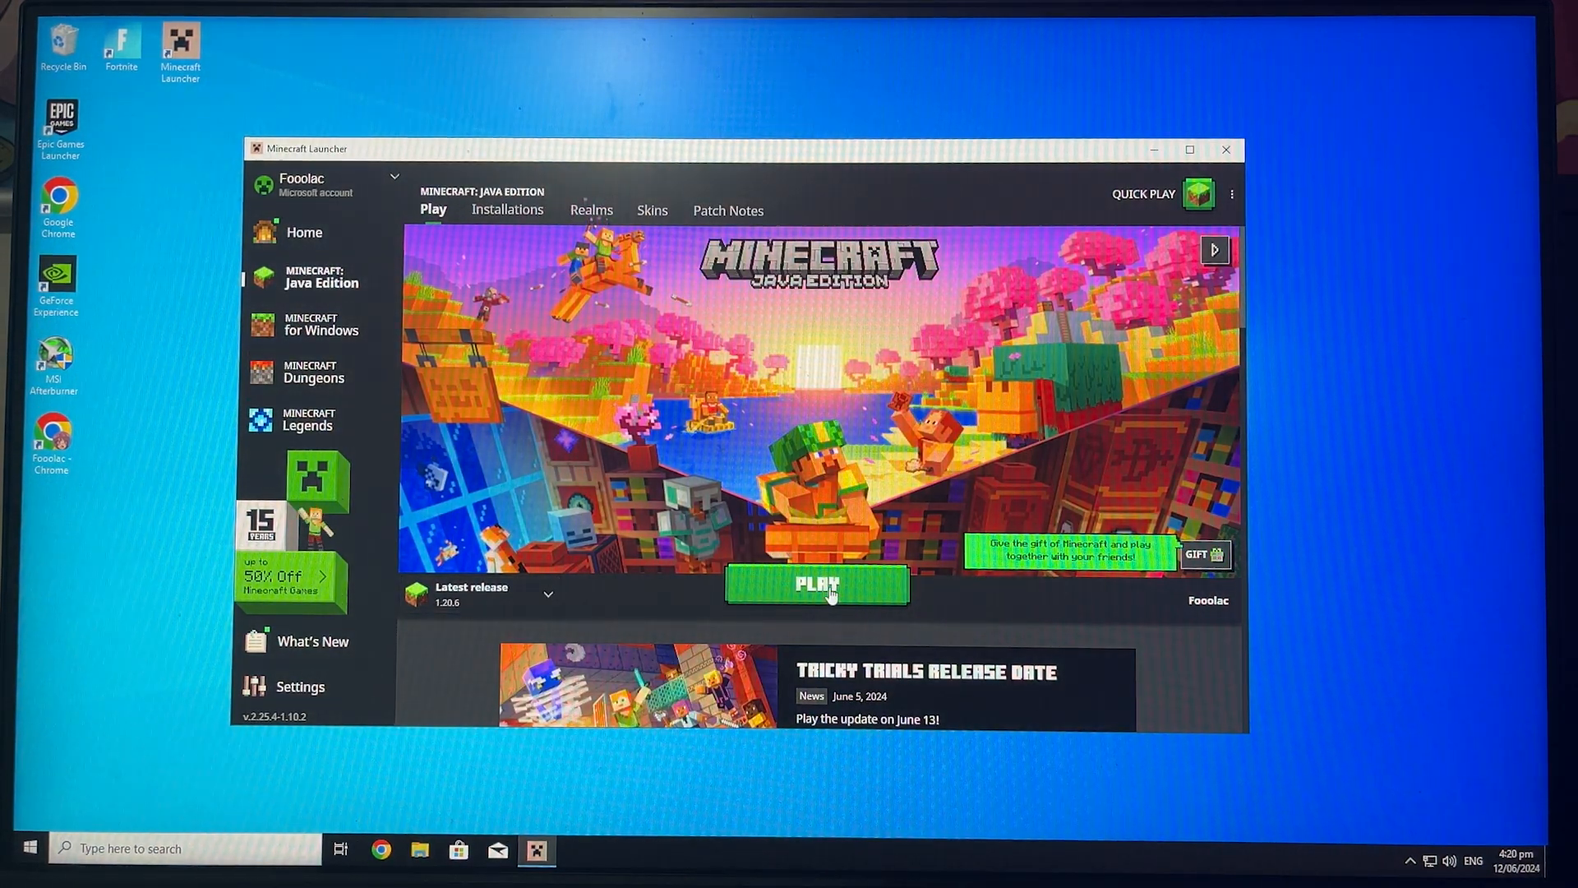
pyautogui.click(816, 584)
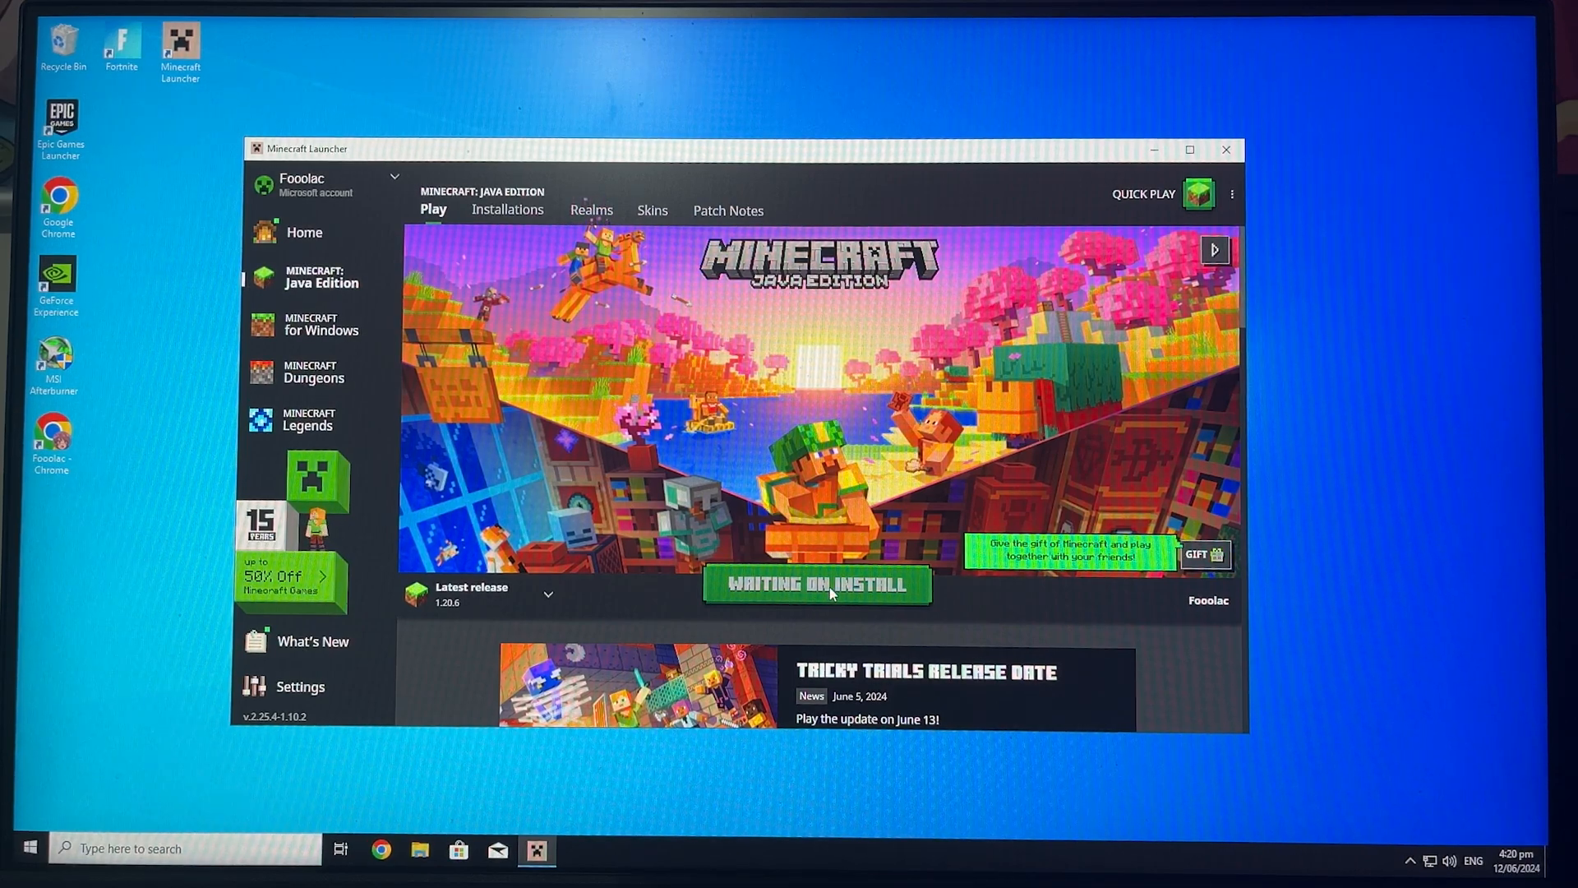
pyautogui.click(815, 584)
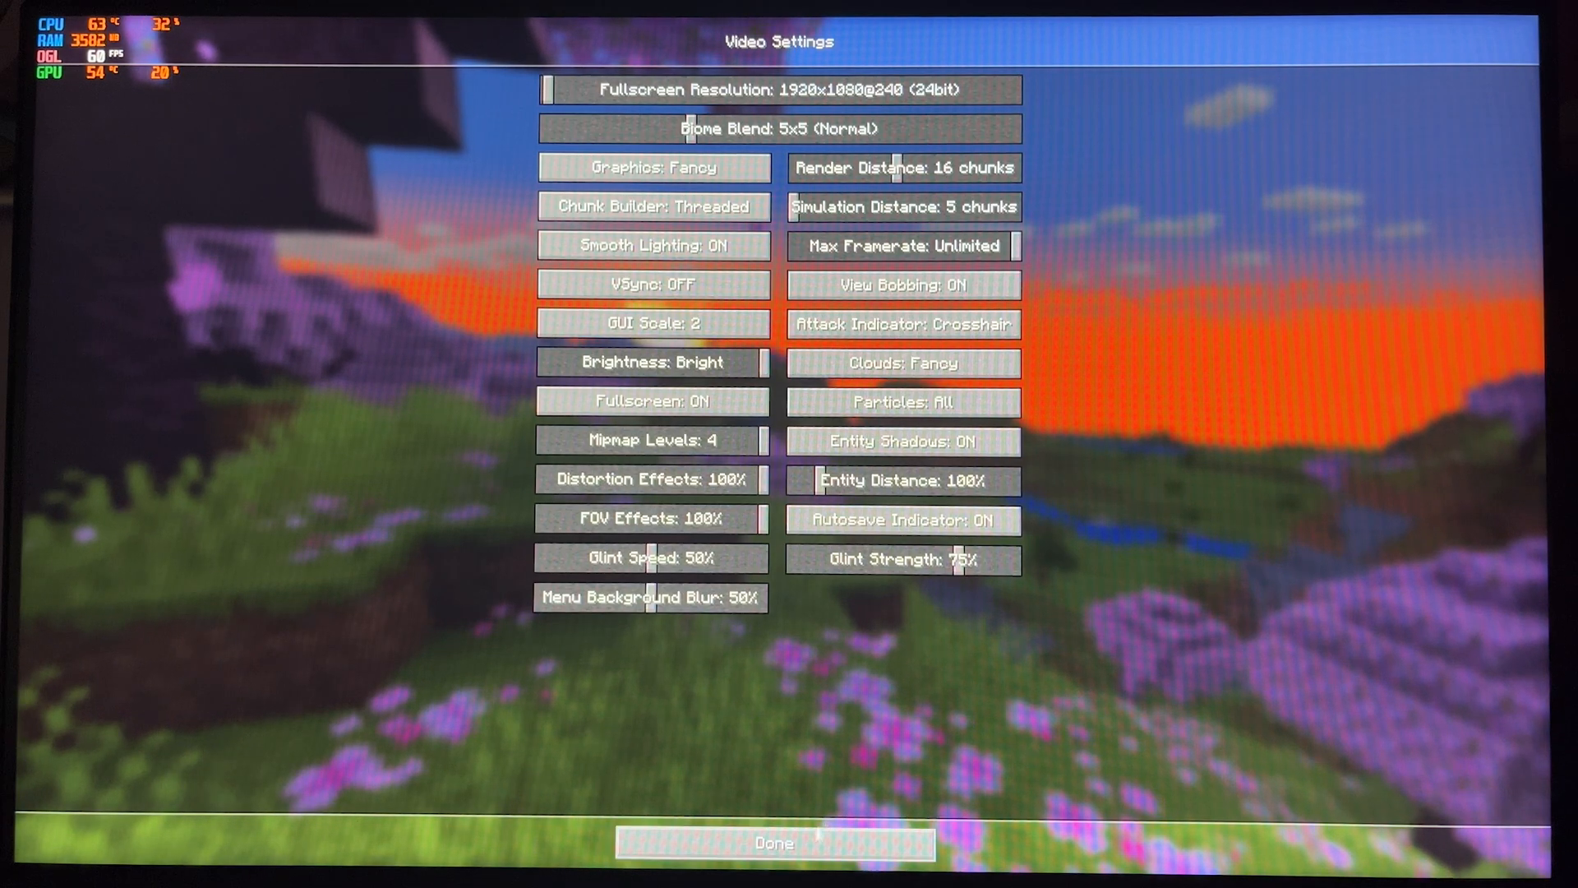
pyautogui.click(772, 842)
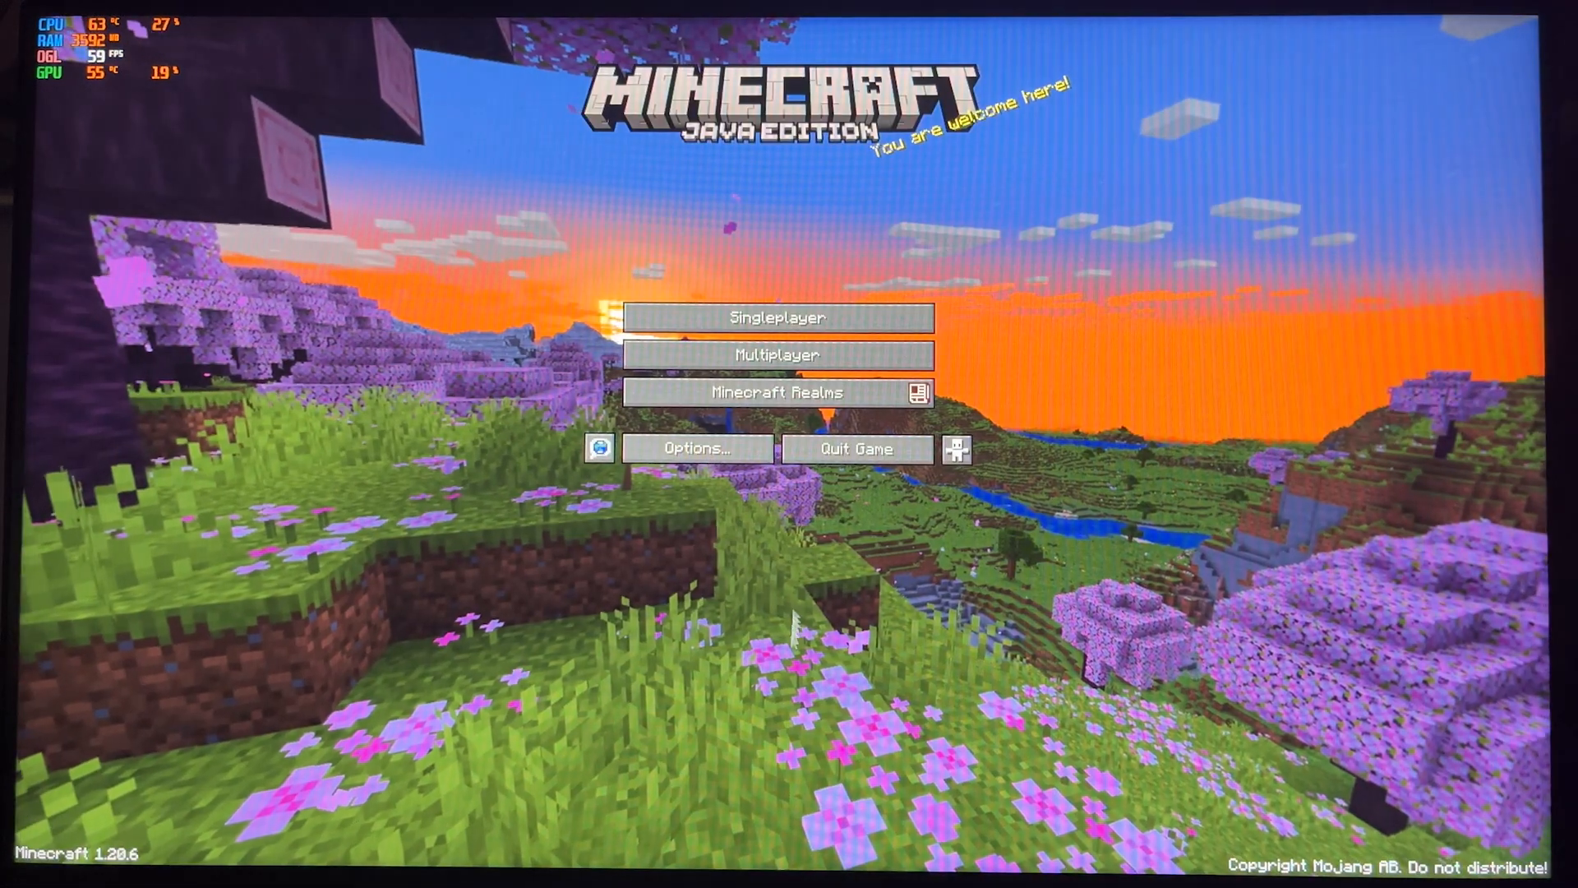
pyautogui.click(776, 317)
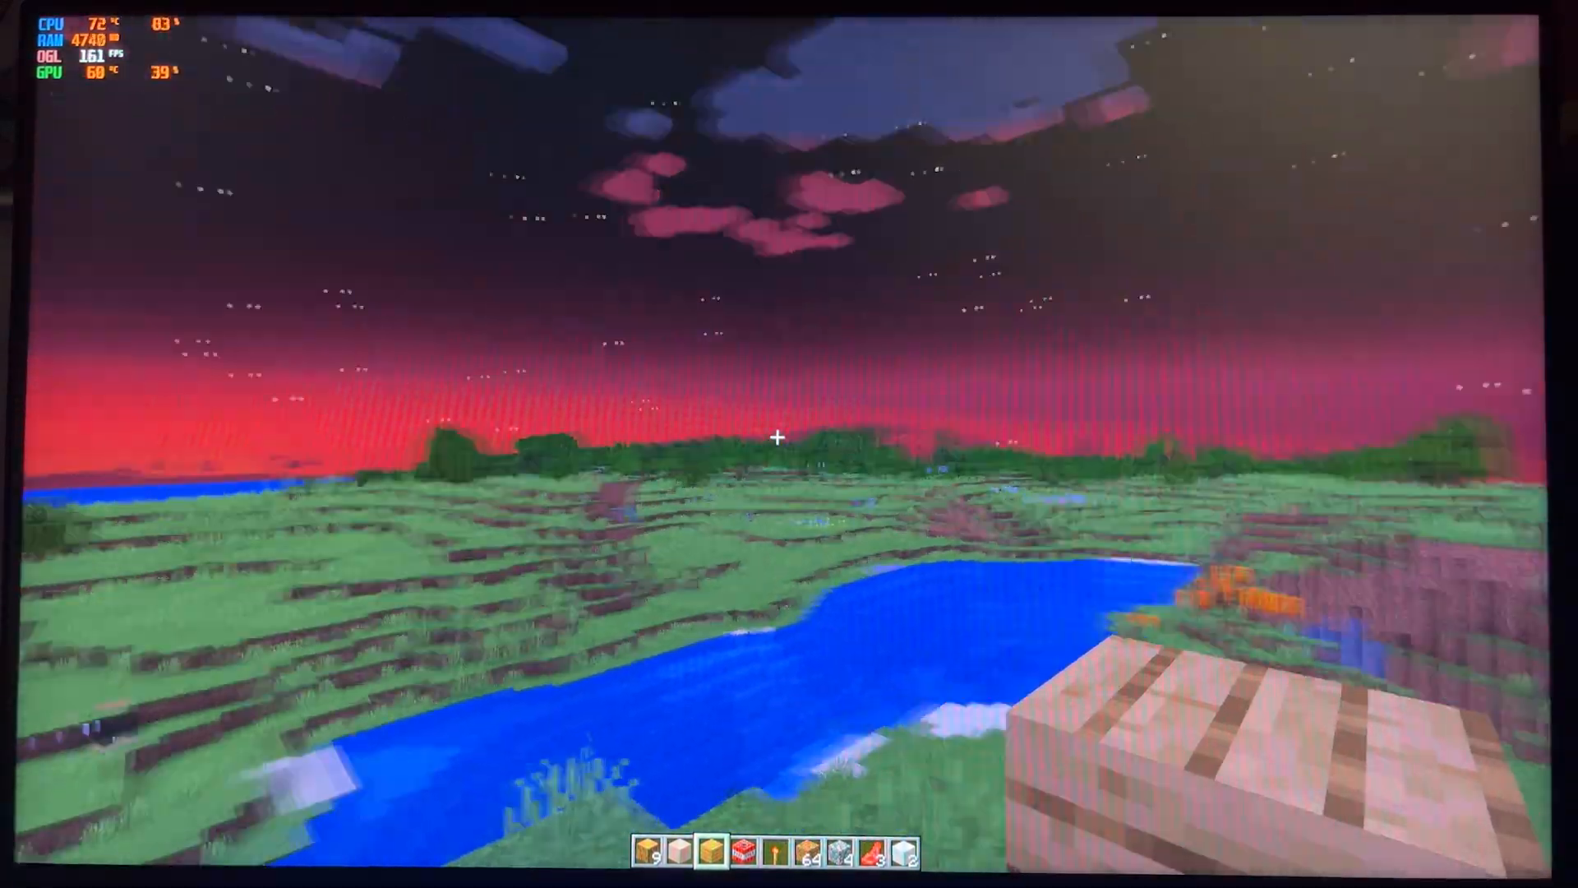
pyautogui.moveTo(789, 444)
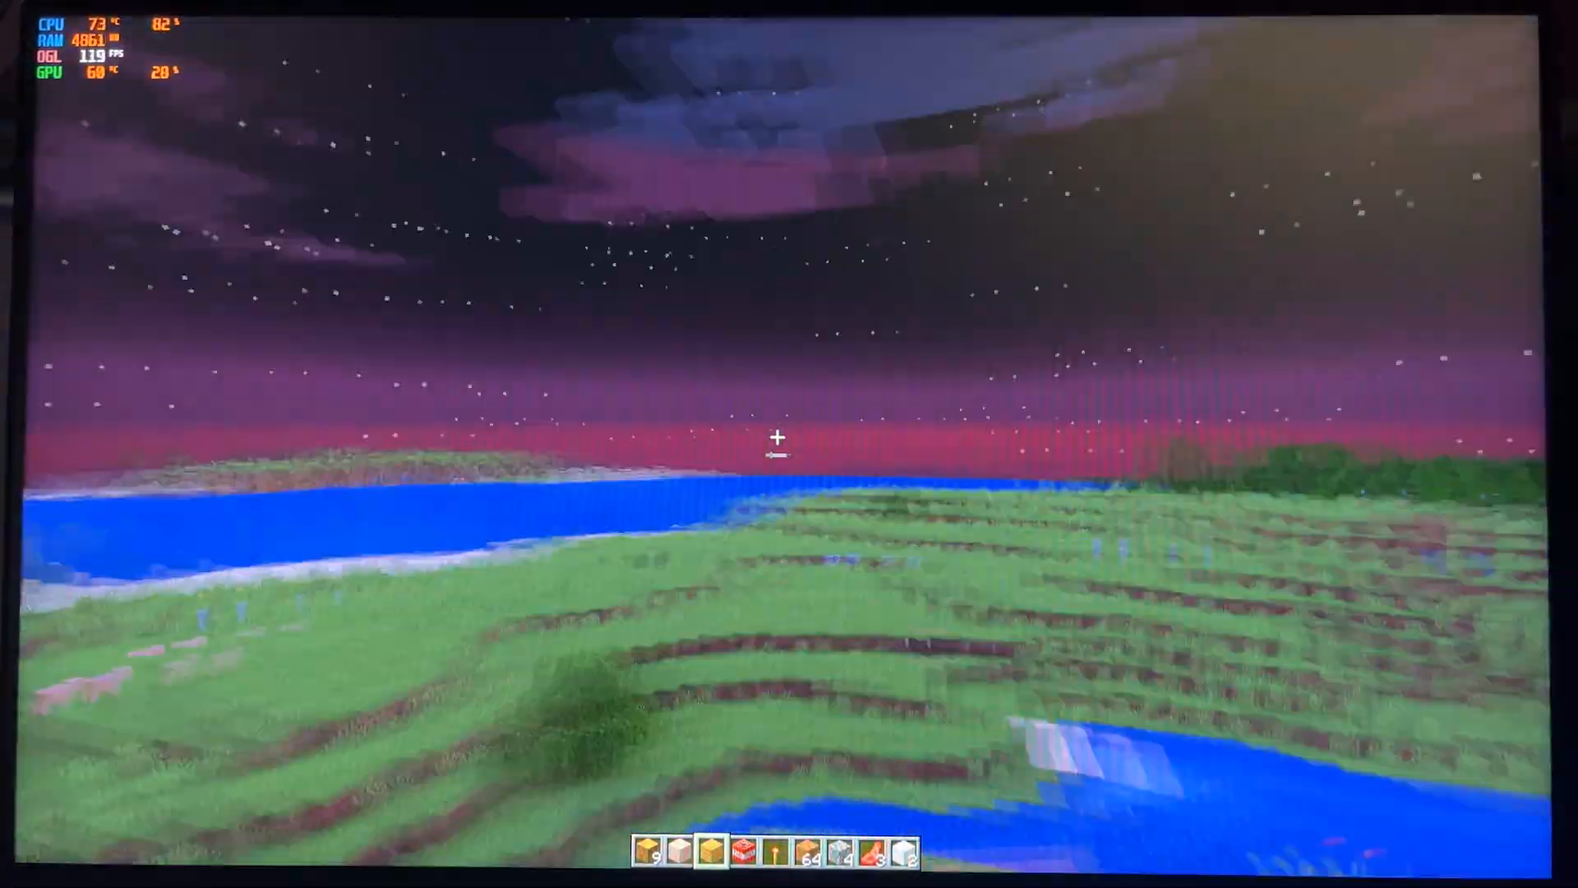
pyautogui.moveTo(789, 444)
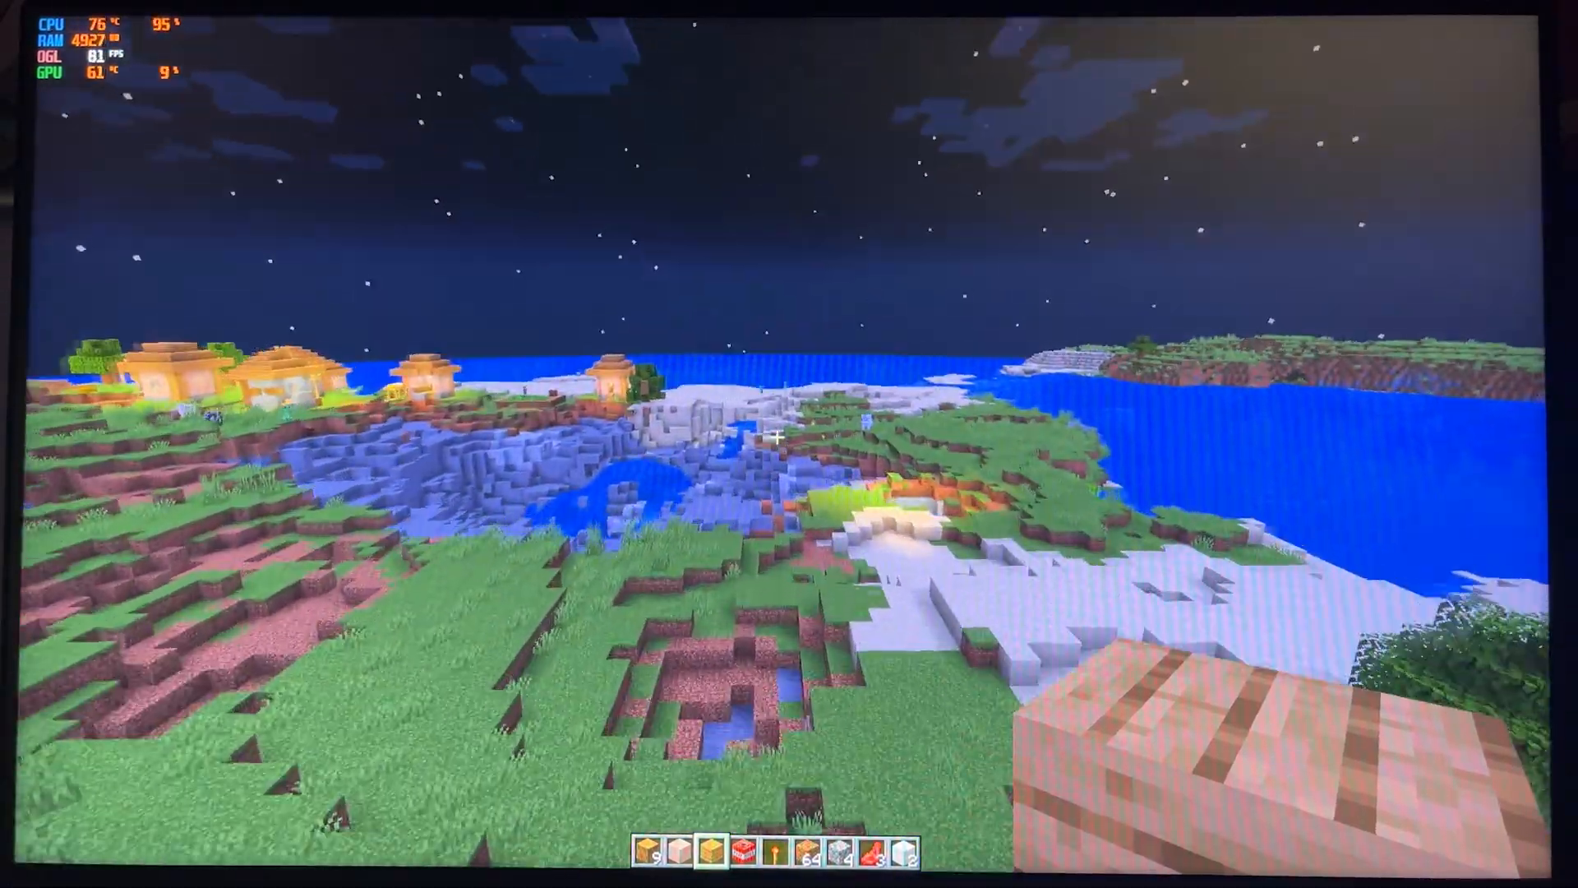
pyautogui.moveTo(789, 438)
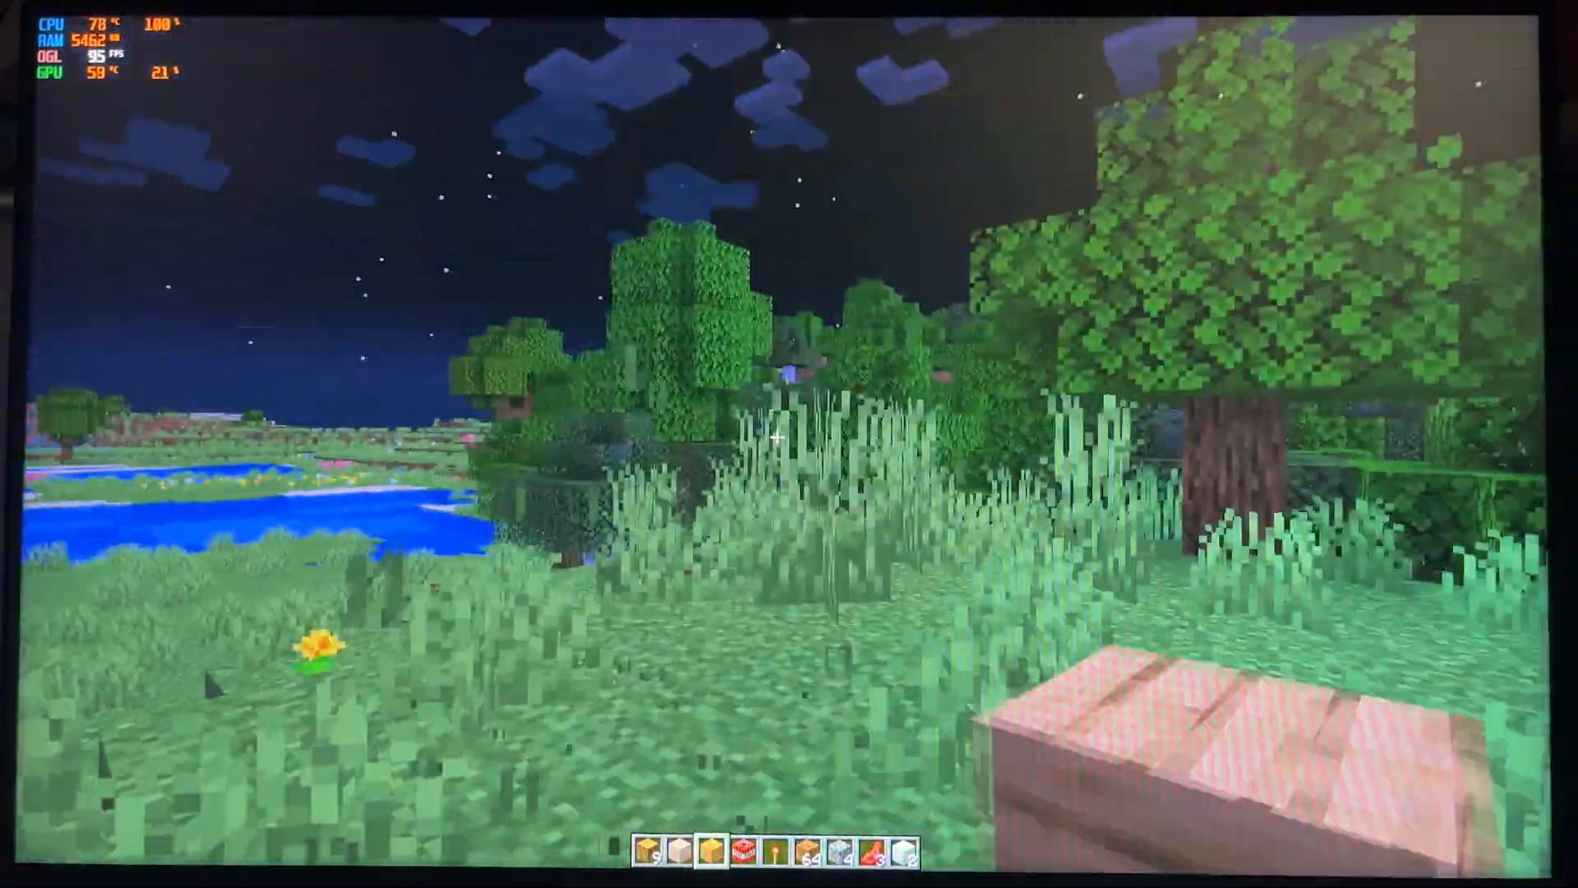
pyautogui.moveTo(789, 436)
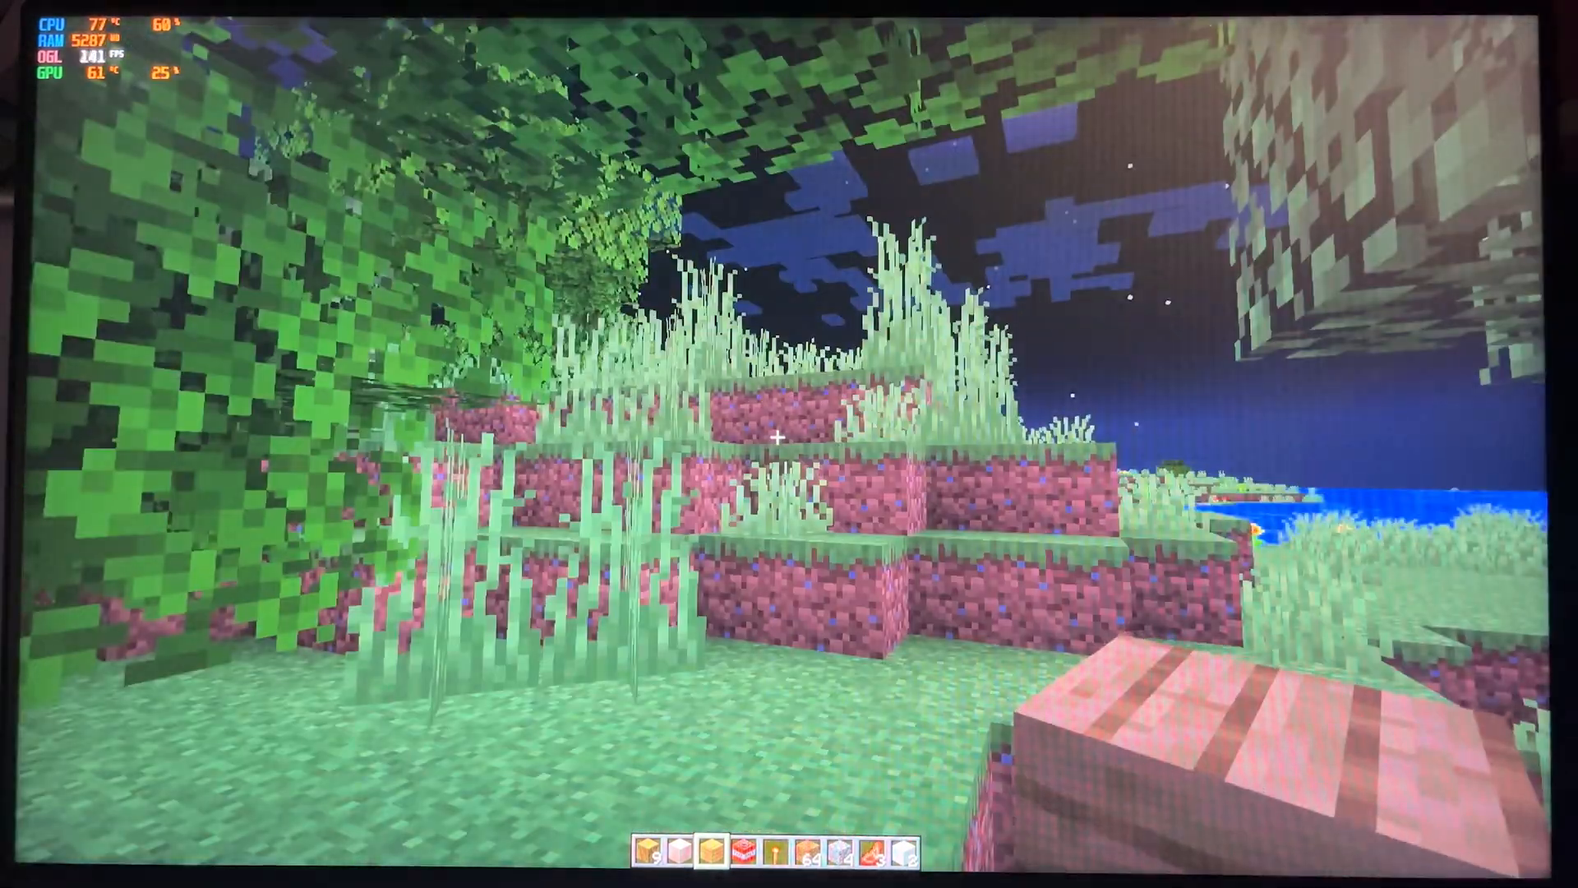
pyautogui.moveTo(789, 438)
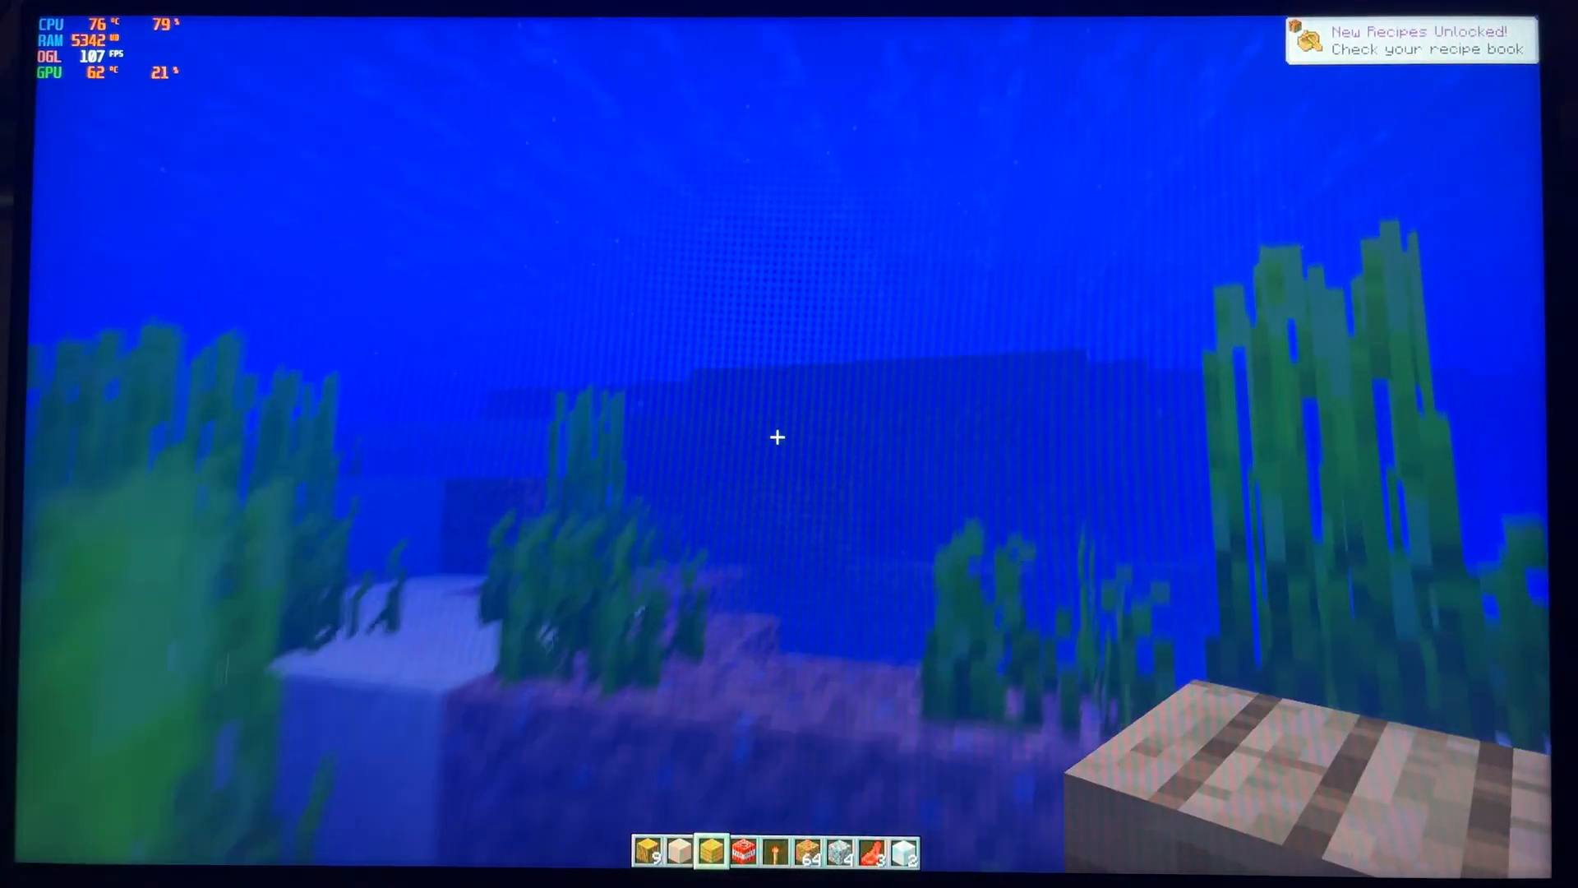
pyautogui.moveTo(776, 436)
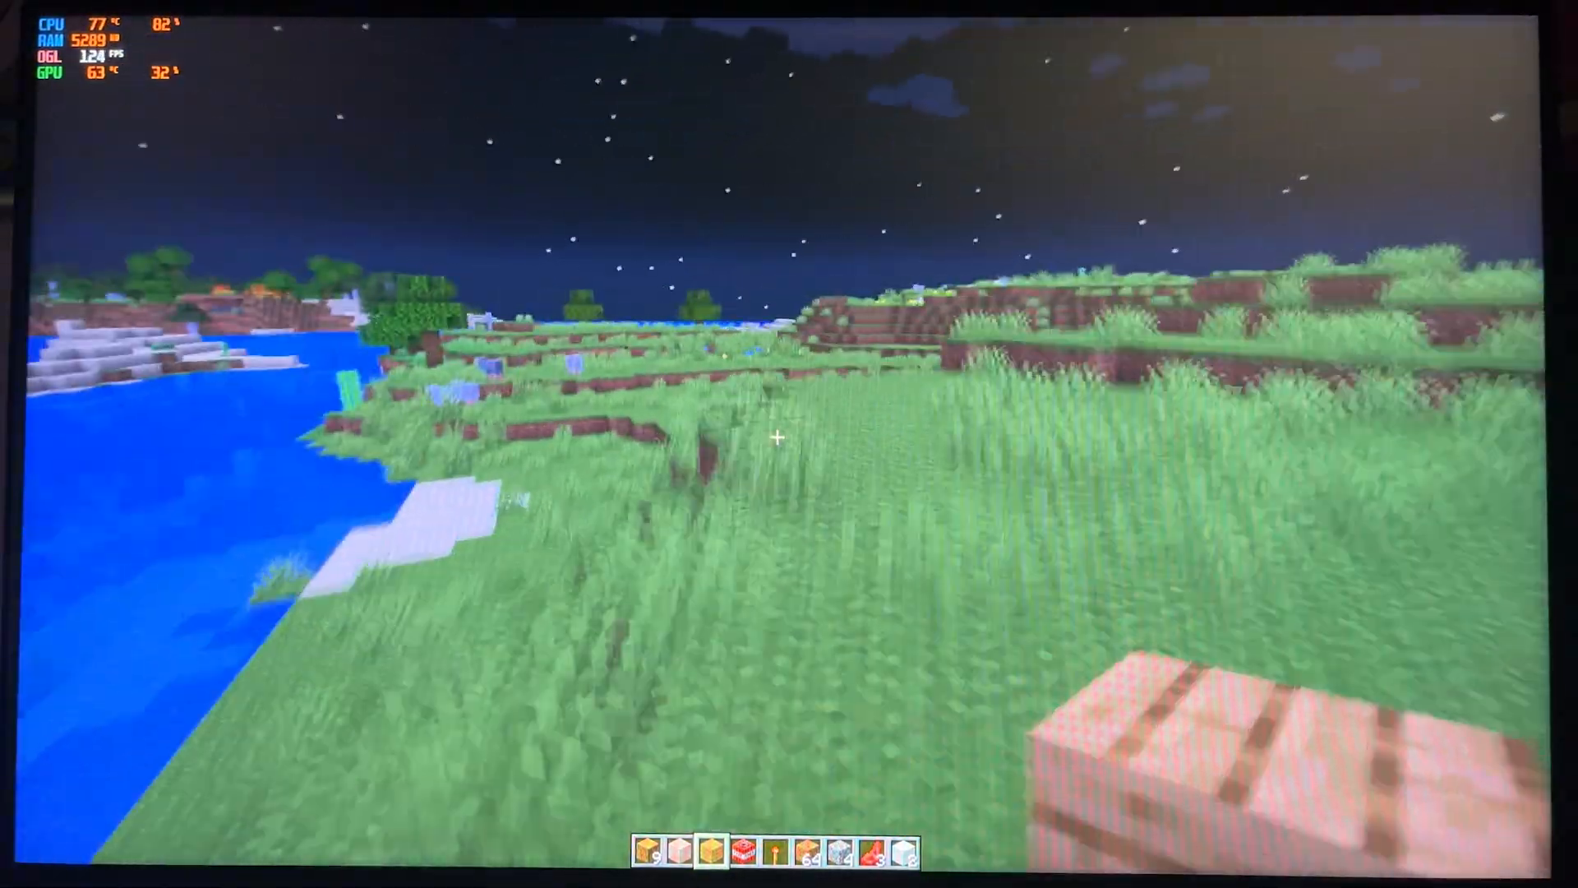
pyautogui.moveTo(789, 443)
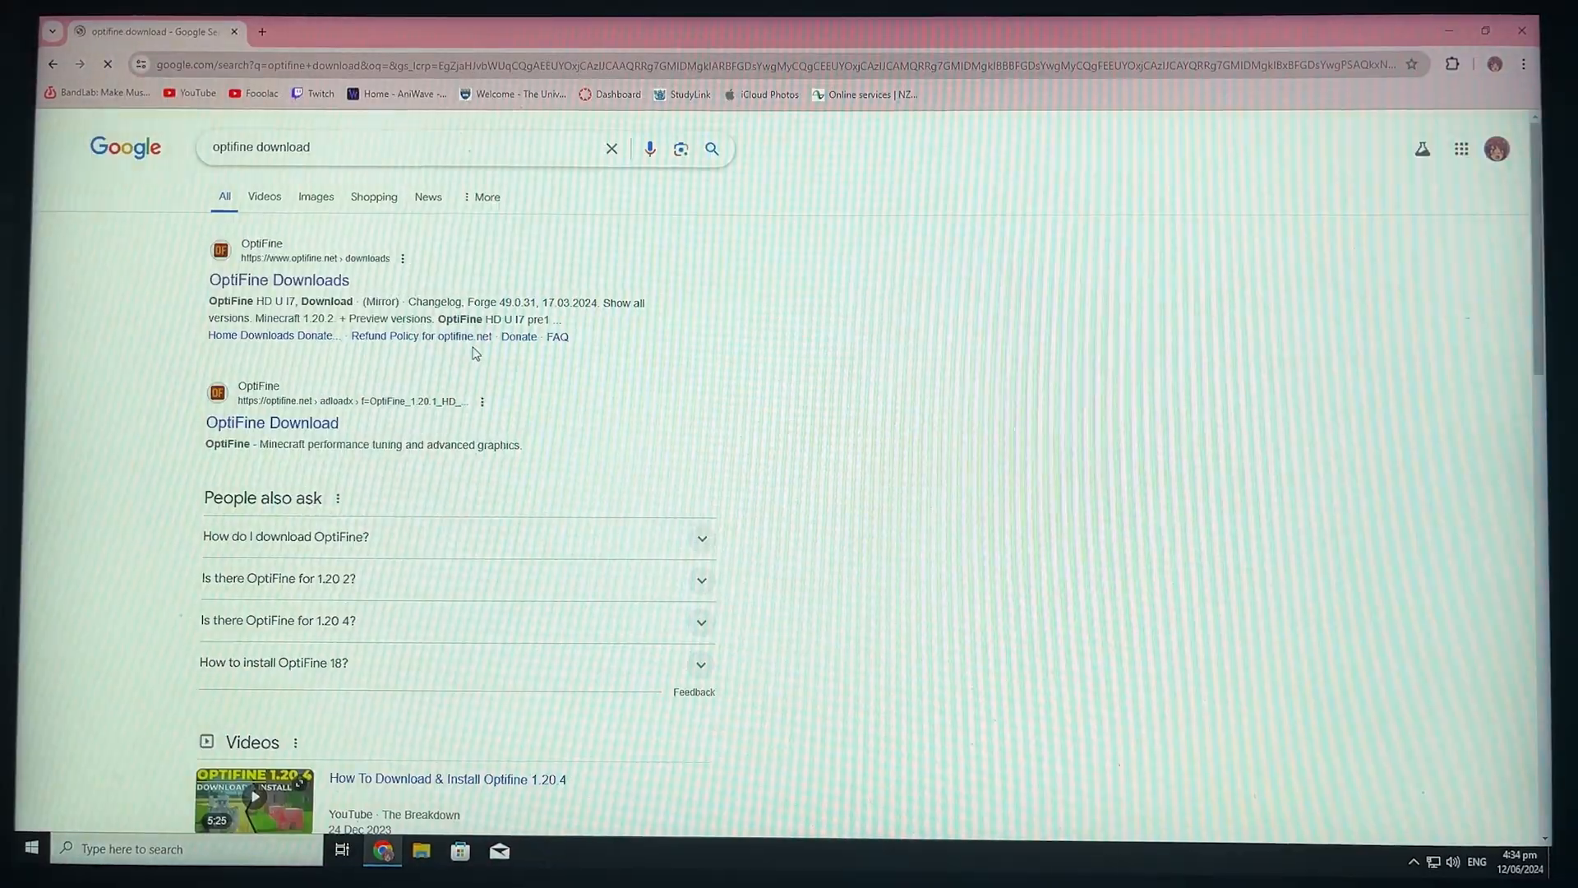
# Open the OptiFine downloads page and run the 1.20.6 preview installer with Java.
pyautogui.click(272, 421)
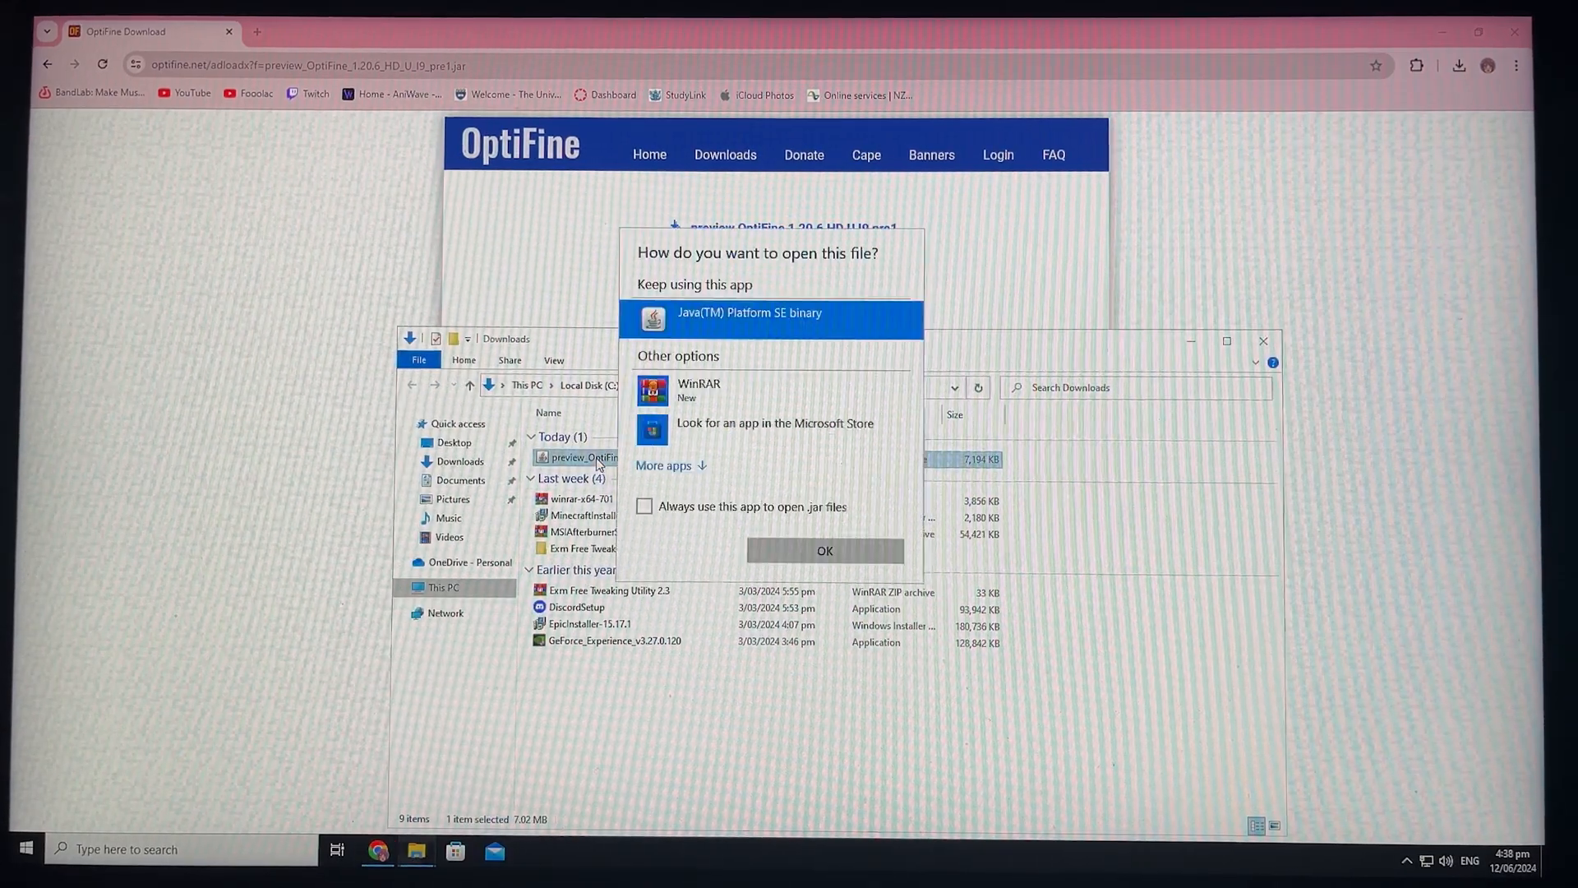
pyautogui.click(824, 551)
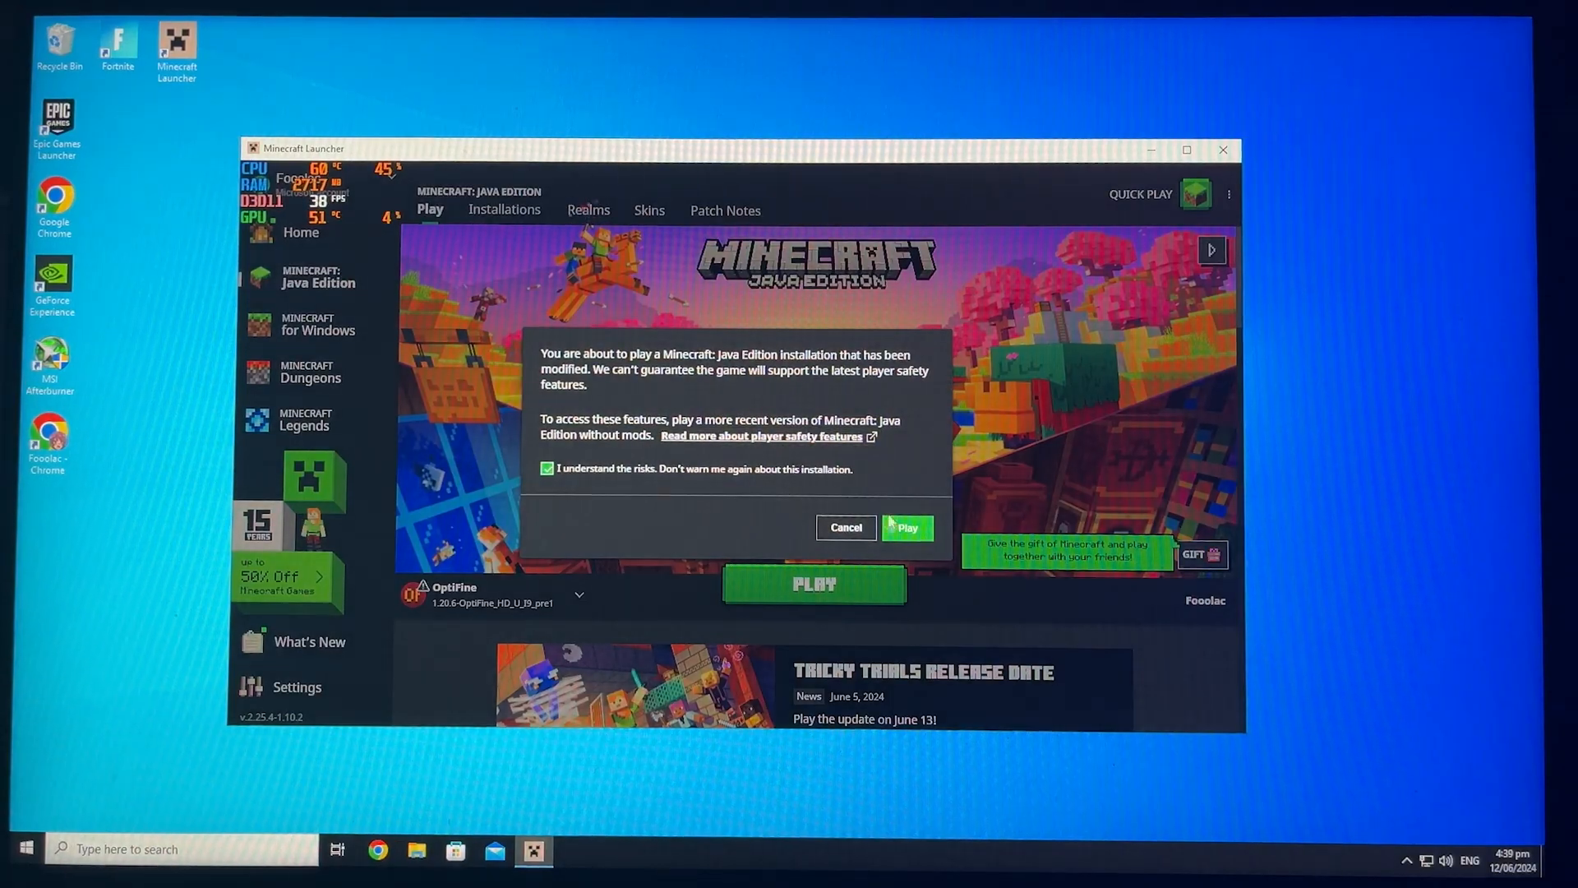
# Launch the modified OptiFine installation and review its Performance and Other video settings.
pyautogui.click(905, 527)
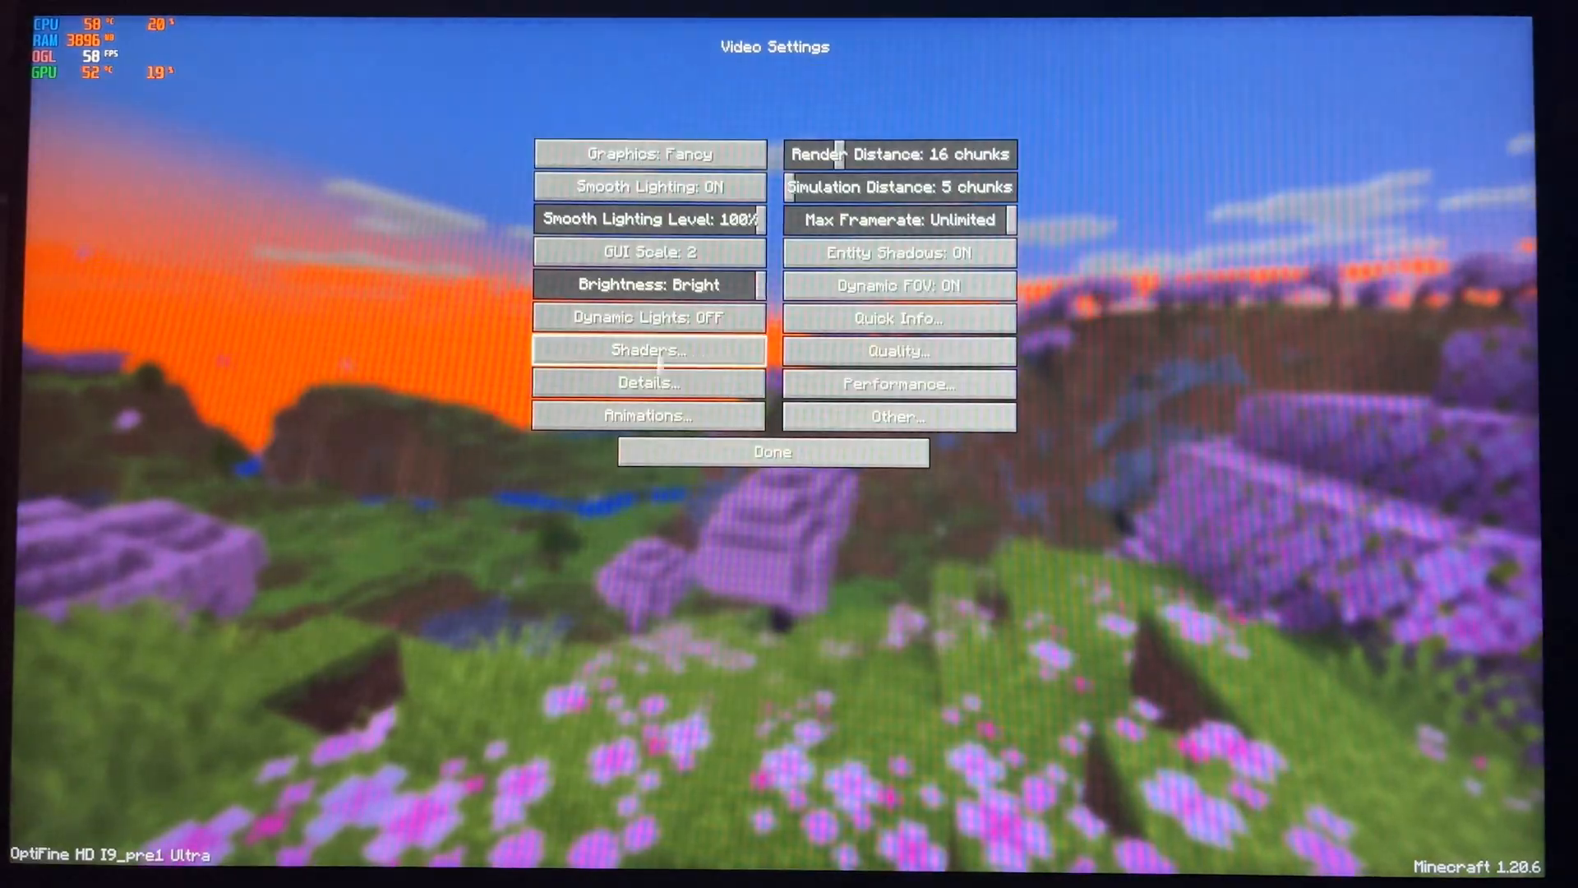
pyautogui.click(893, 350)
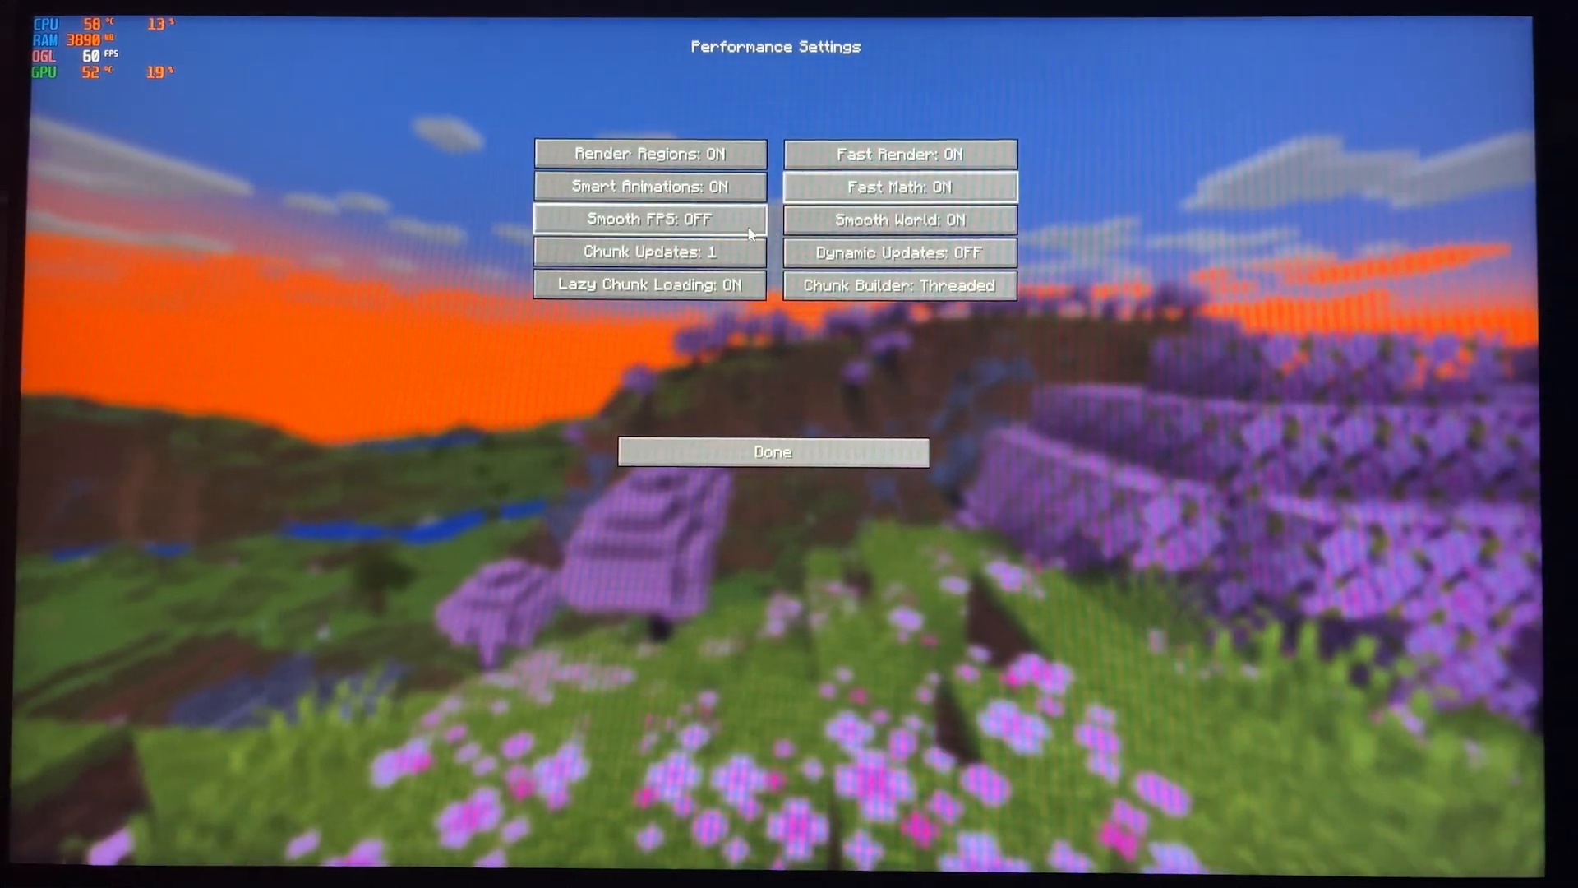
pyautogui.click(895, 416)
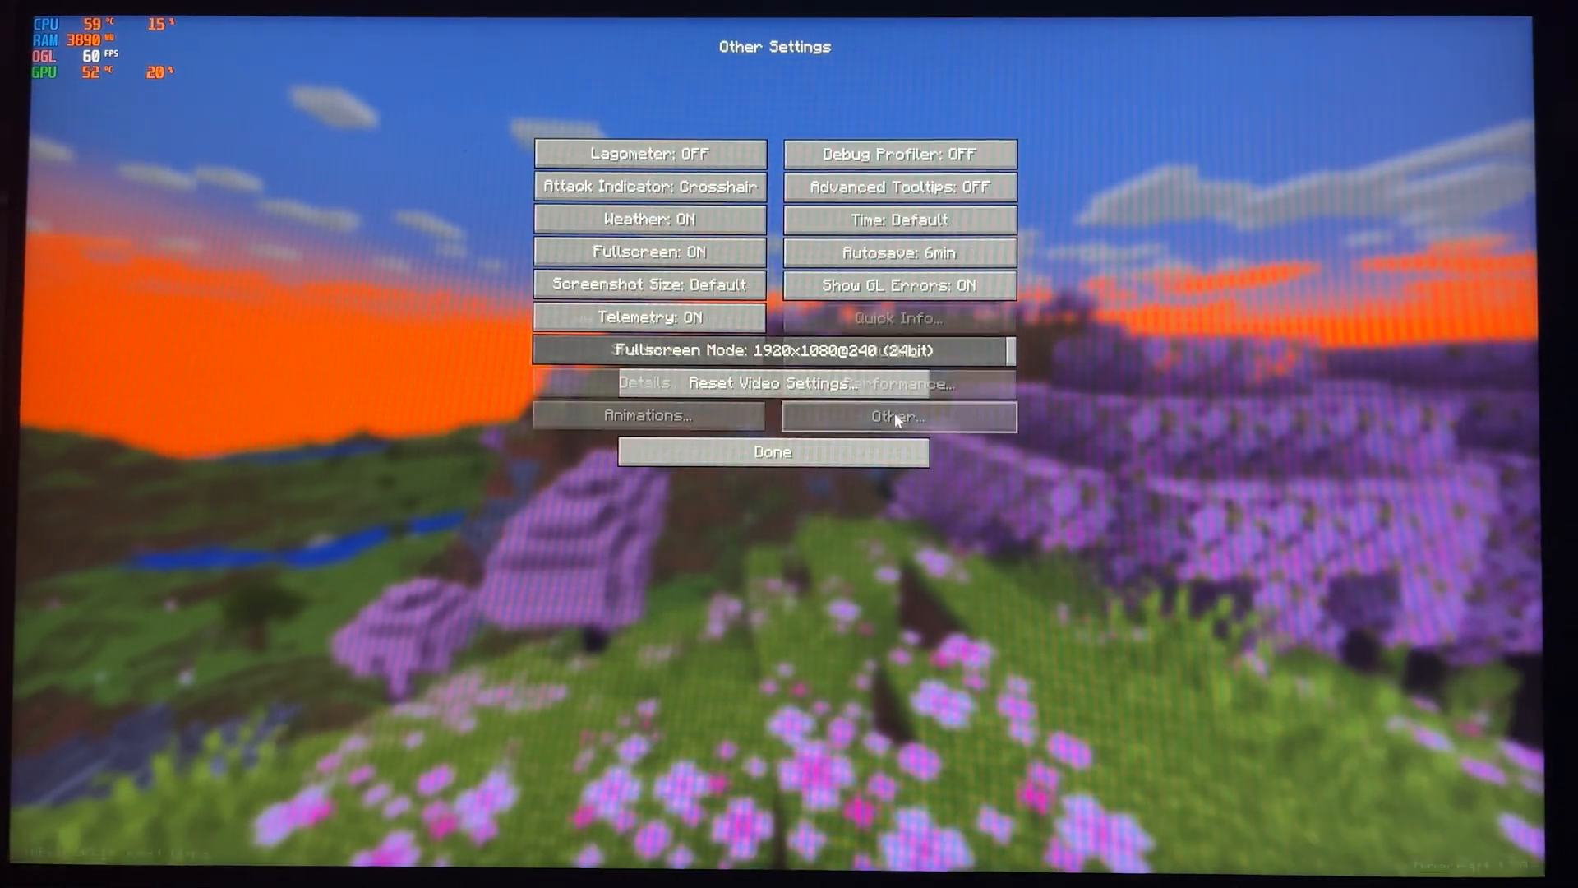
pyautogui.click(772, 452)
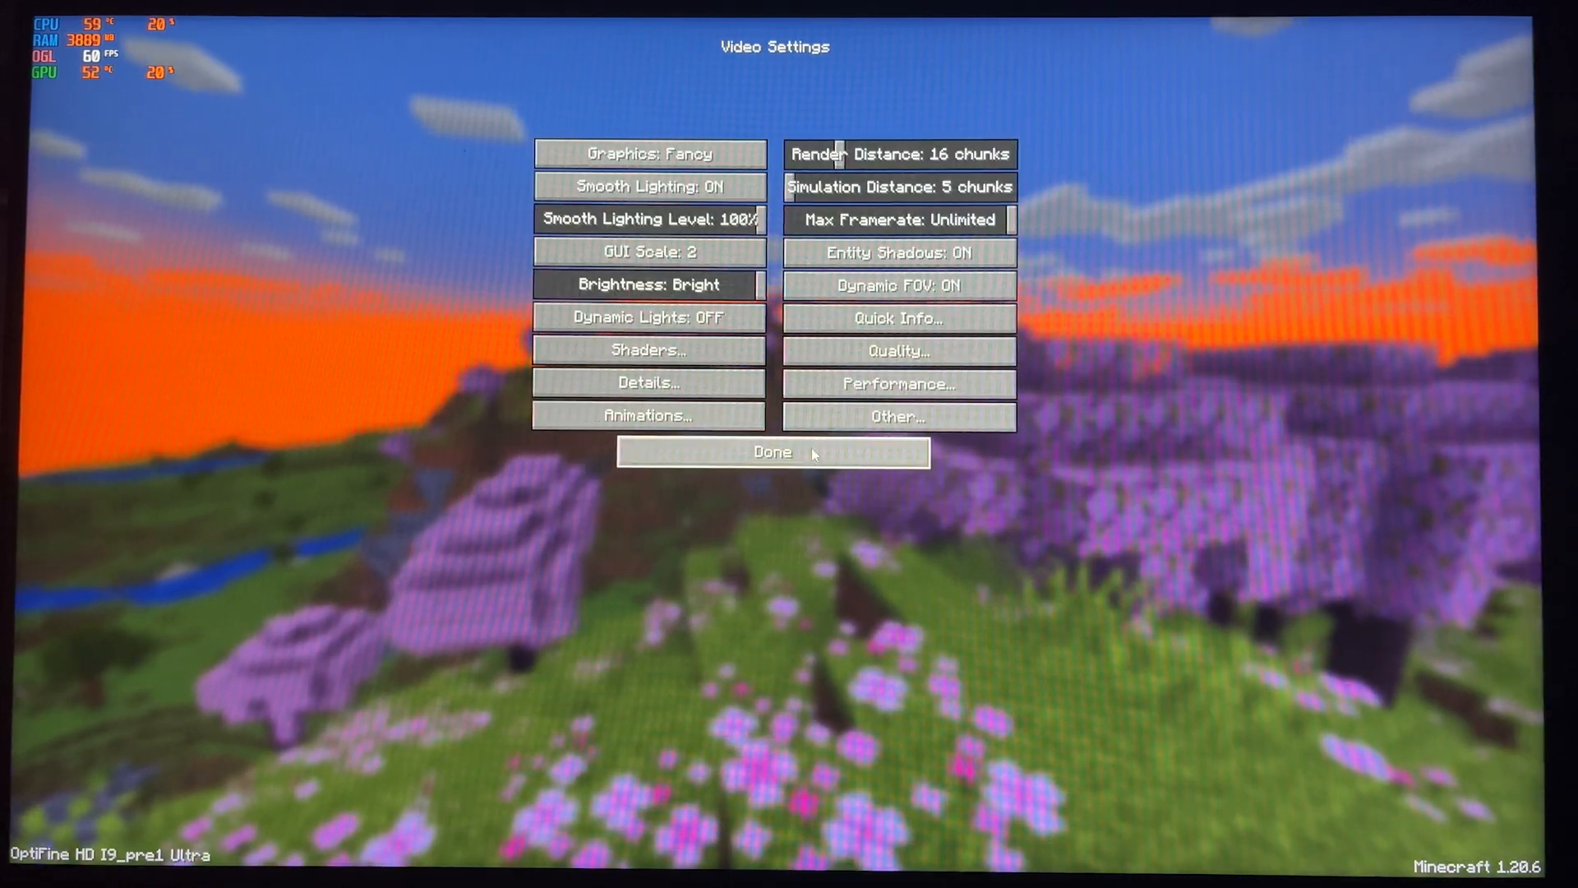
pyautogui.click(772, 451)
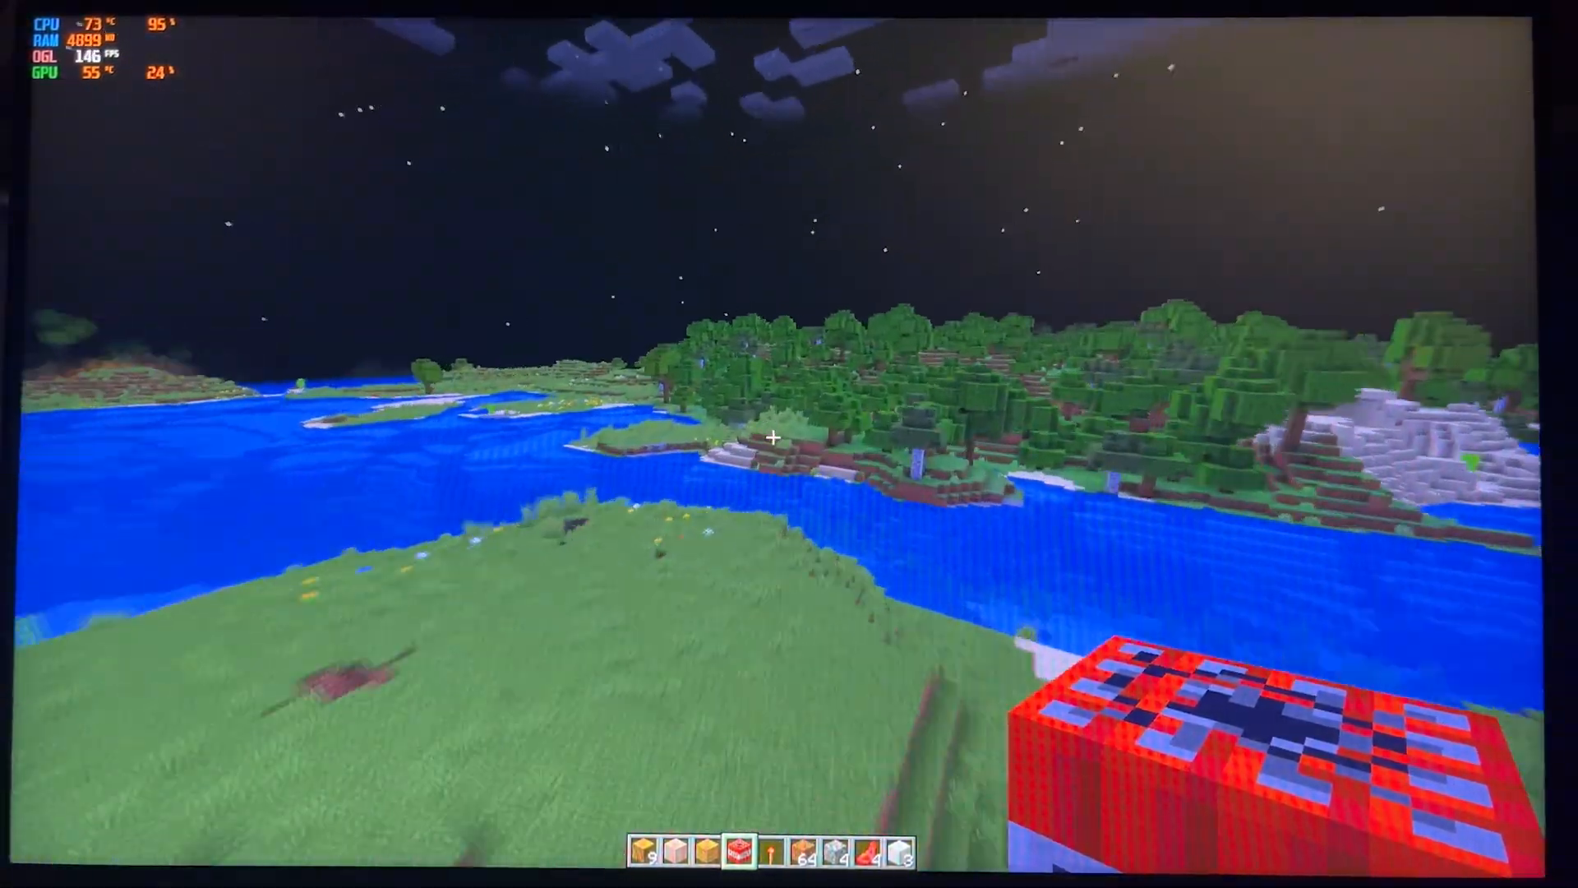
pyautogui.moveTo(789, 438)
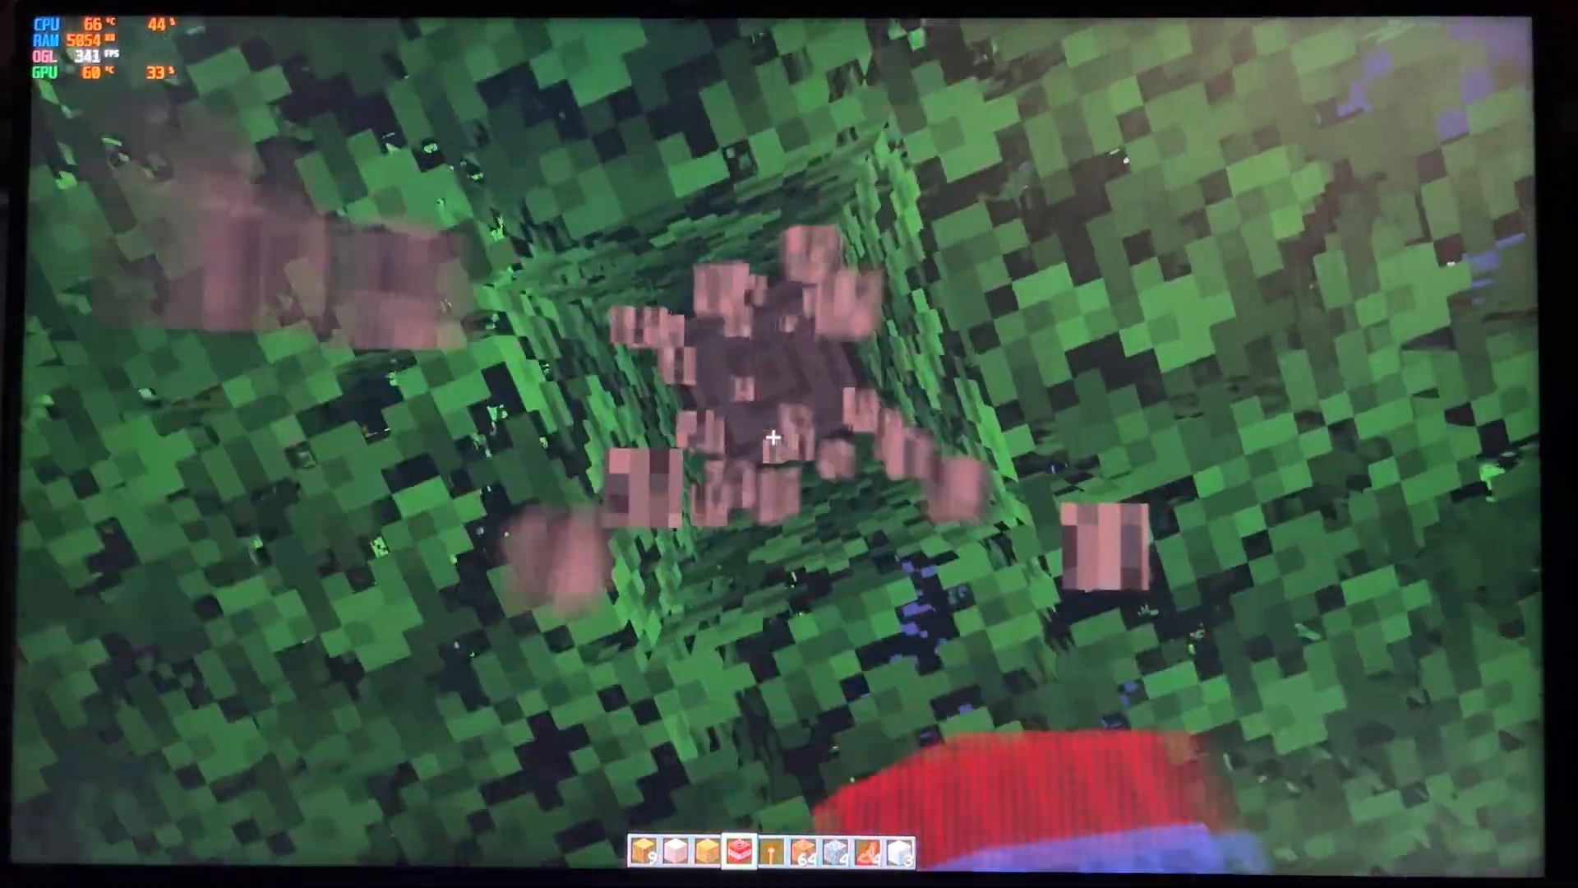
pyautogui.moveTo(789, 444)
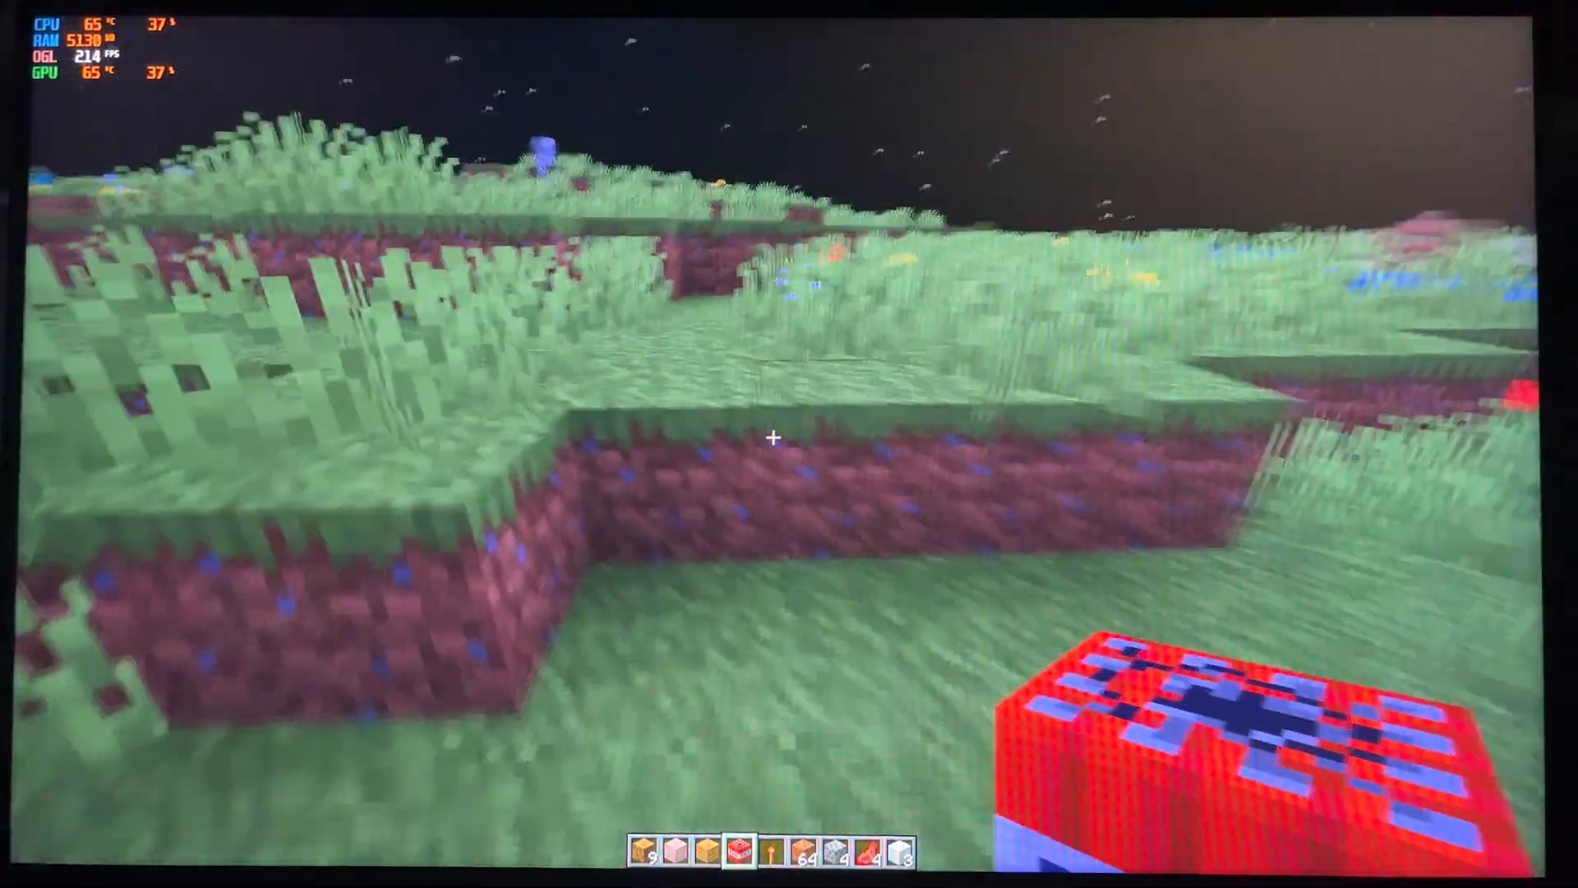
pyautogui.moveTo(789, 444)
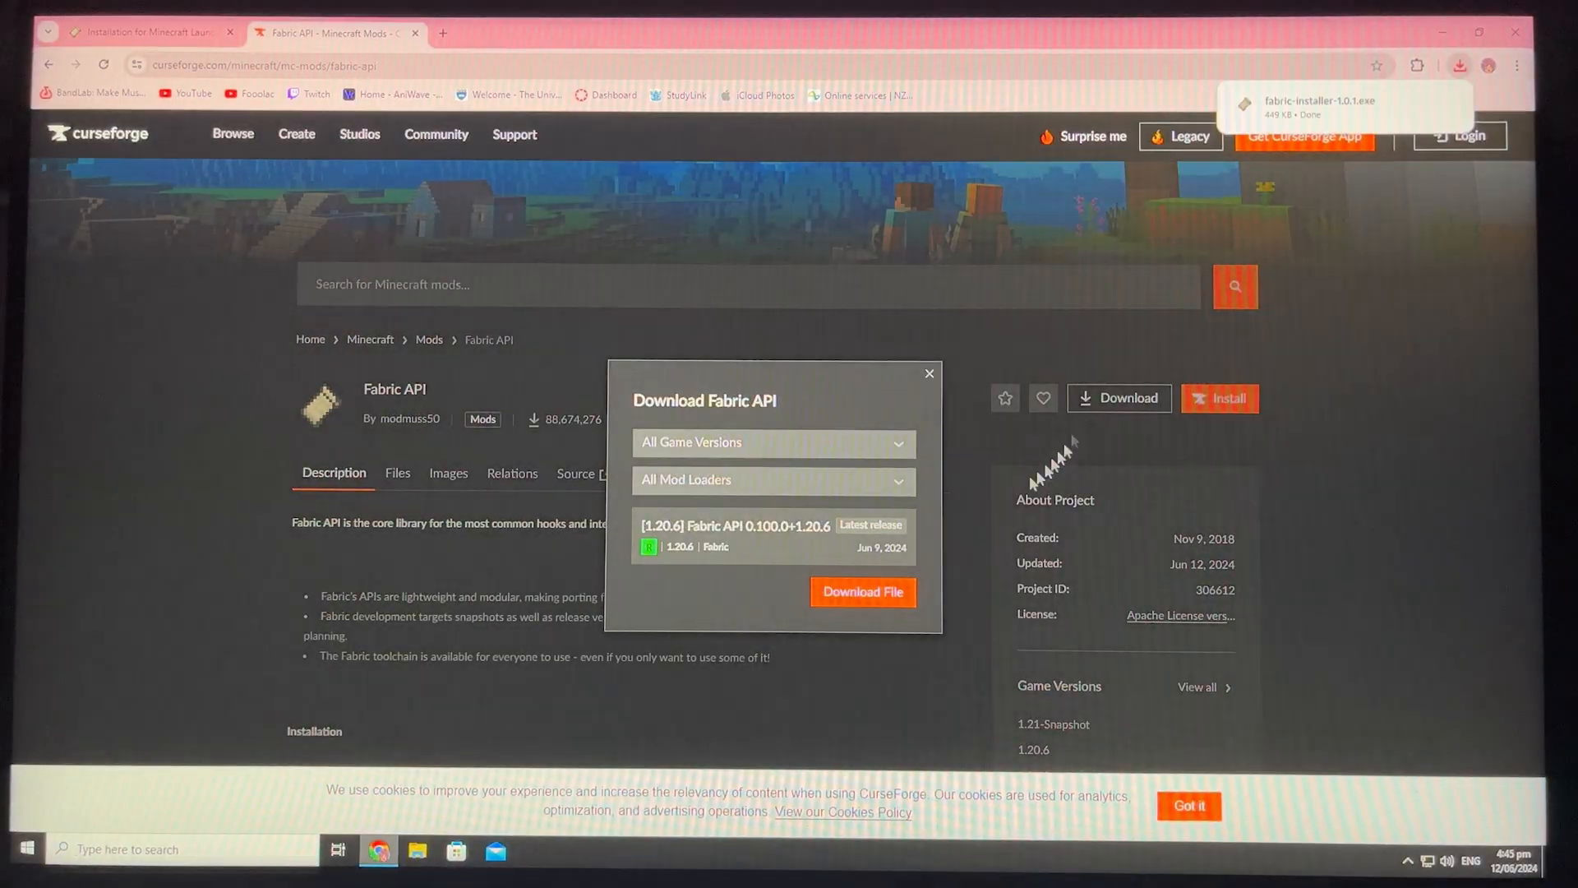
# Download the Fabric API 1.20.6 file and dismiss the recent downloads list.
pyautogui.click(862, 592)
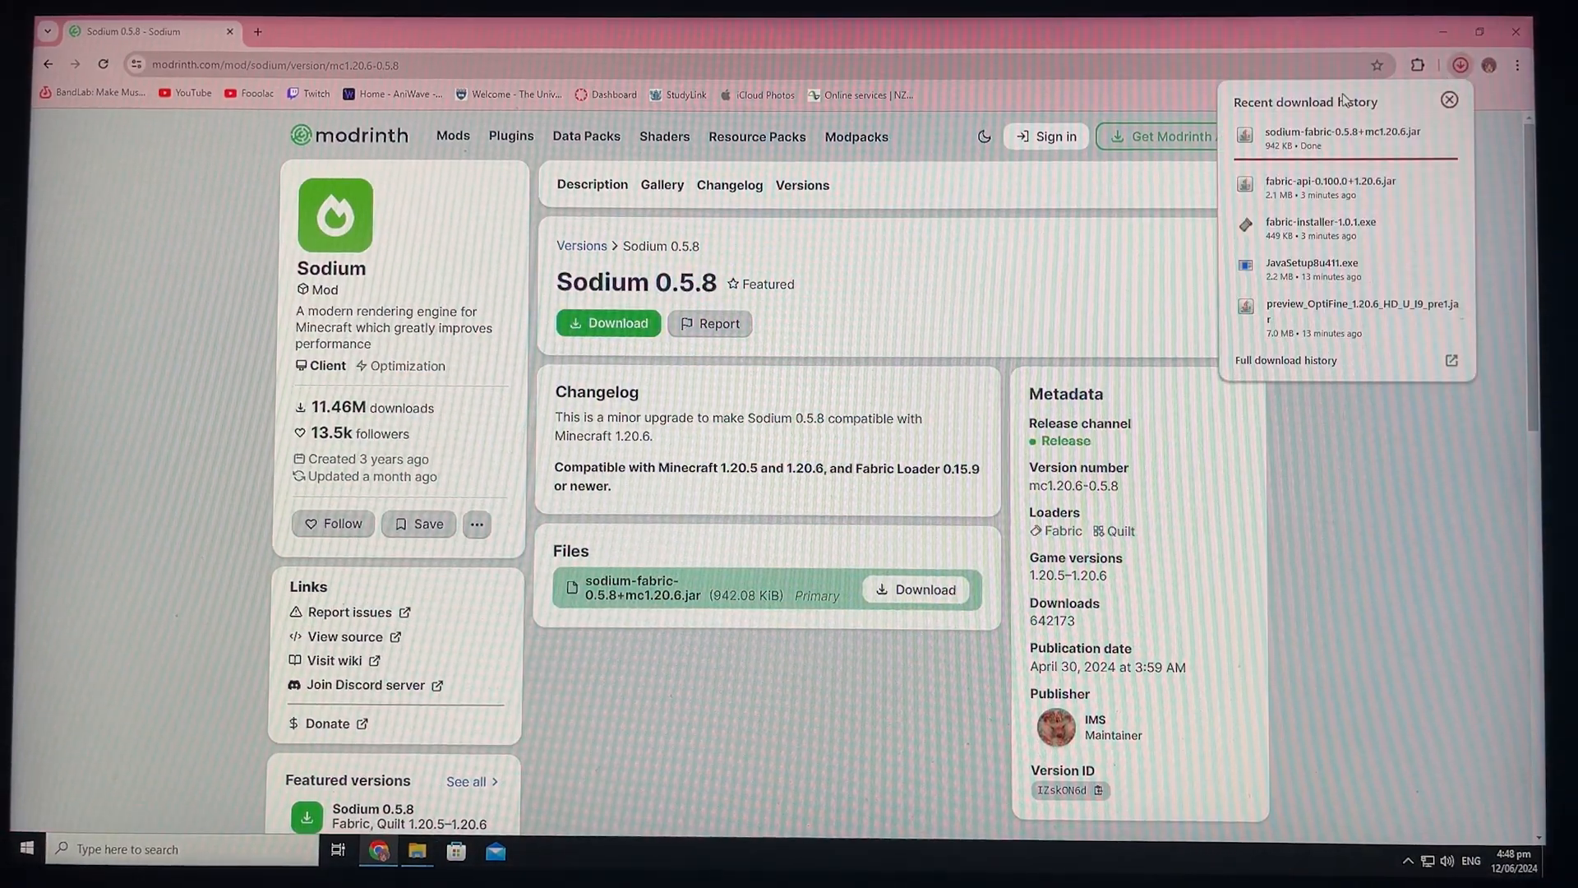
pyautogui.click(416, 848)
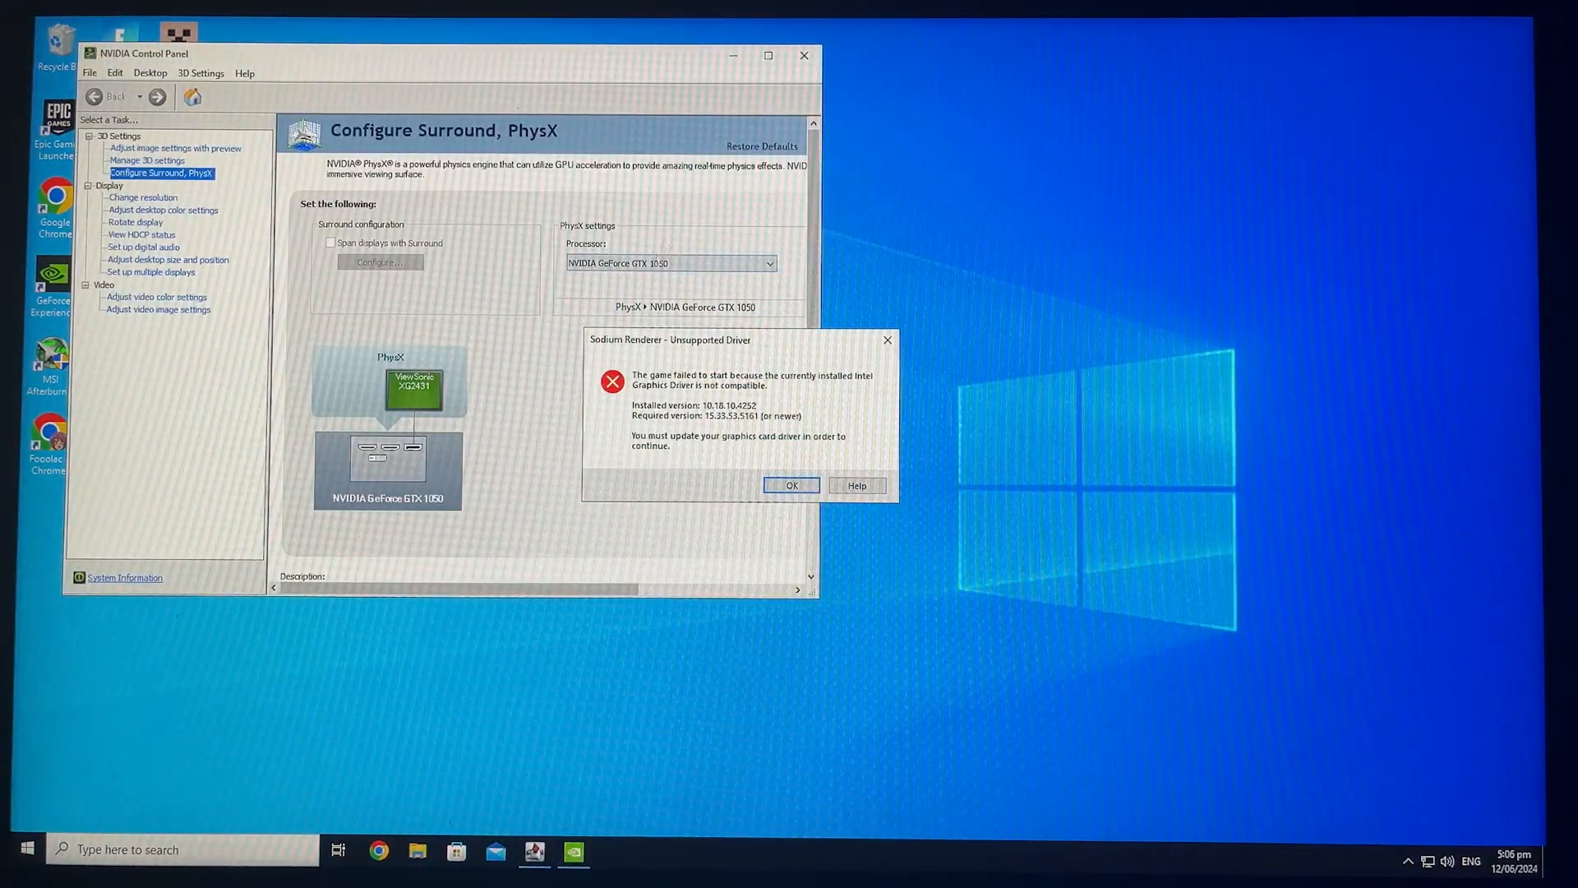
# Acknowledge the Sodium driver error and edit the fabric-loader-1.20.6 installation in the launcher.
pyautogui.click(804, 55)
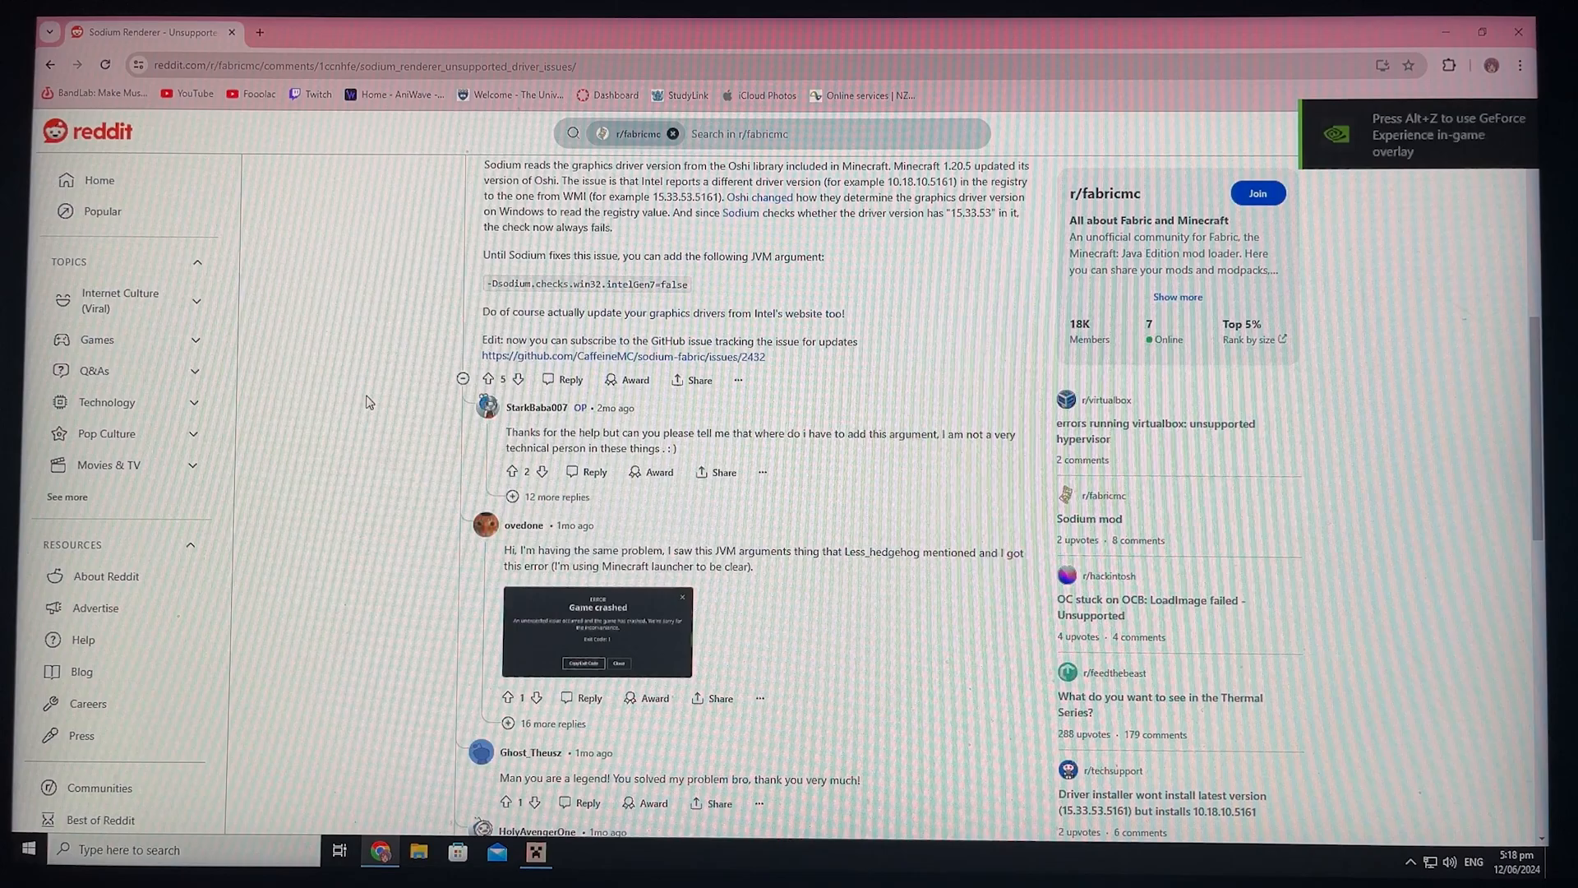
pyautogui.click(1181, 418)
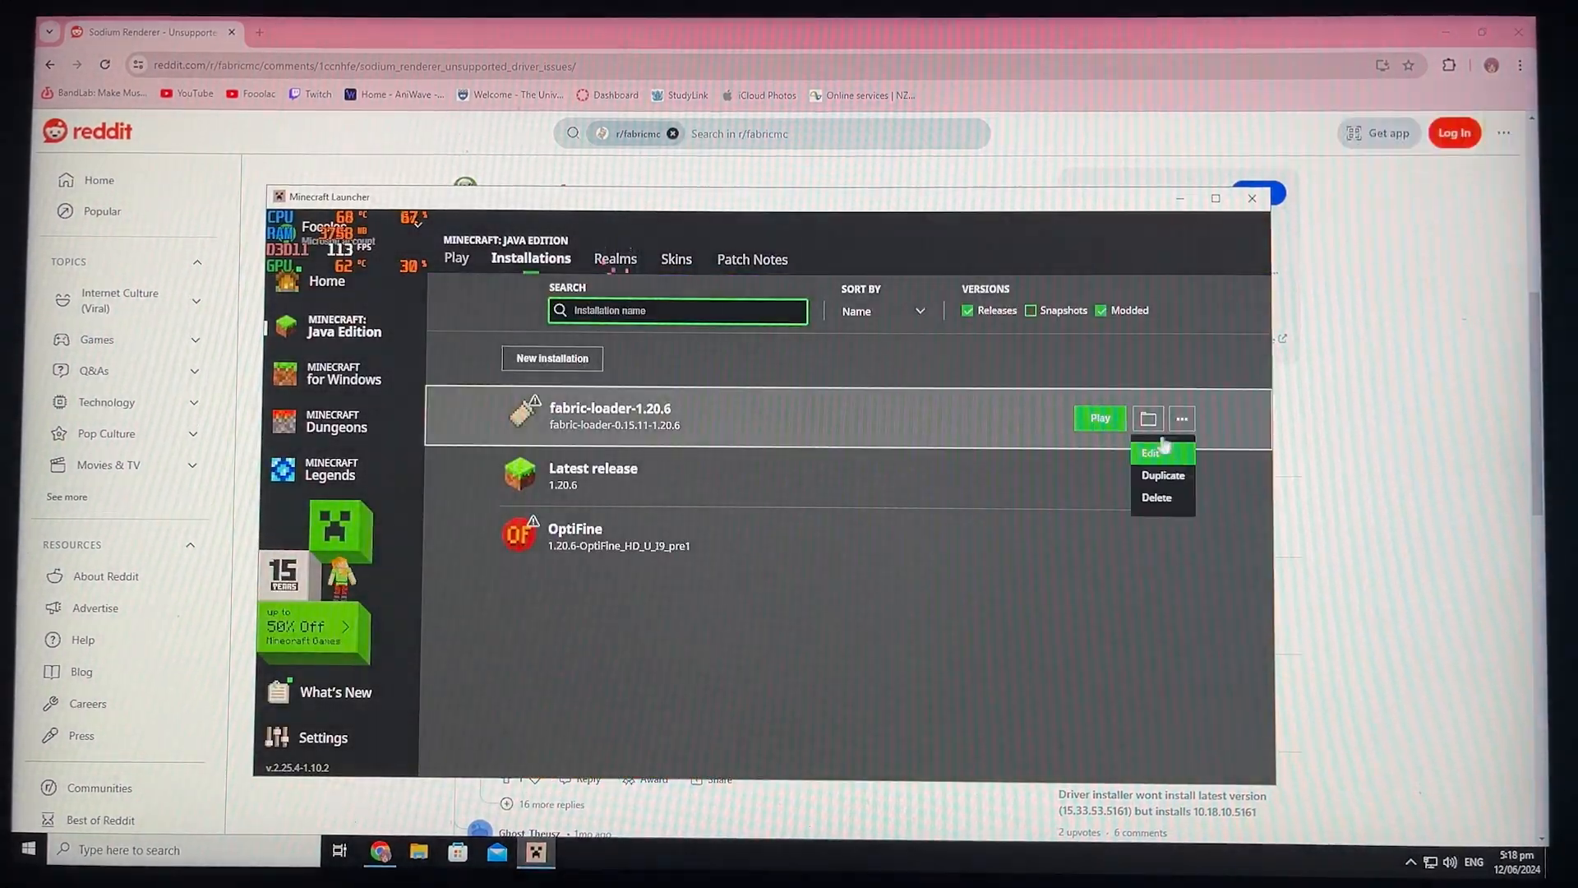
pyautogui.click(1150, 452)
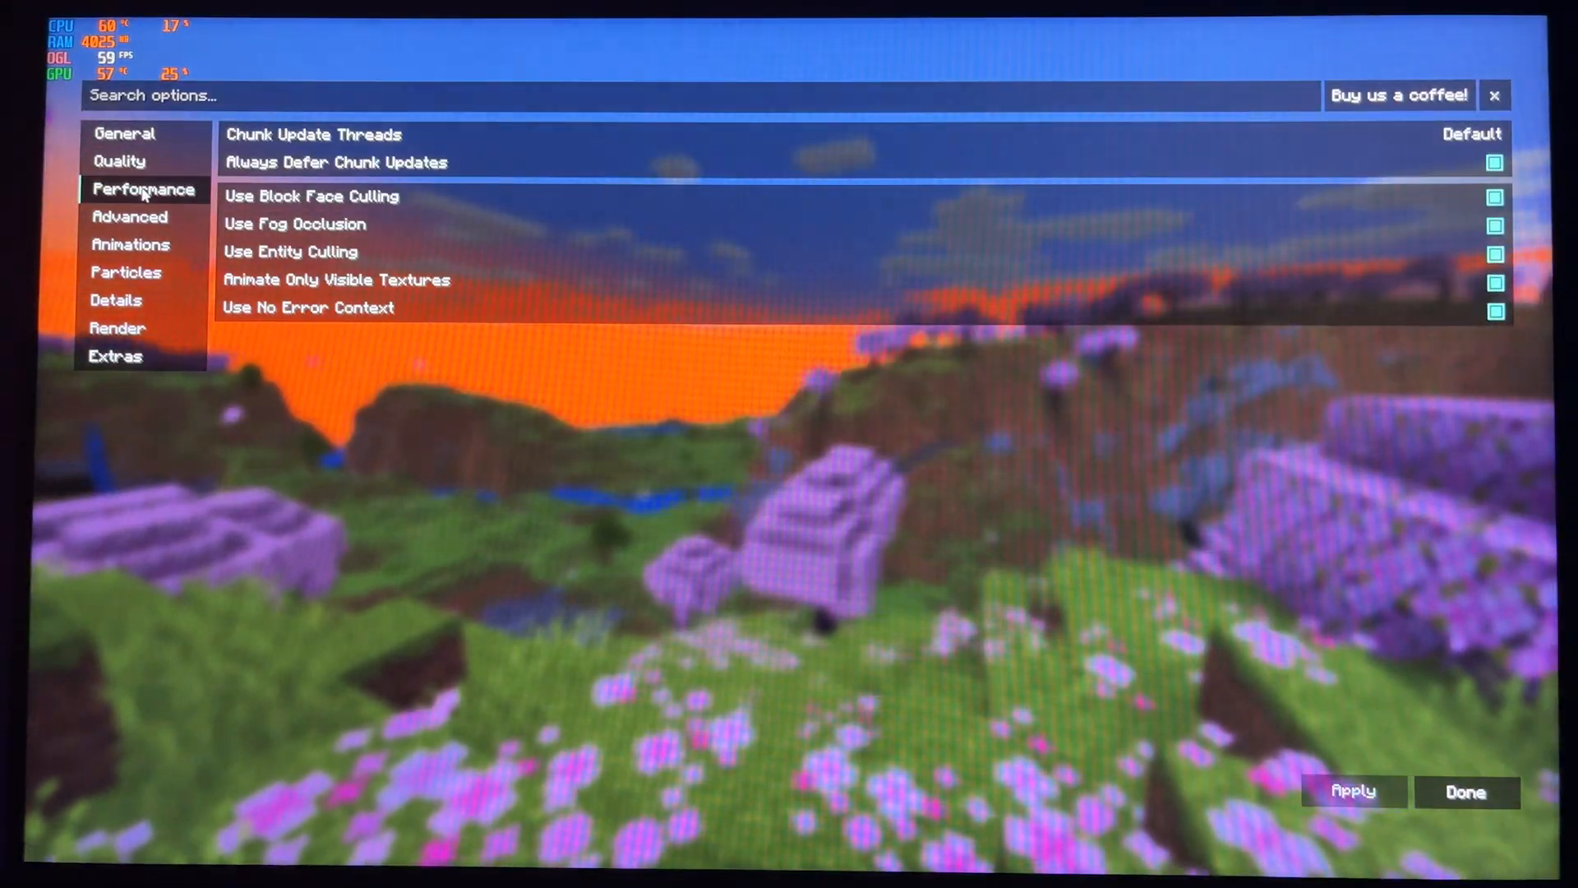
# Review Sodium's Extras video settings and return to the world.
pyautogui.click(115, 355)
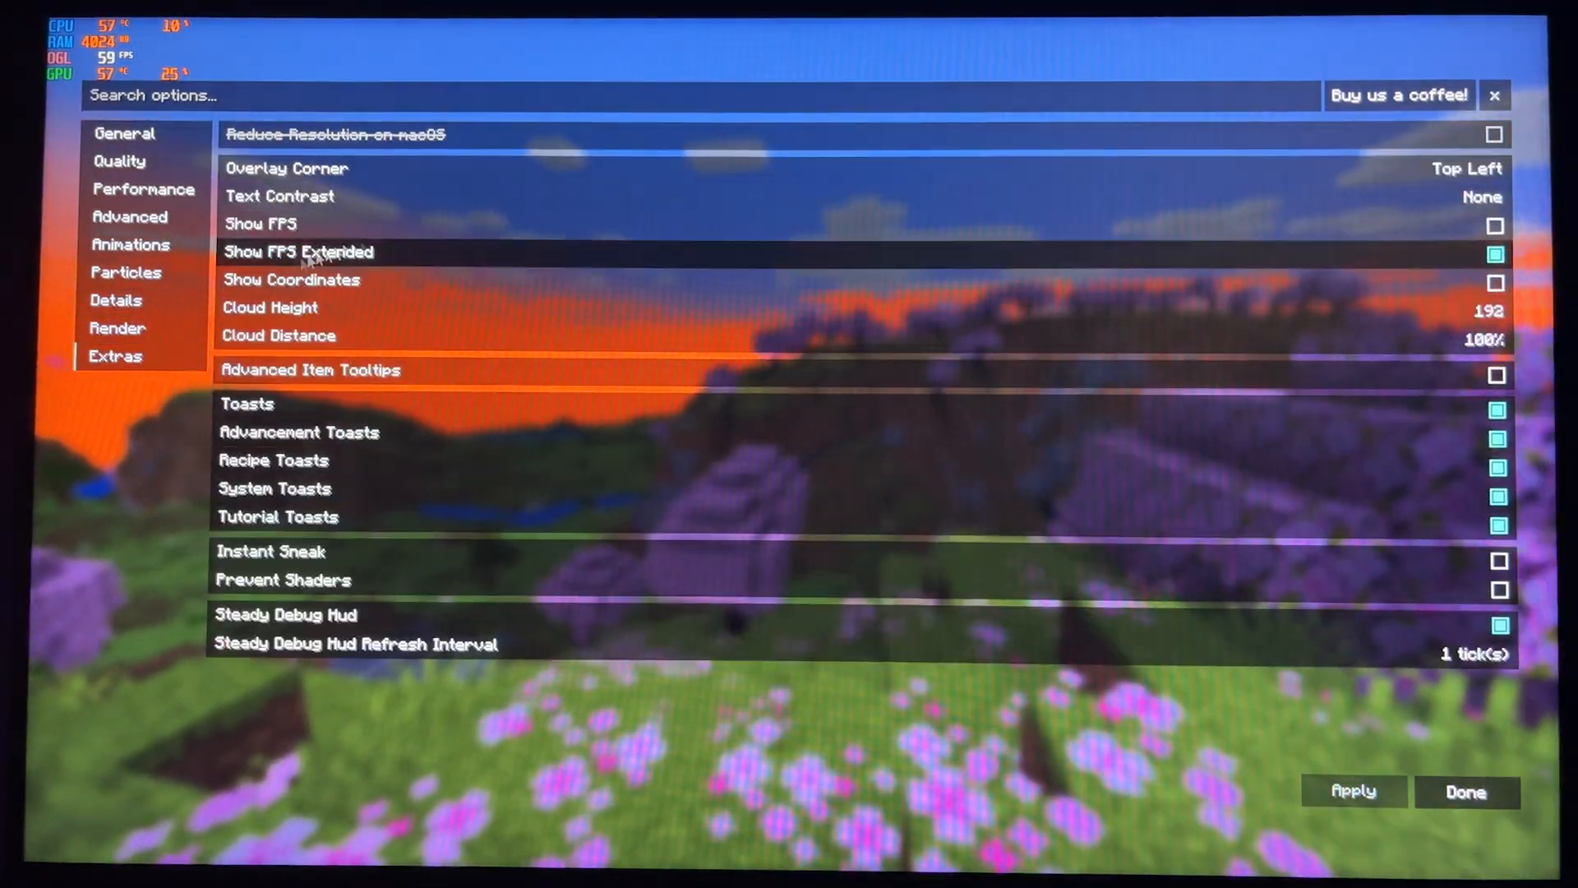
pyautogui.click(1465, 791)
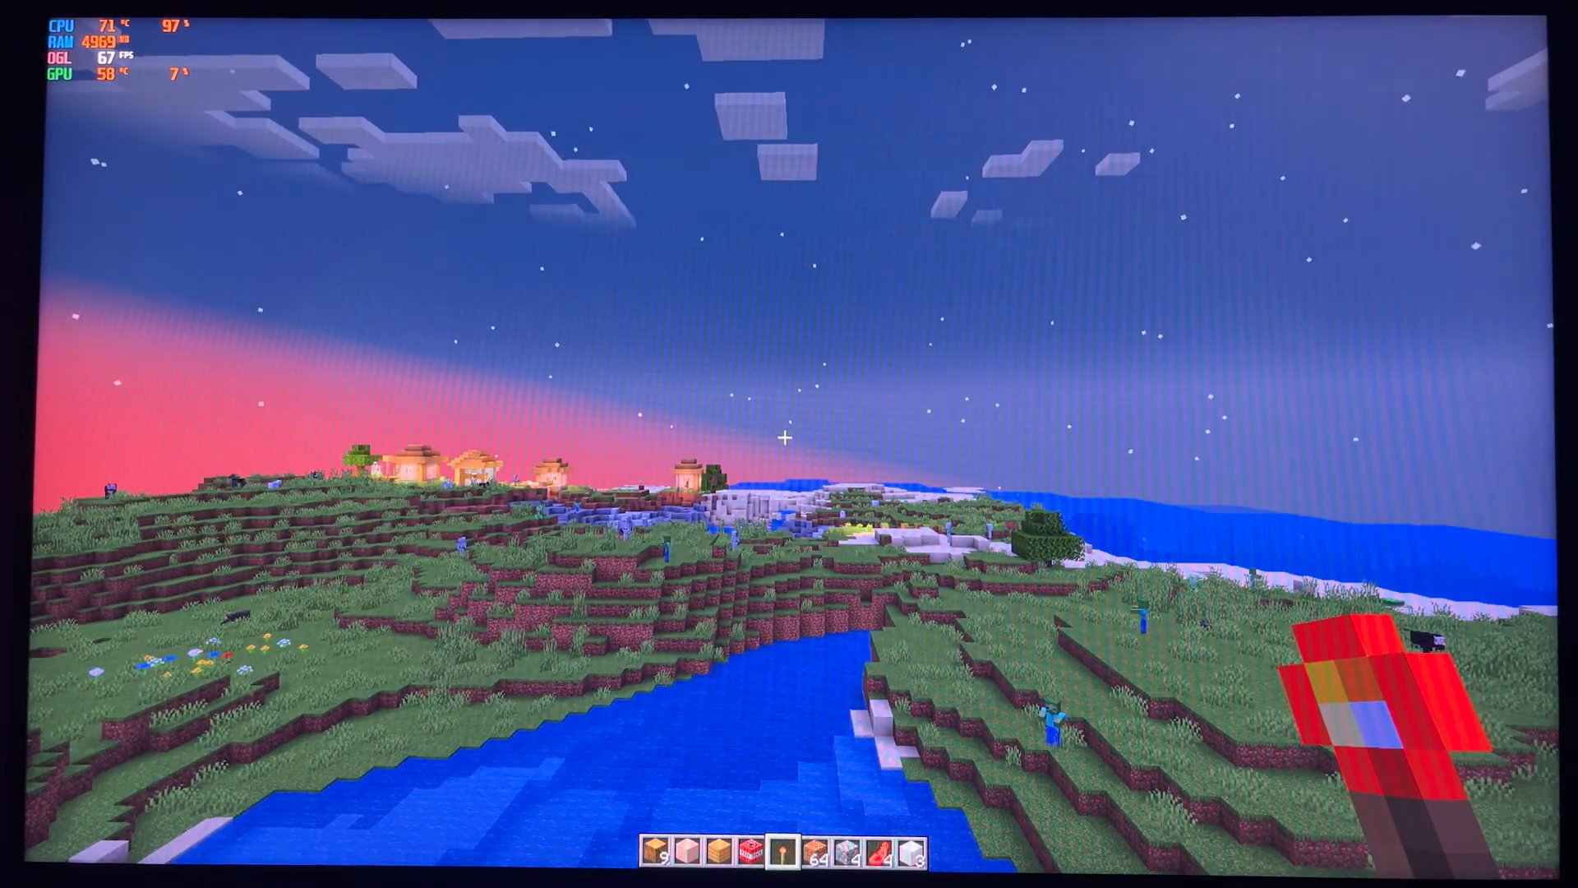
pyautogui.moveTo(789, 443)
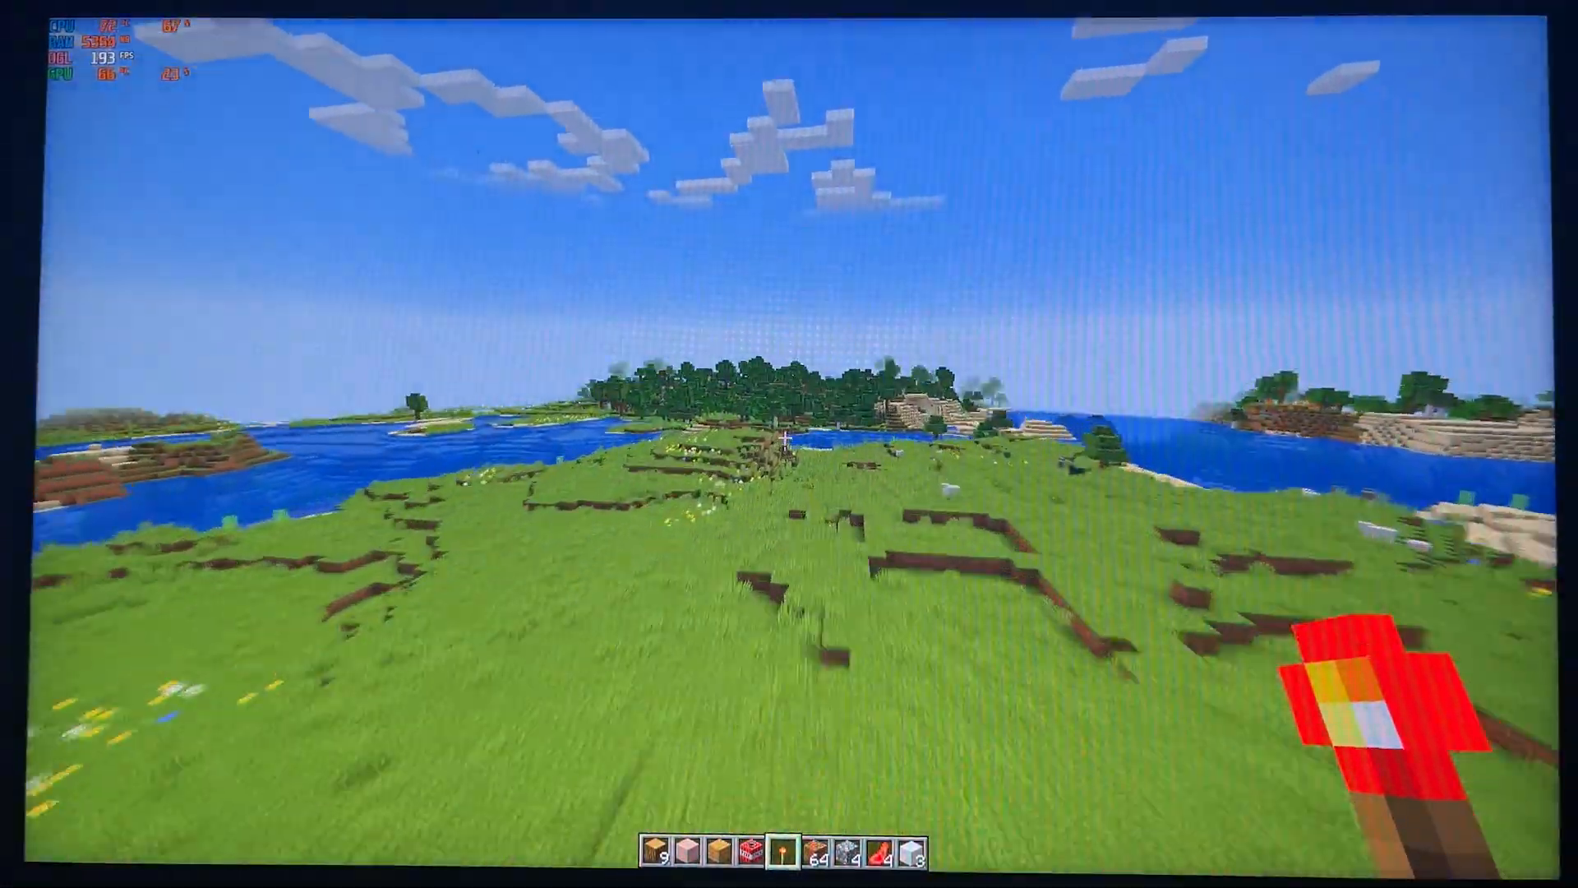
pyautogui.moveTo(789, 443)
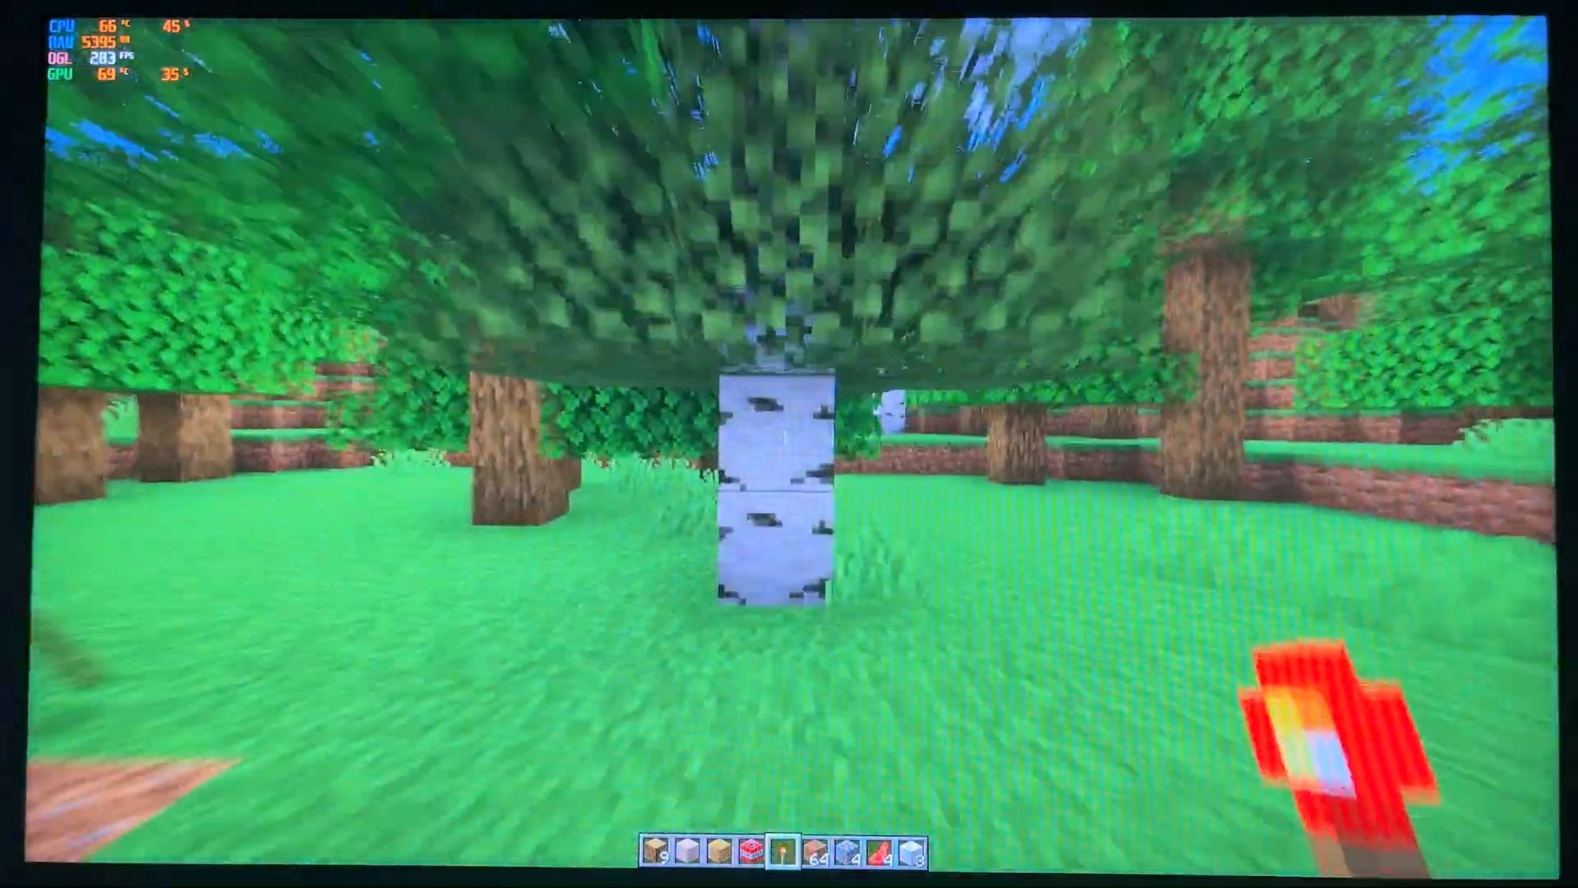
pyautogui.moveTo(785, 443)
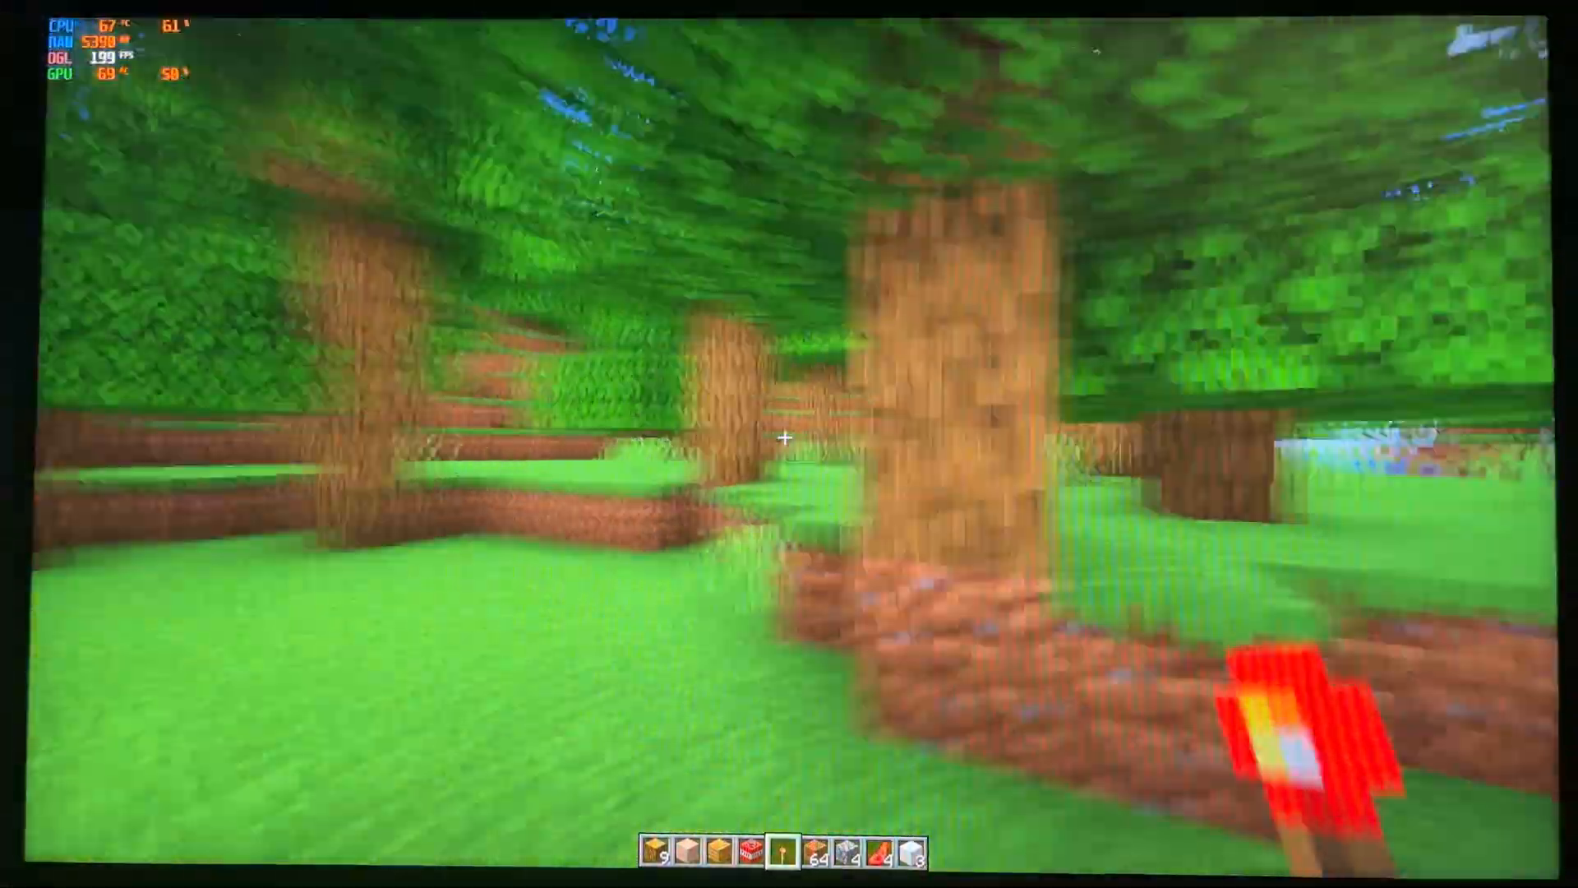
pyautogui.moveTo(789, 444)
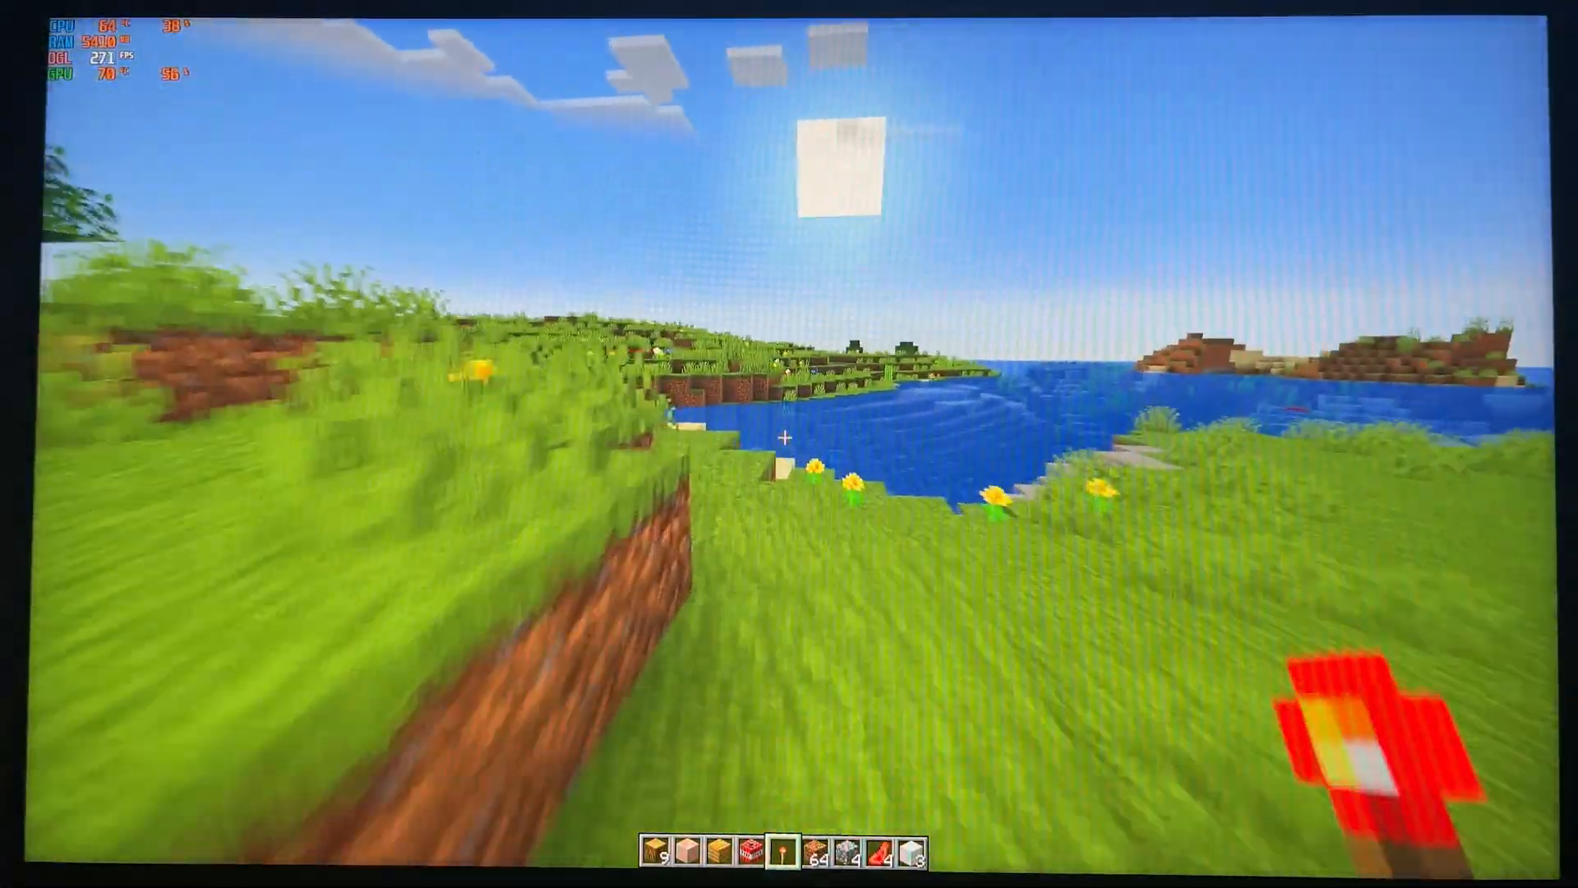
pyautogui.moveTo(789, 434)
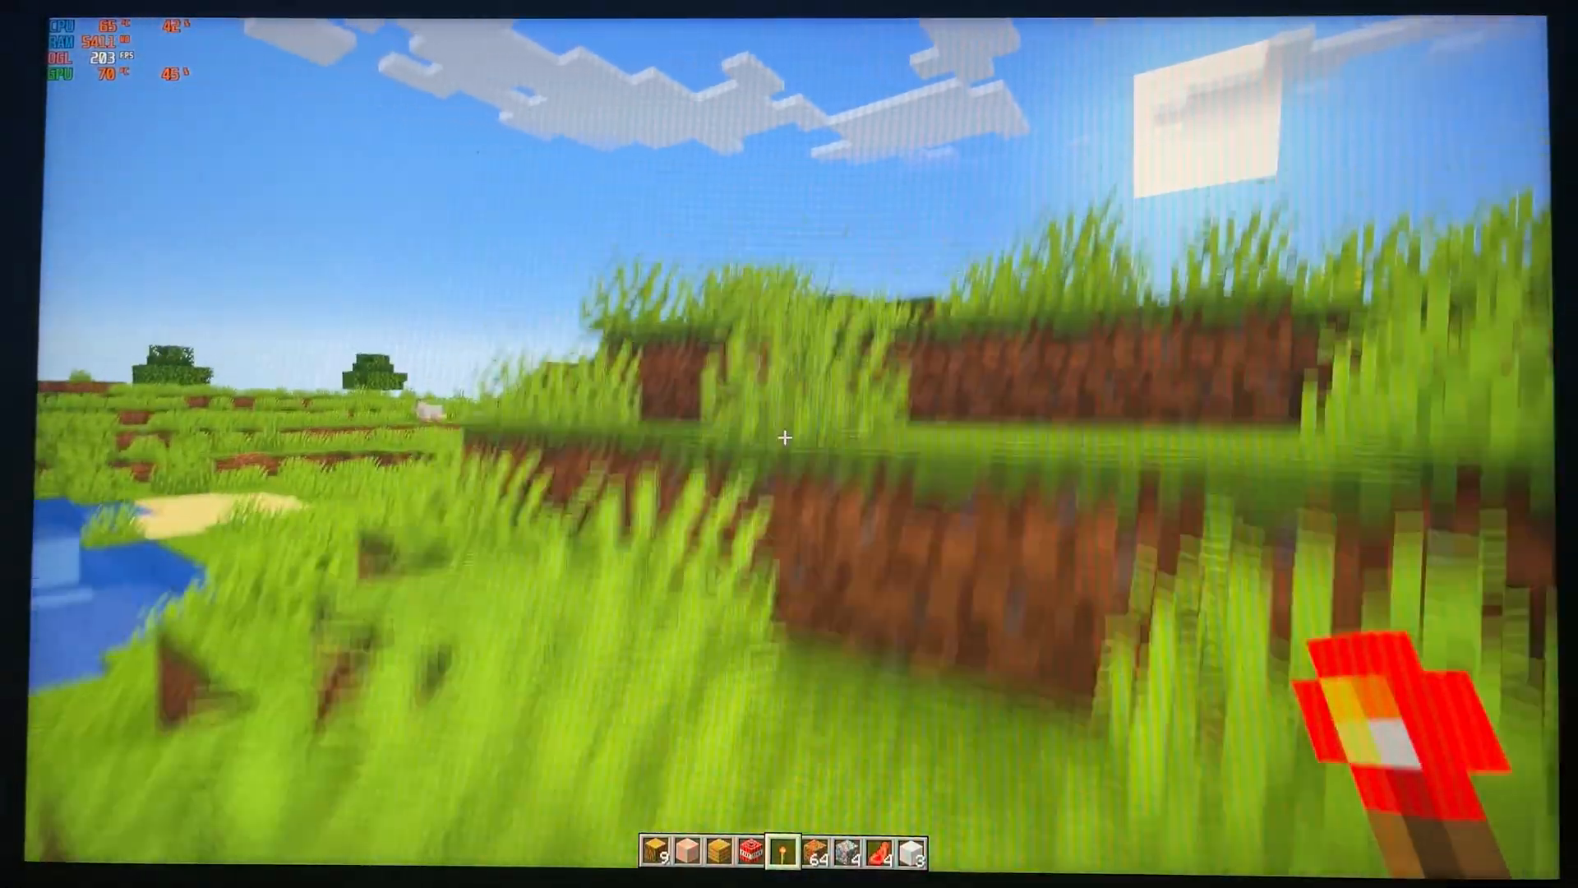
pyautogui.moveTo(789, 438)
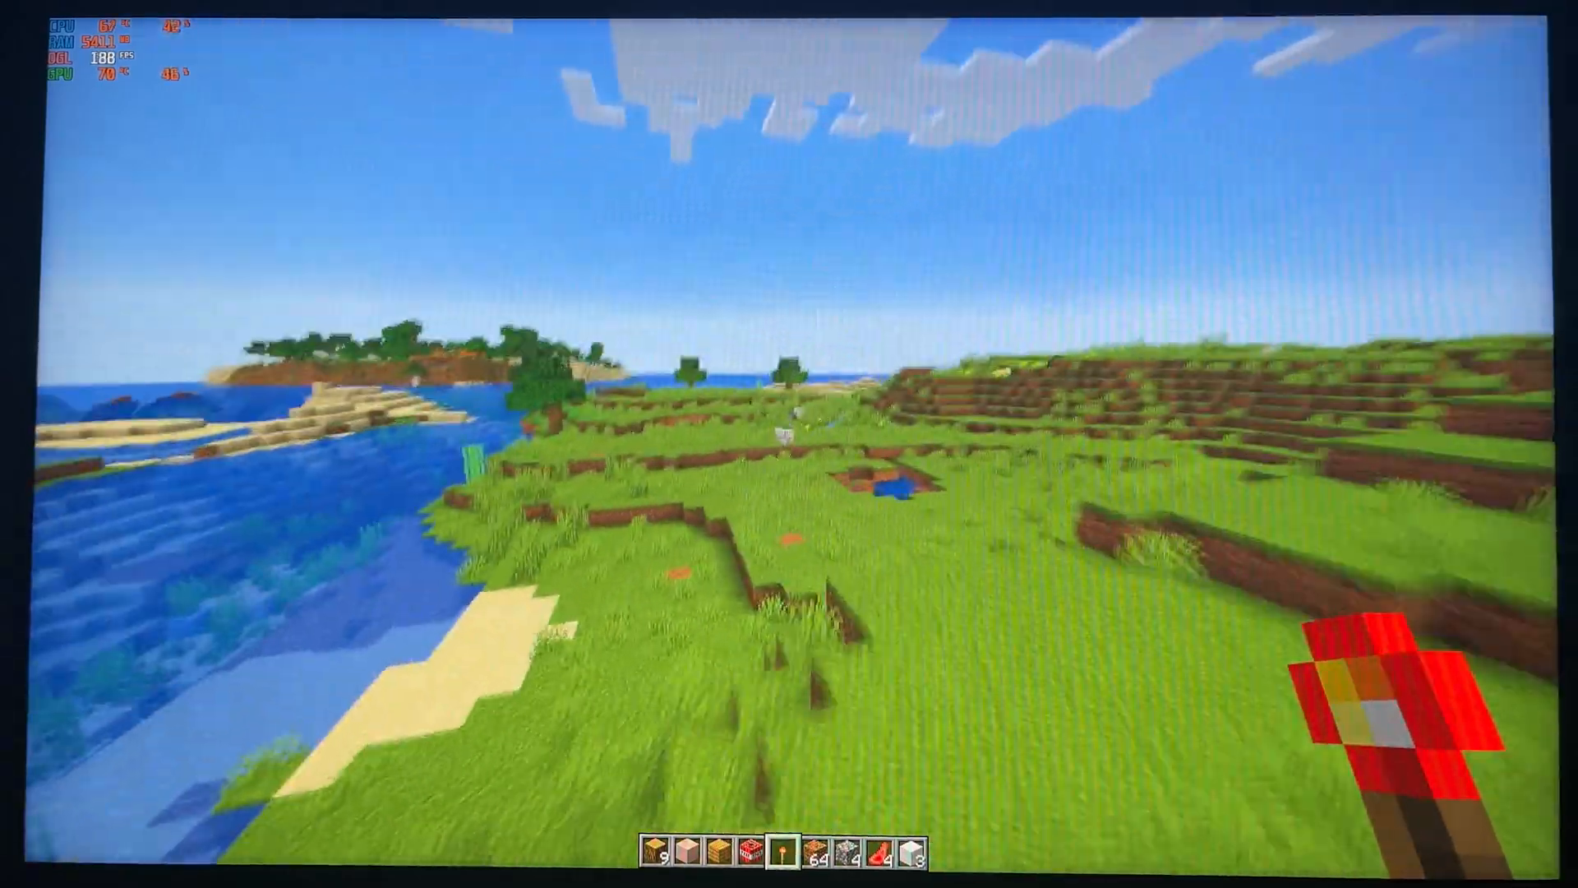
pyautogui.moveTo(789, 444)
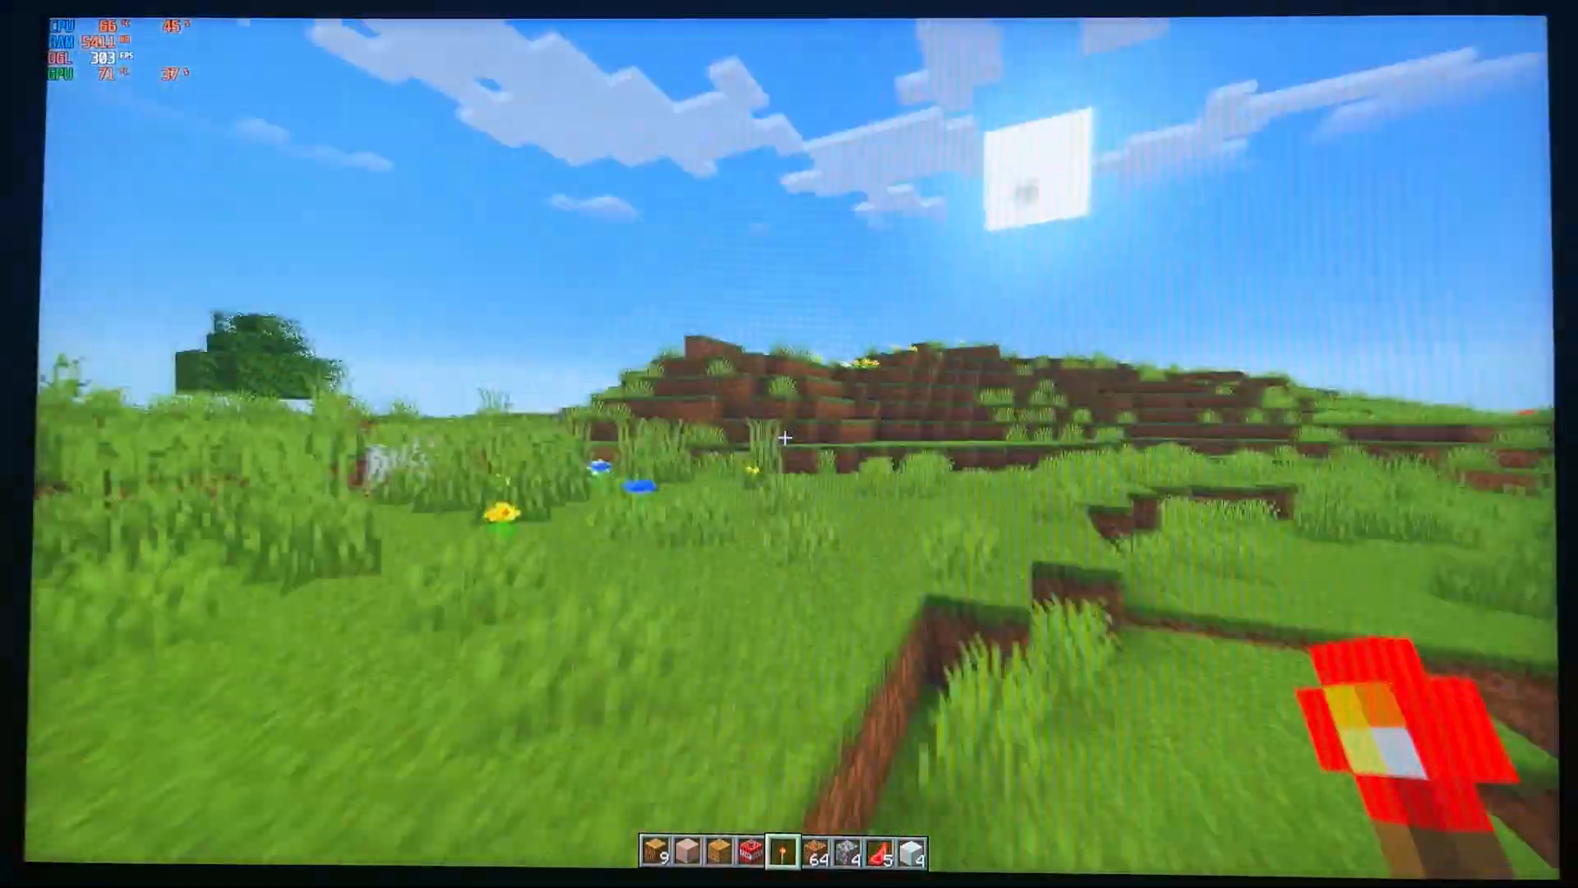
pyautogui.moveTo(789, 444)
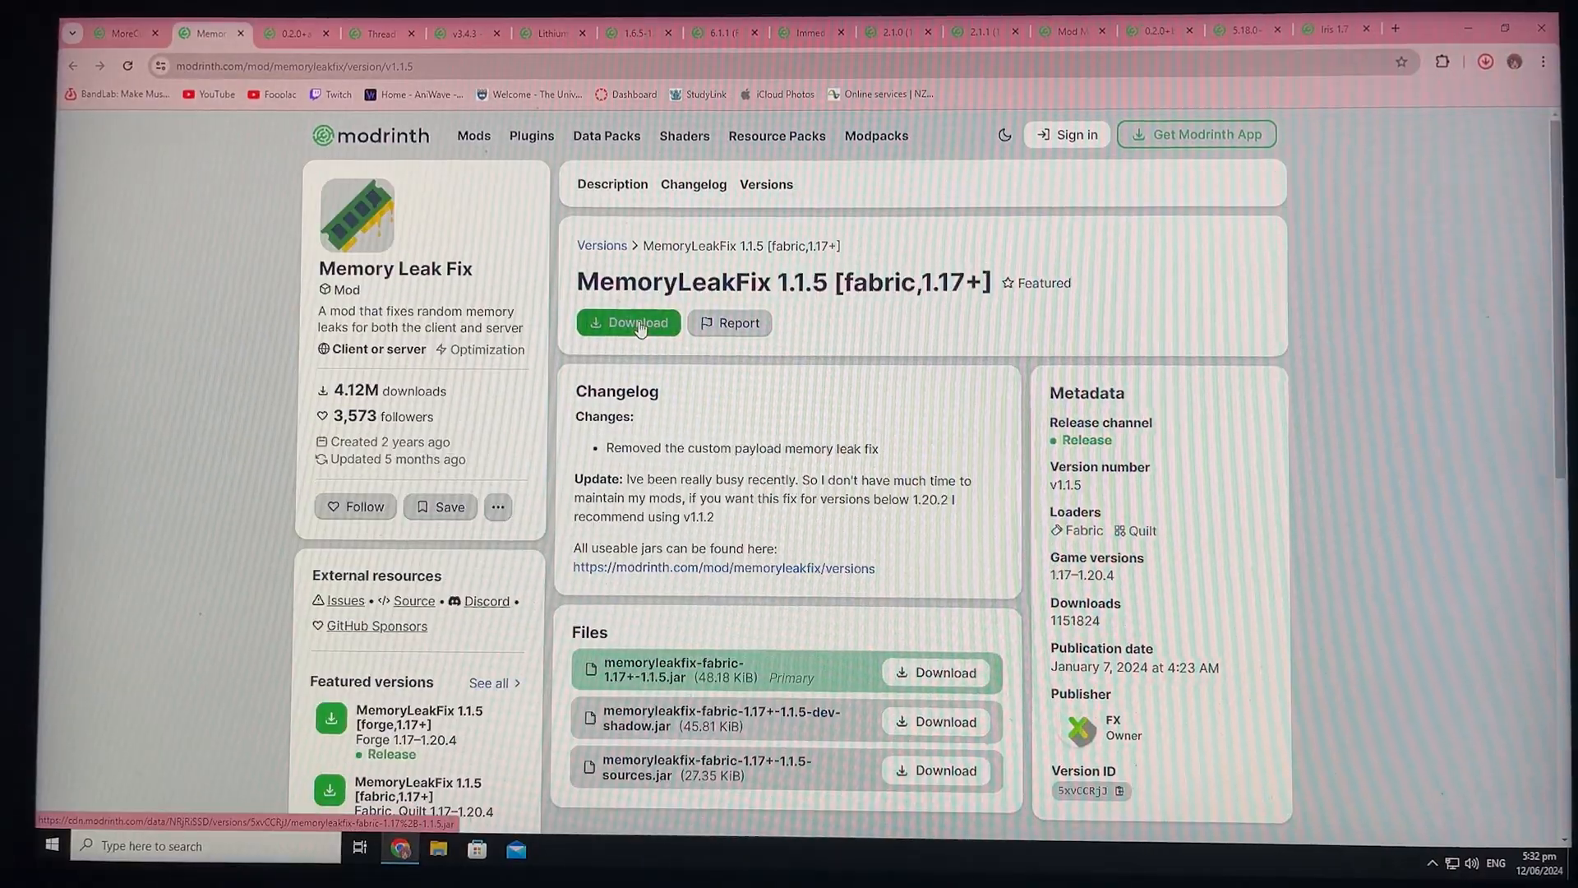
# Download the MemoryLeakFix 1.1.5 Fabric release and close the mods folder window.
pyautogui.click(892, 32)
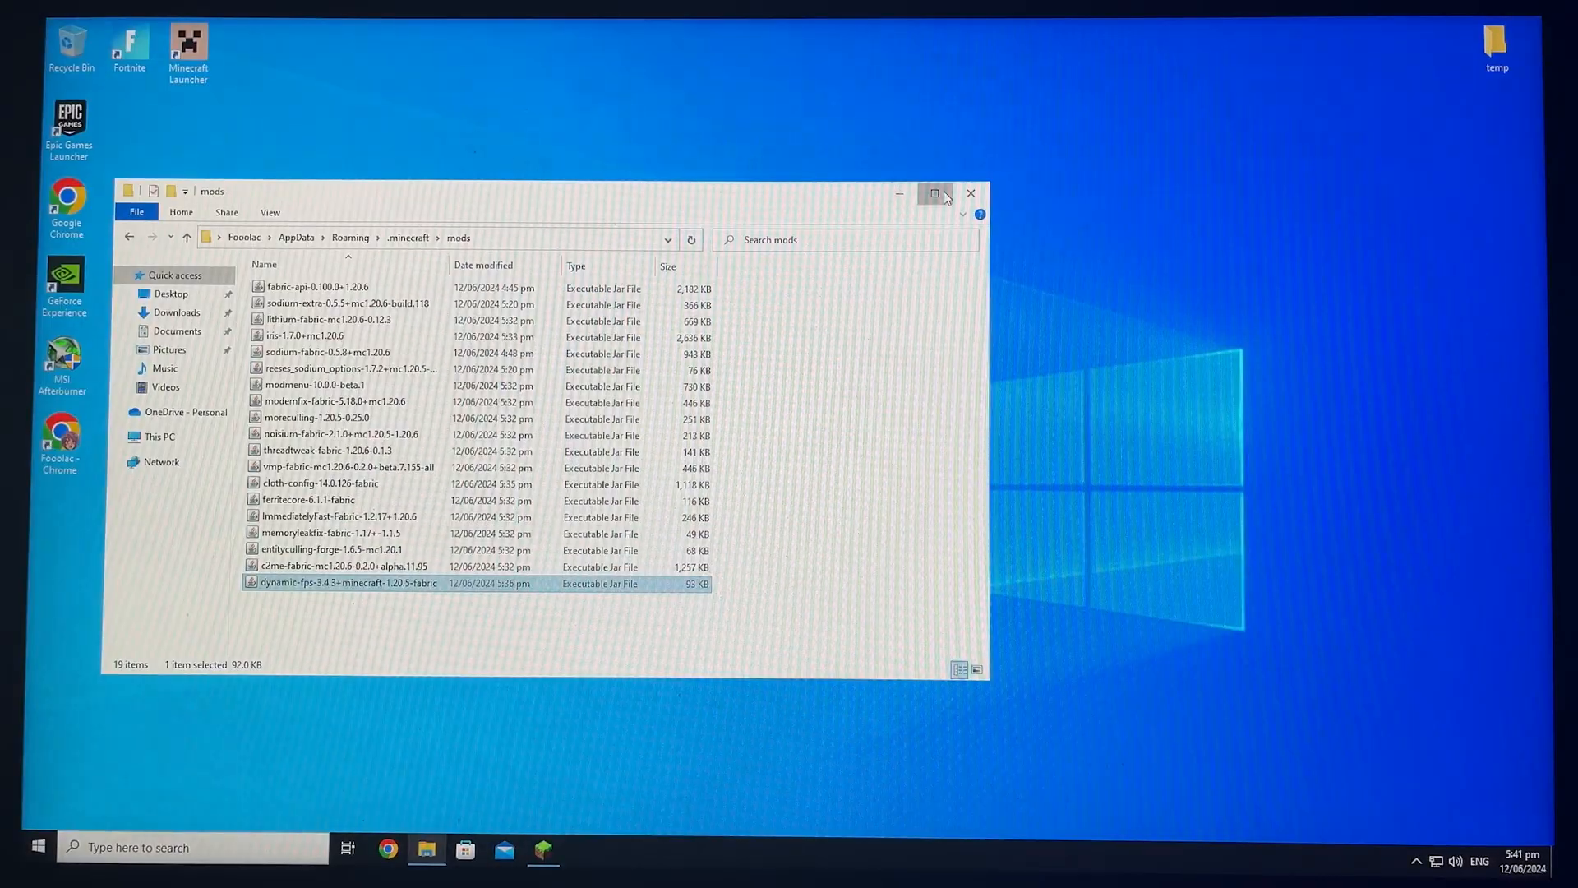
pyautogui.click(934, 193)
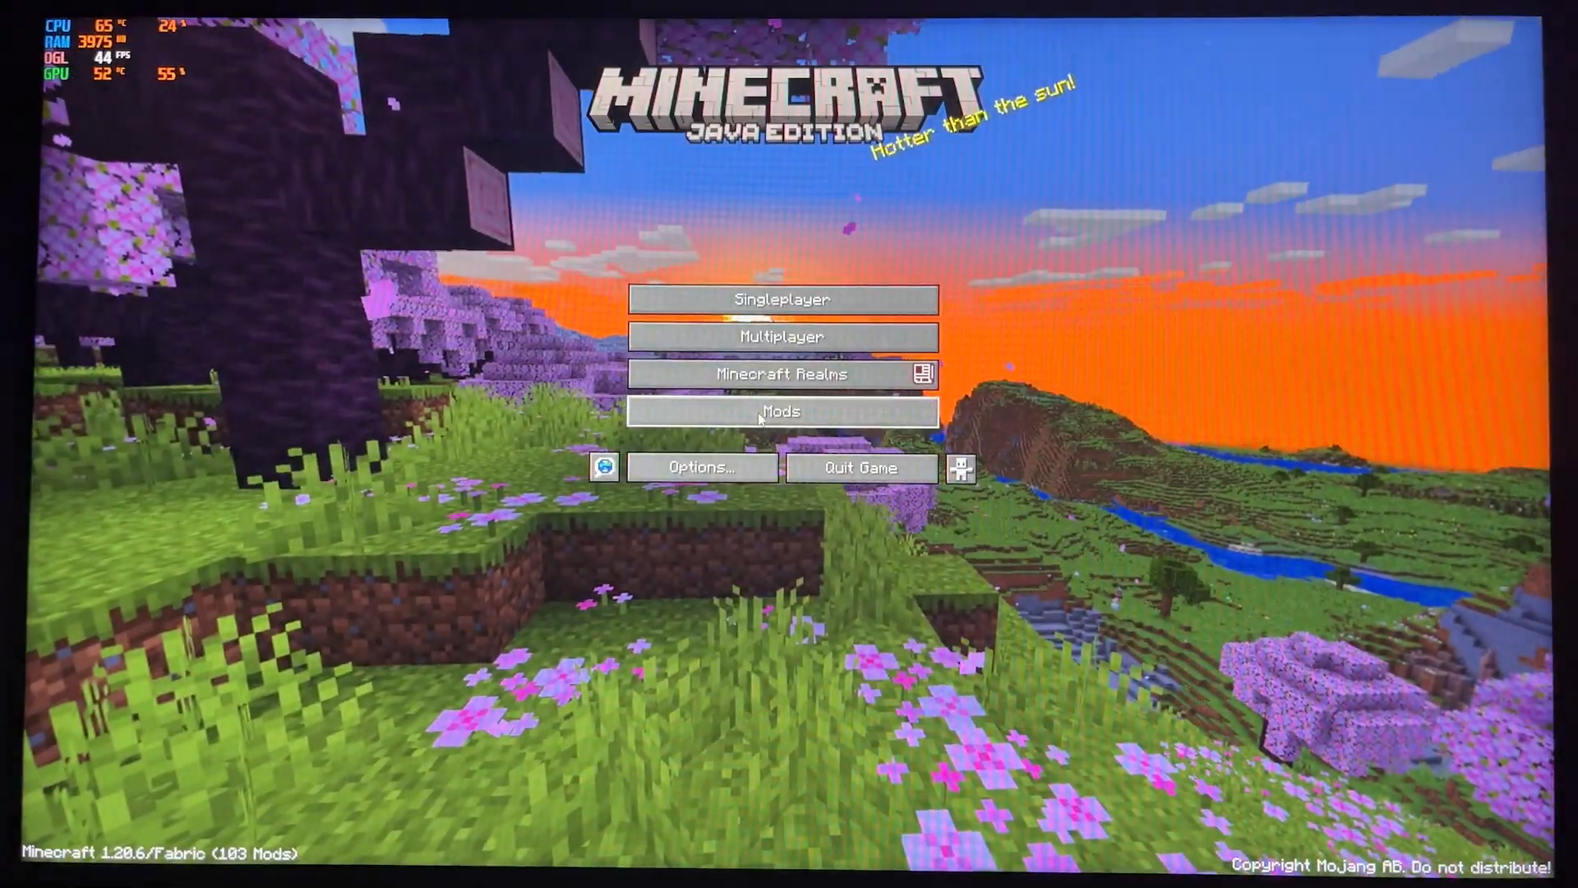
# Browse the installed mods list, including the Noisium mod details, and return to the title screen.
pyautogui.click(780, 411)
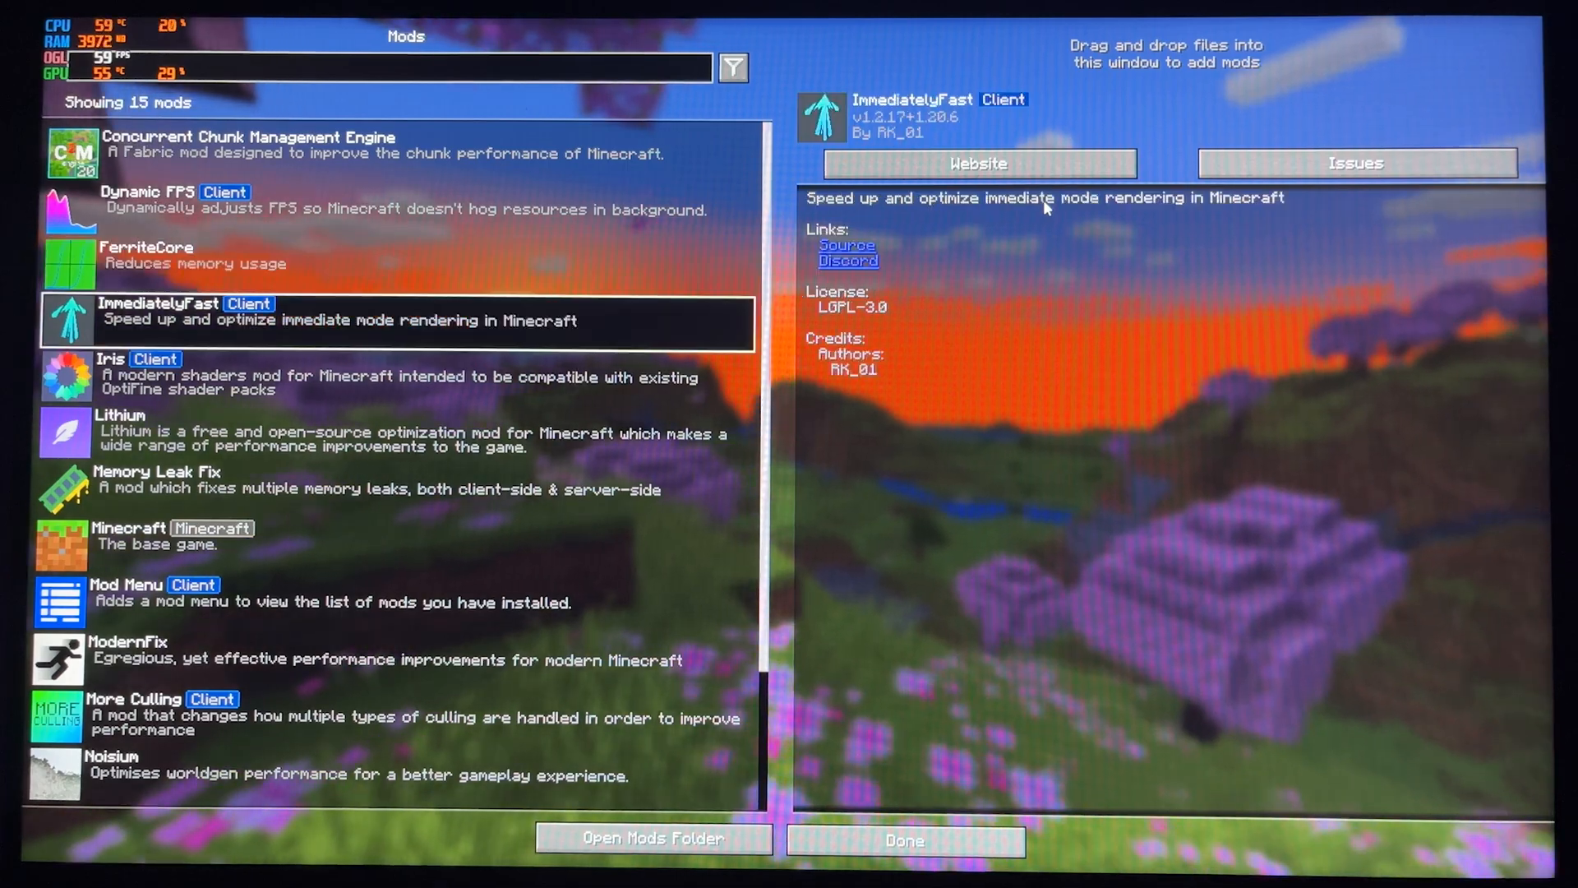
pyautogui.click(398, 489)
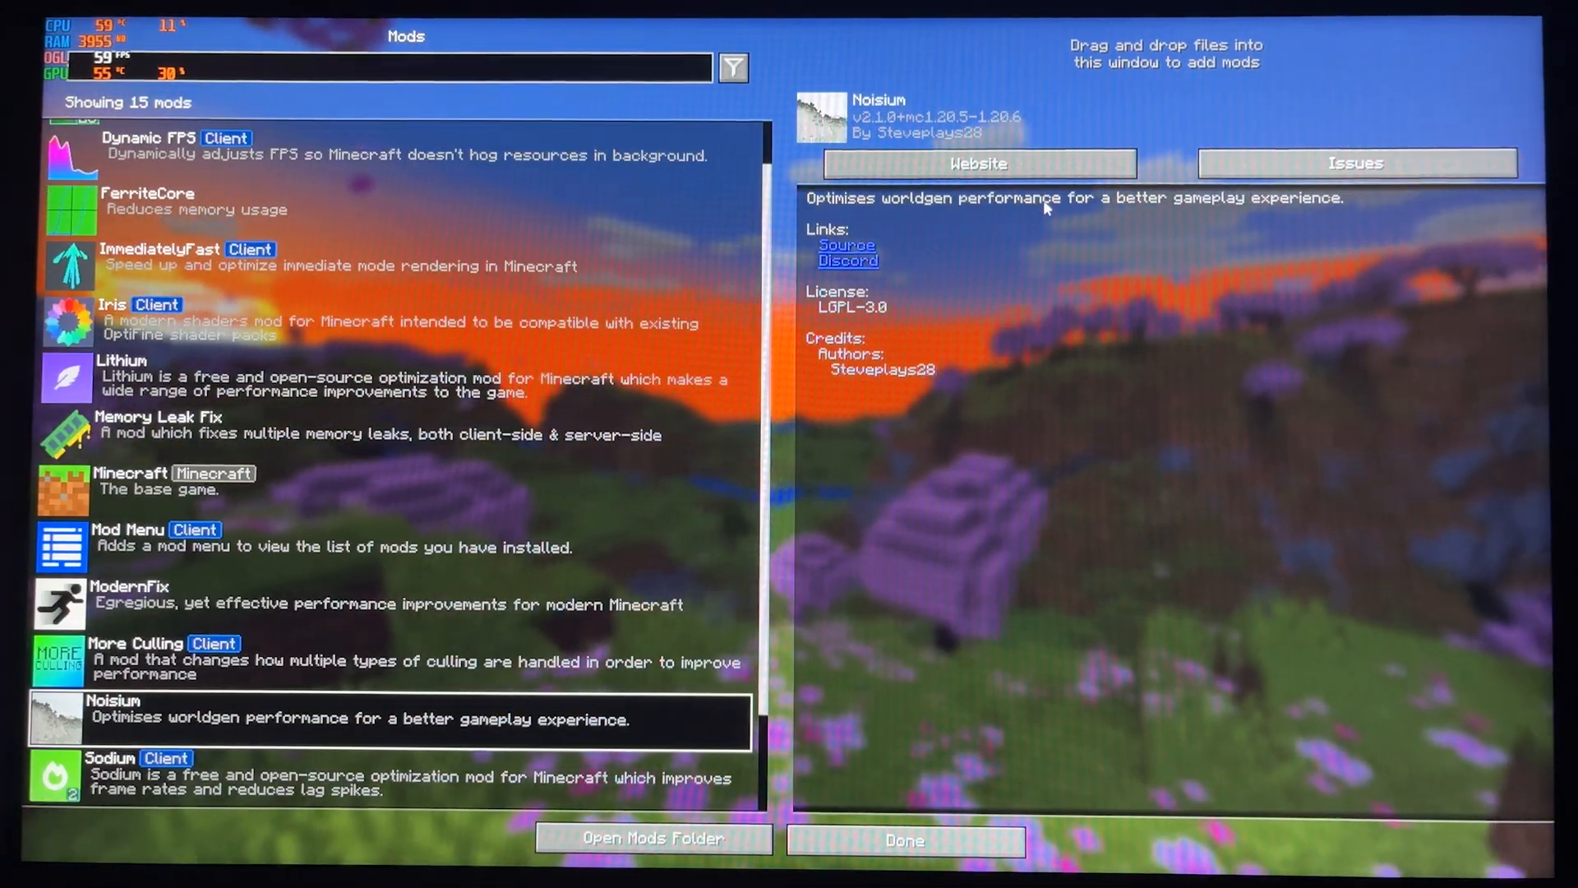
pyautogui.click(904, 840)
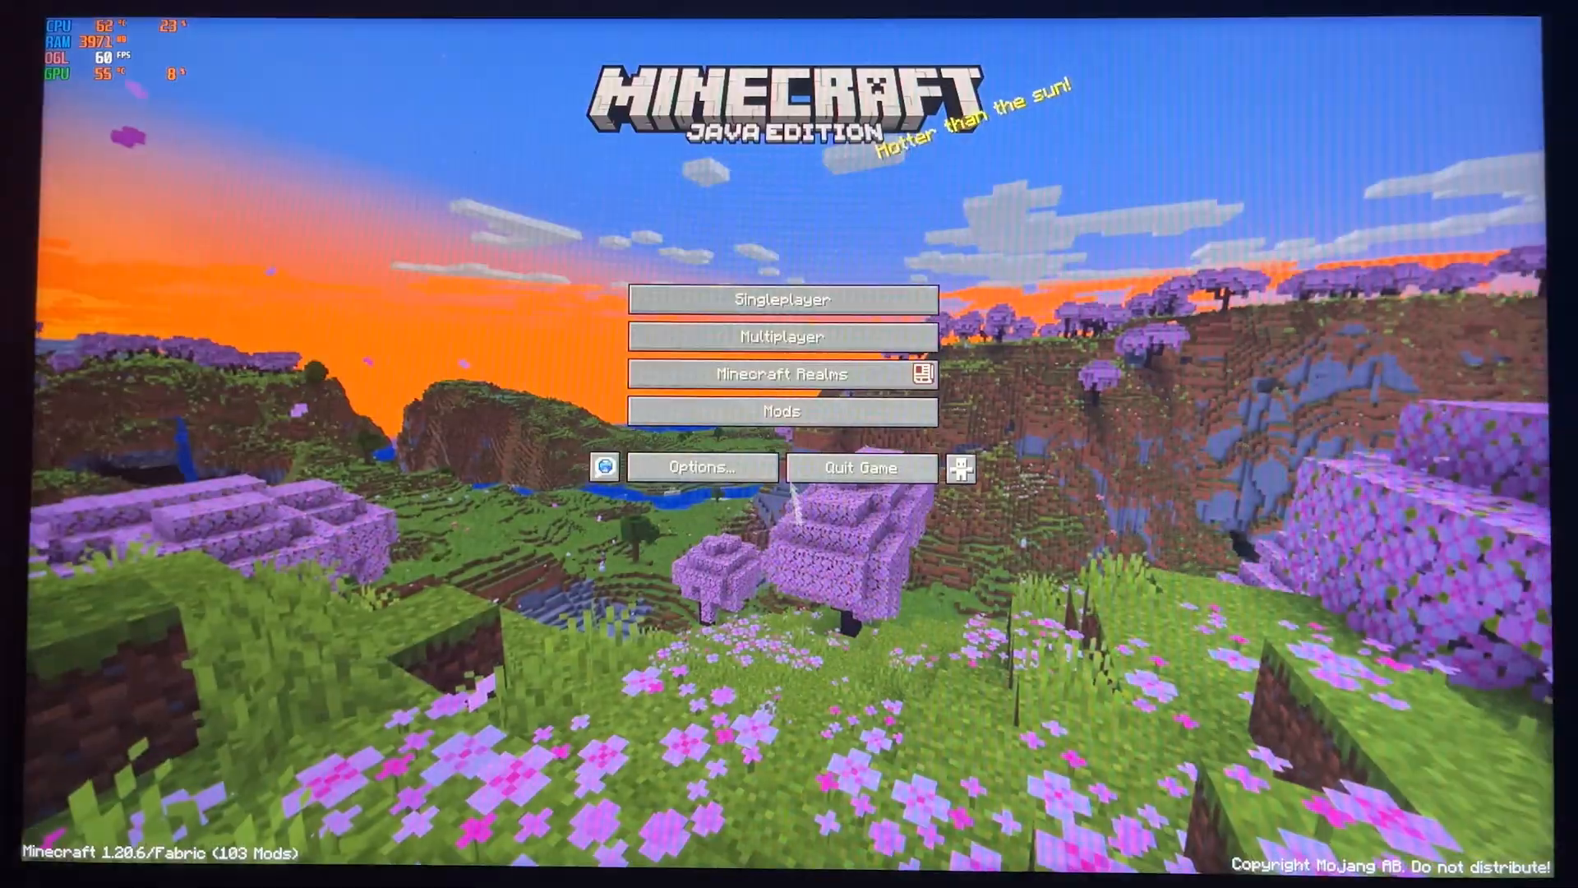
# Review the Particles and Render video settings, then load the singleplayer world.
pyautogui.click(700, 466)
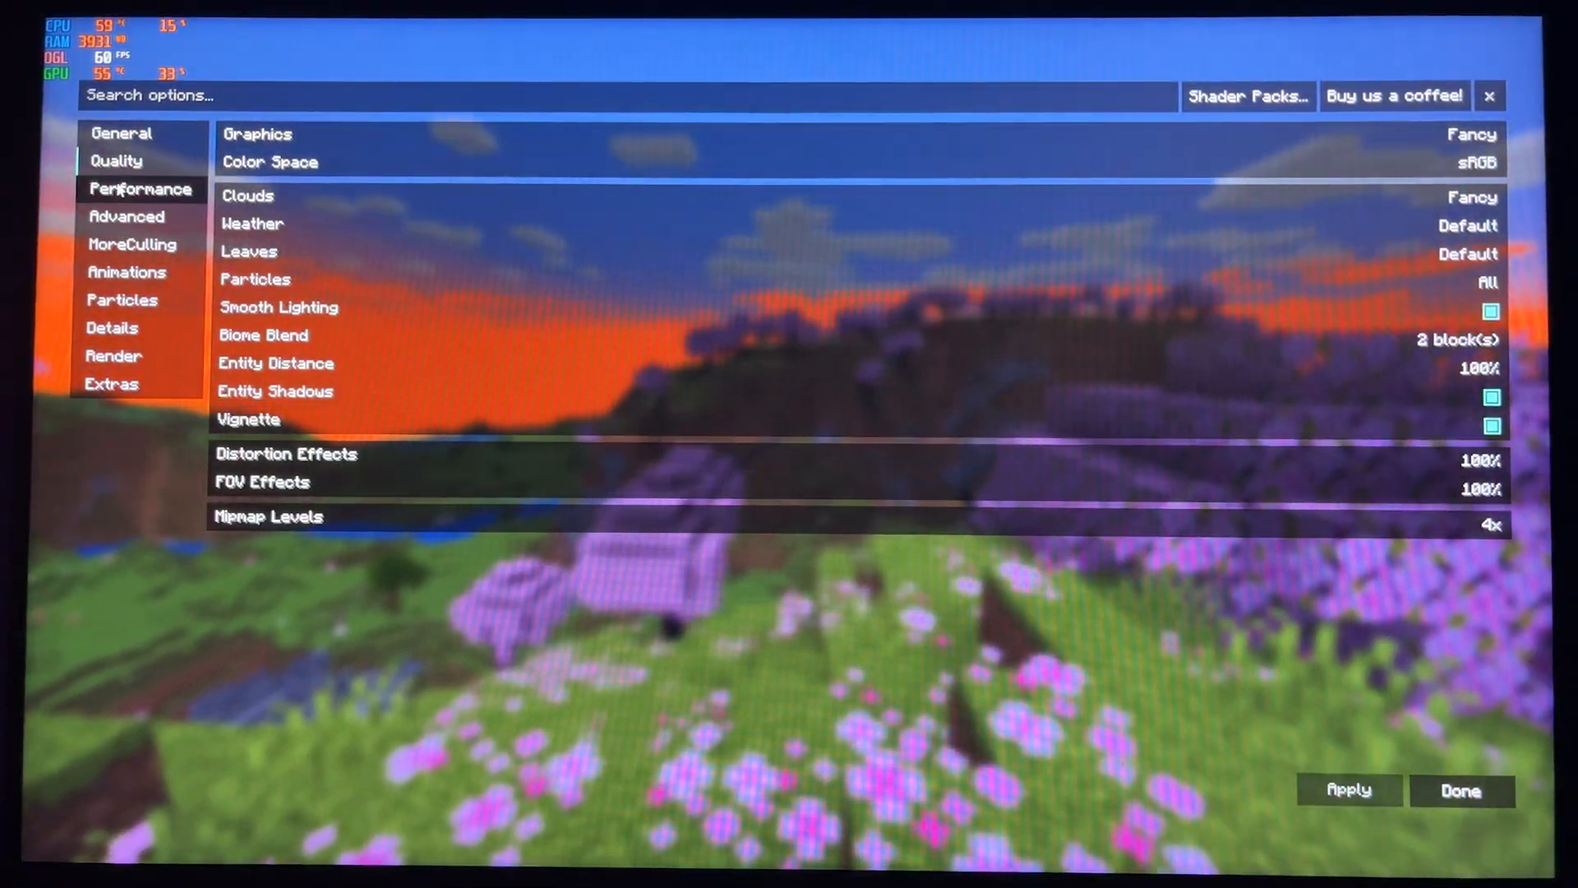
pyautogui.click(120, 300)
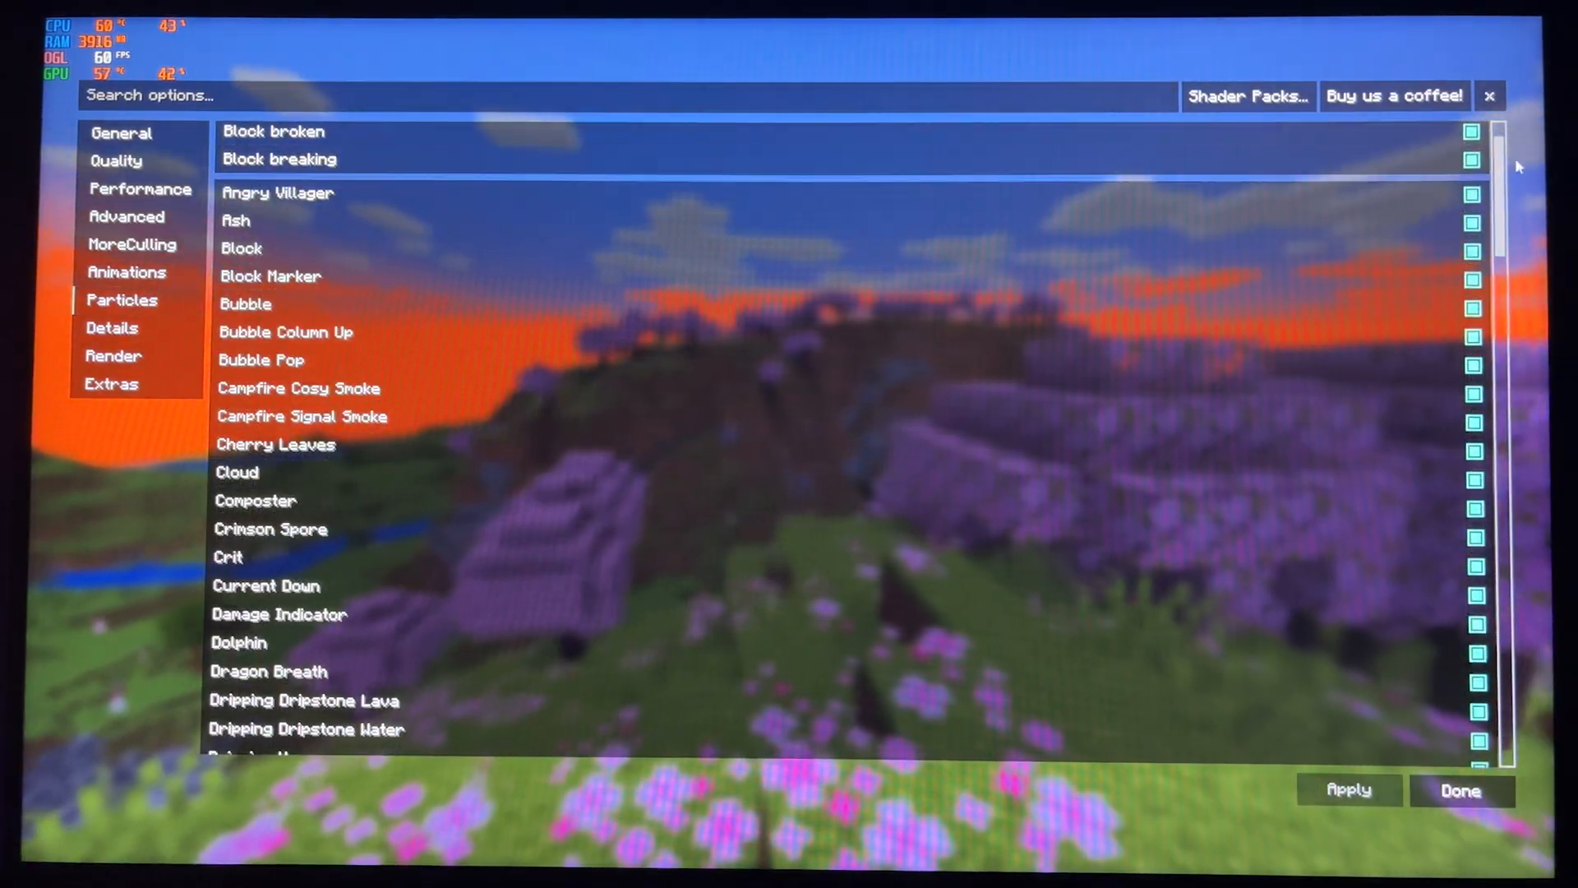
pyautogui.click(111, 384)
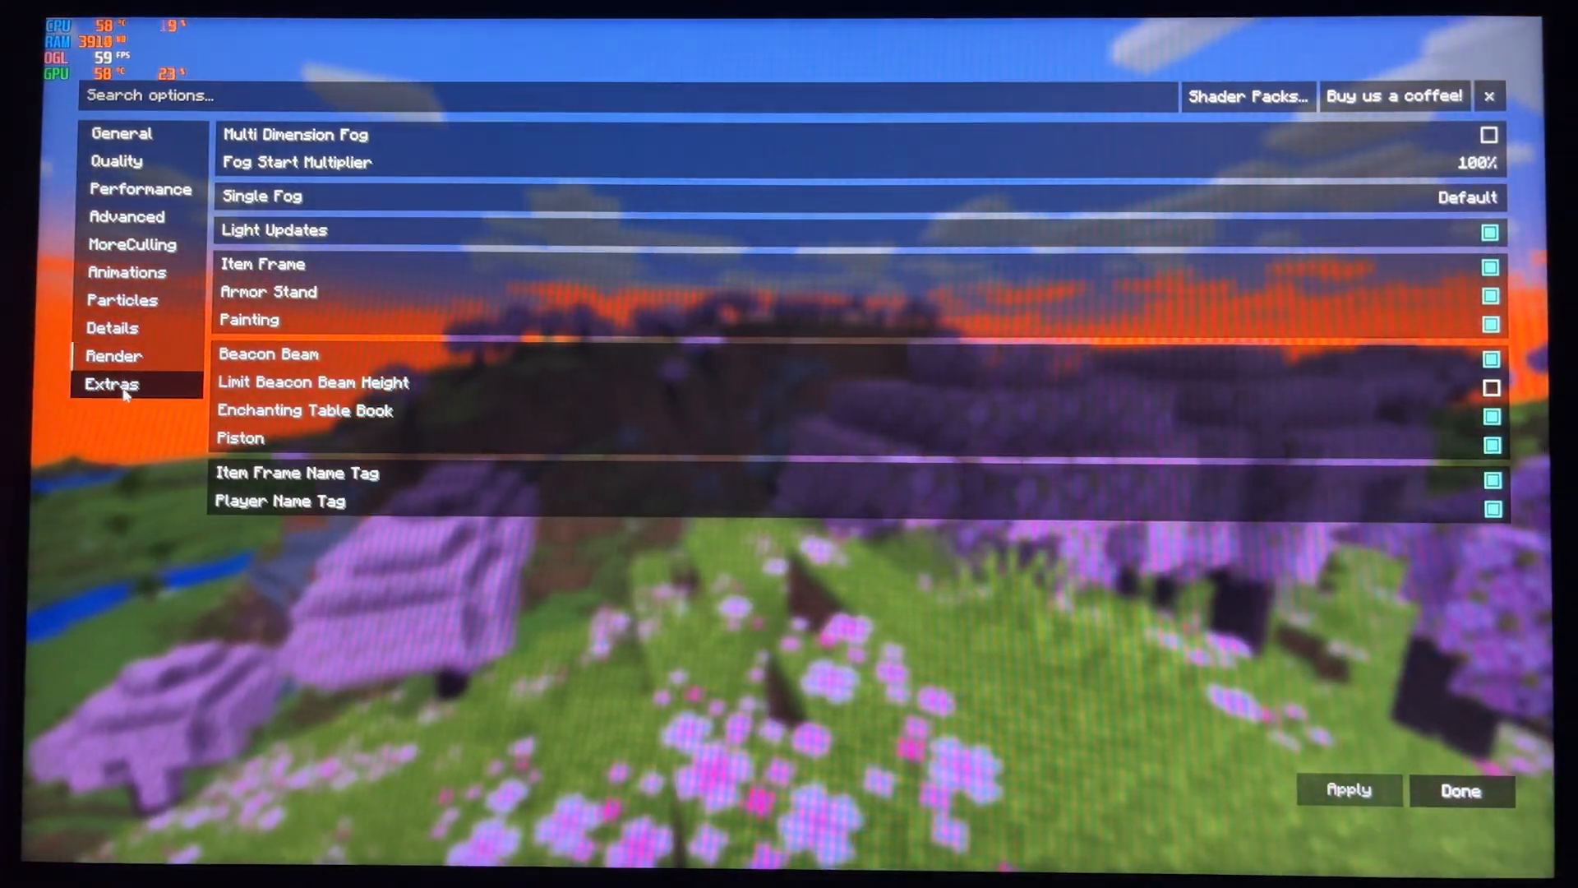
pyautogui.click(1457, 790)
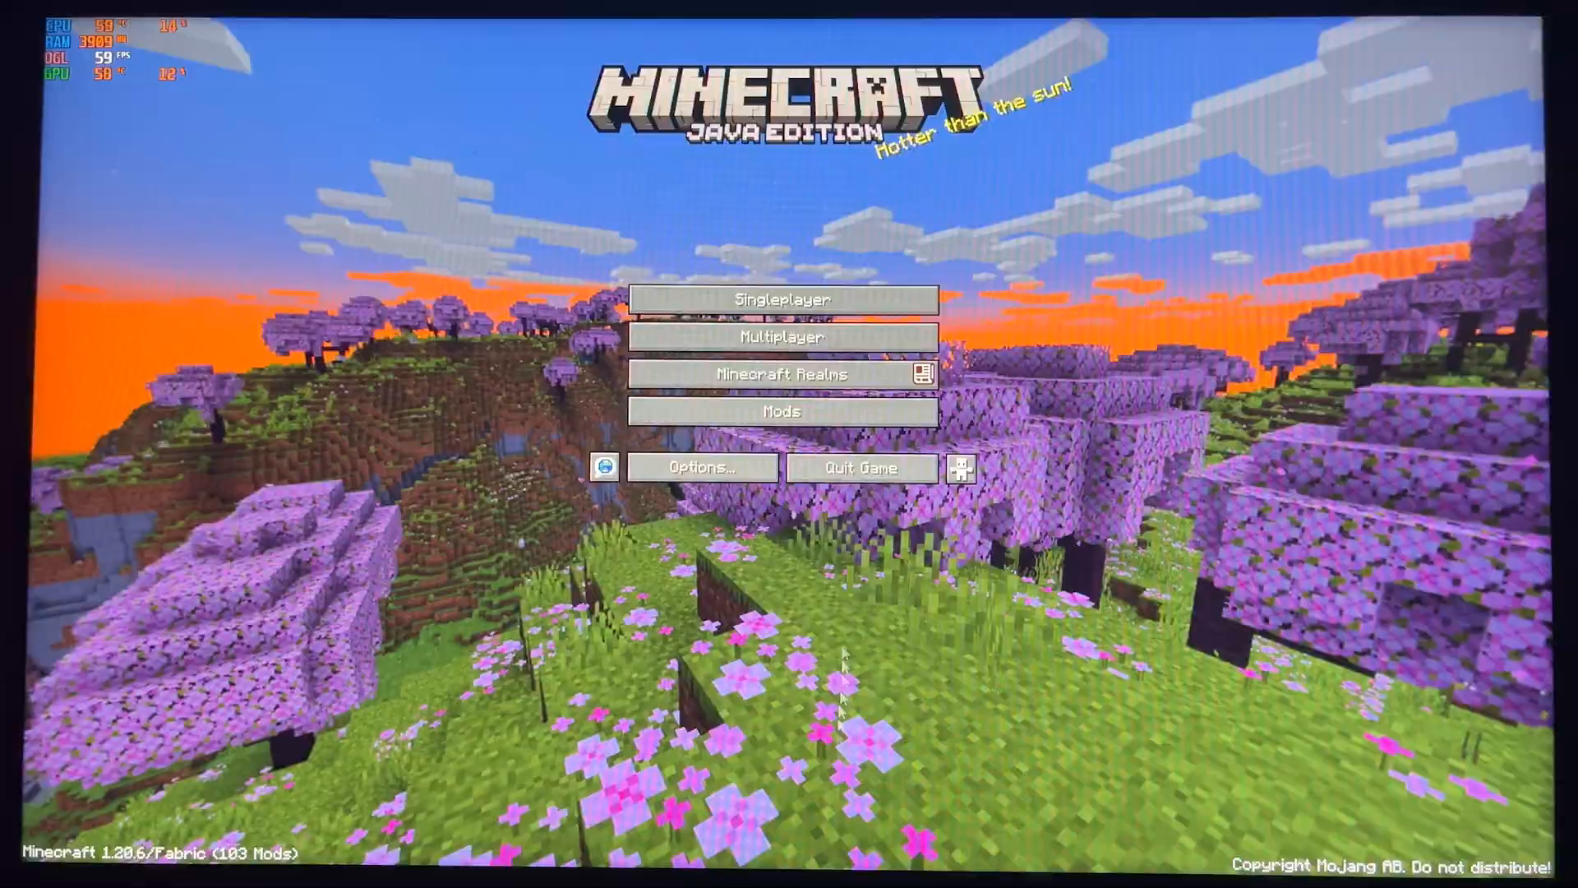
pyautogui.click(780, 299)
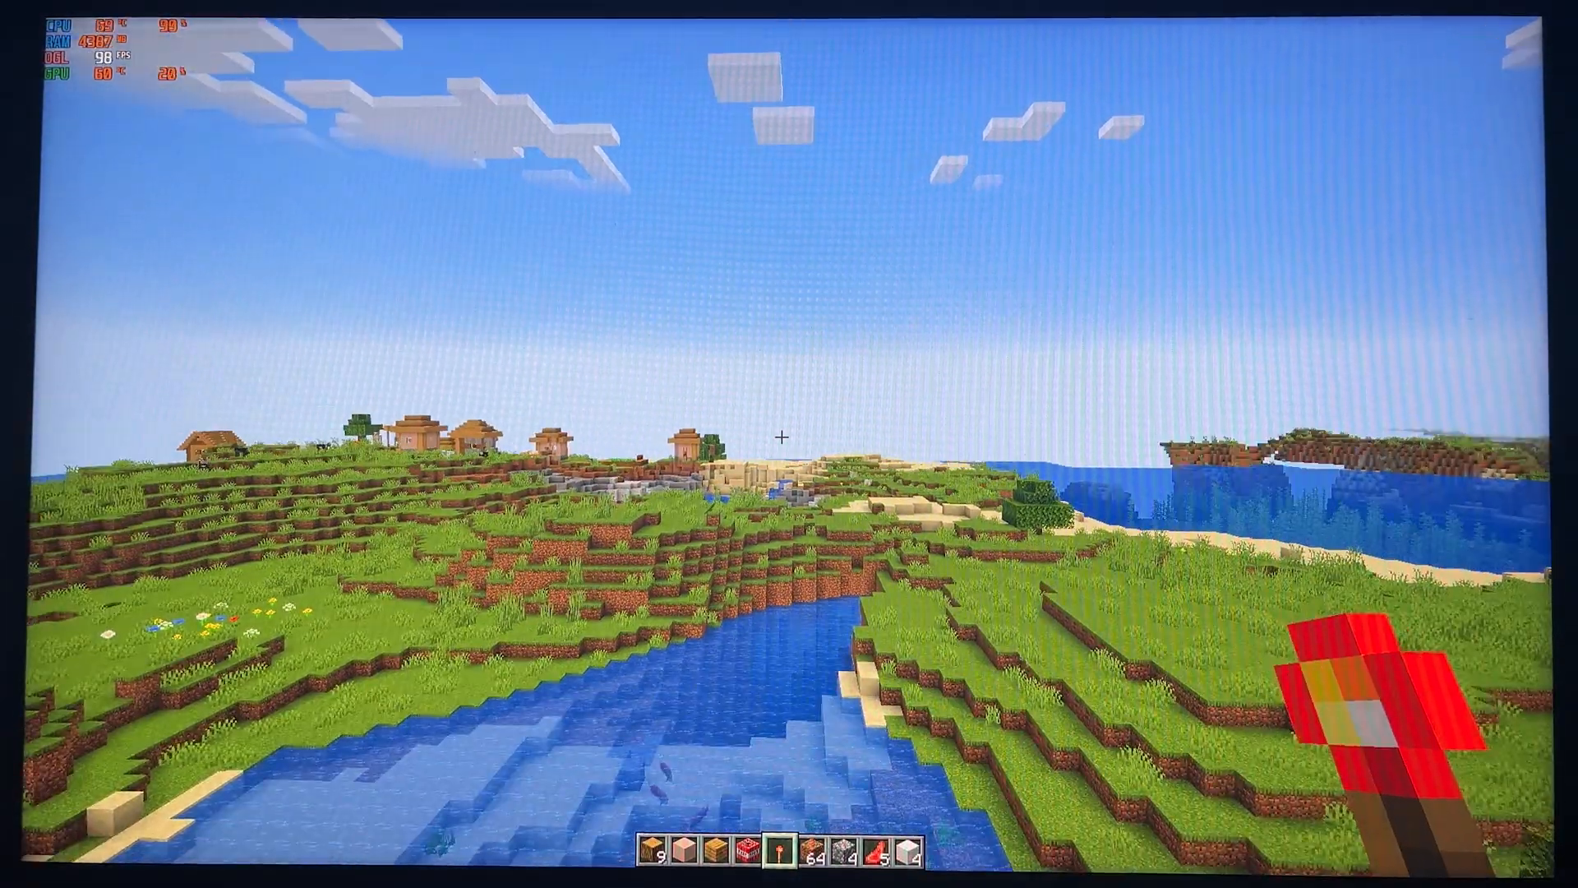
pyautogui.moveTo(789, 437)
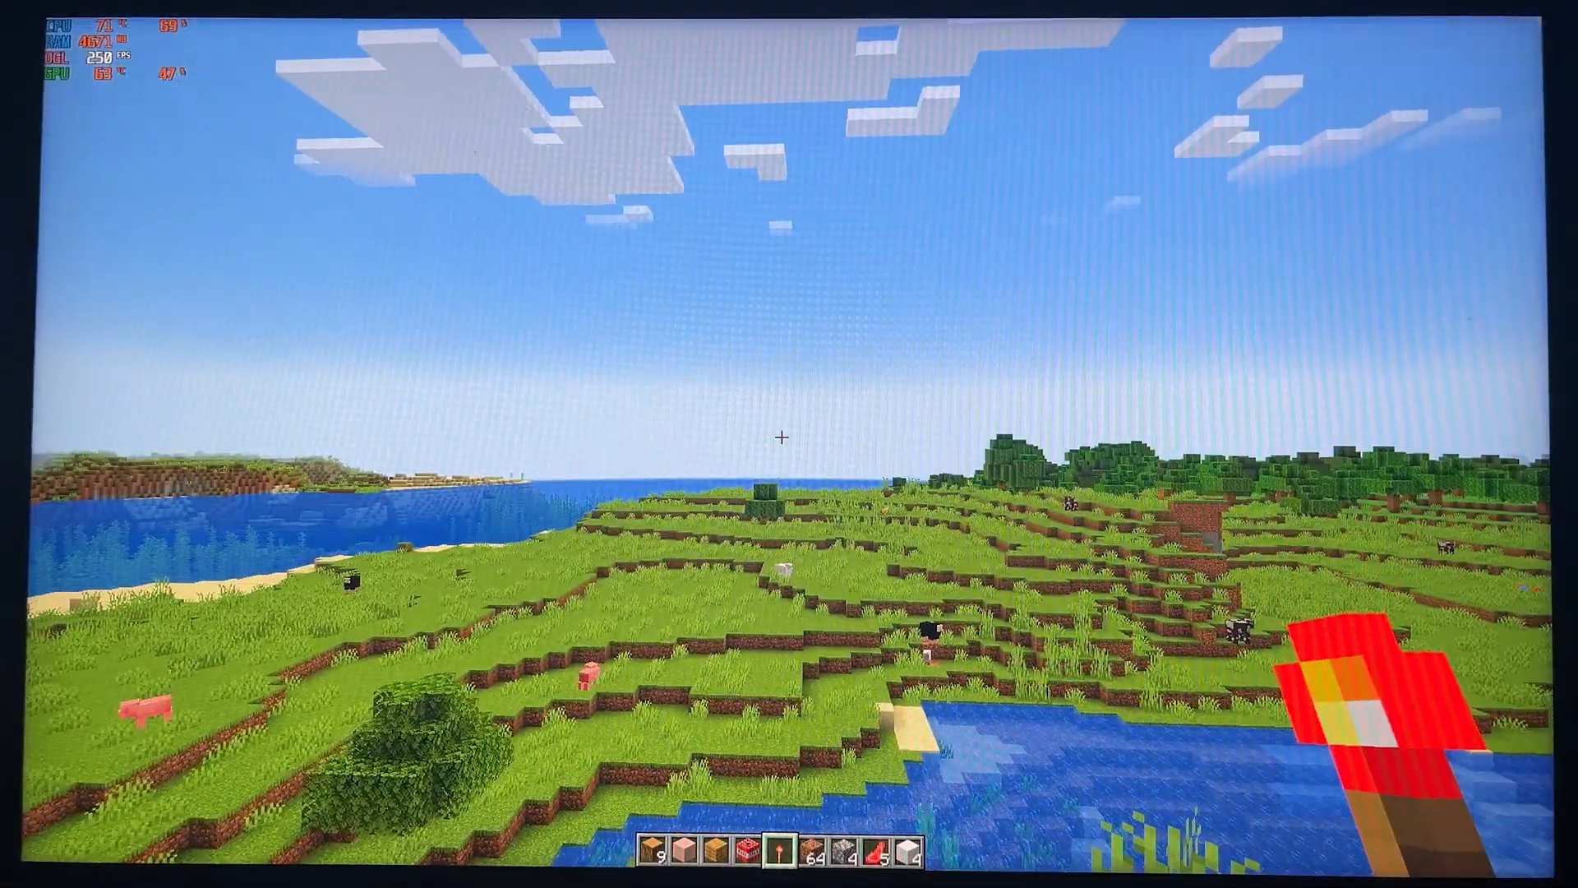
pyautogui.moveTo(789, 444)
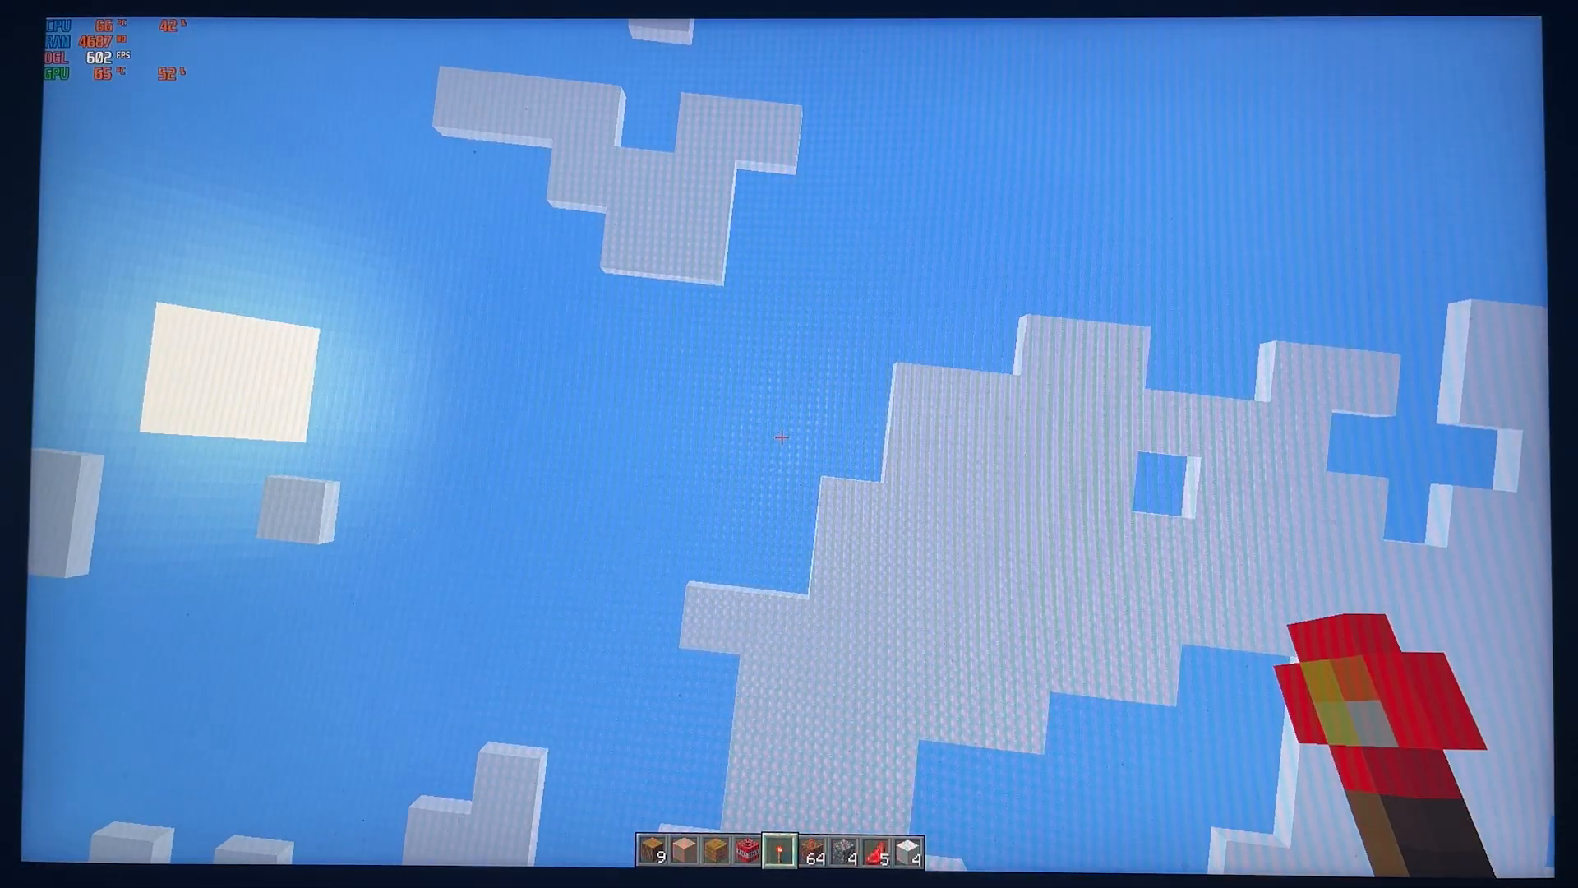
pyautogui.moveTo(789, 444)
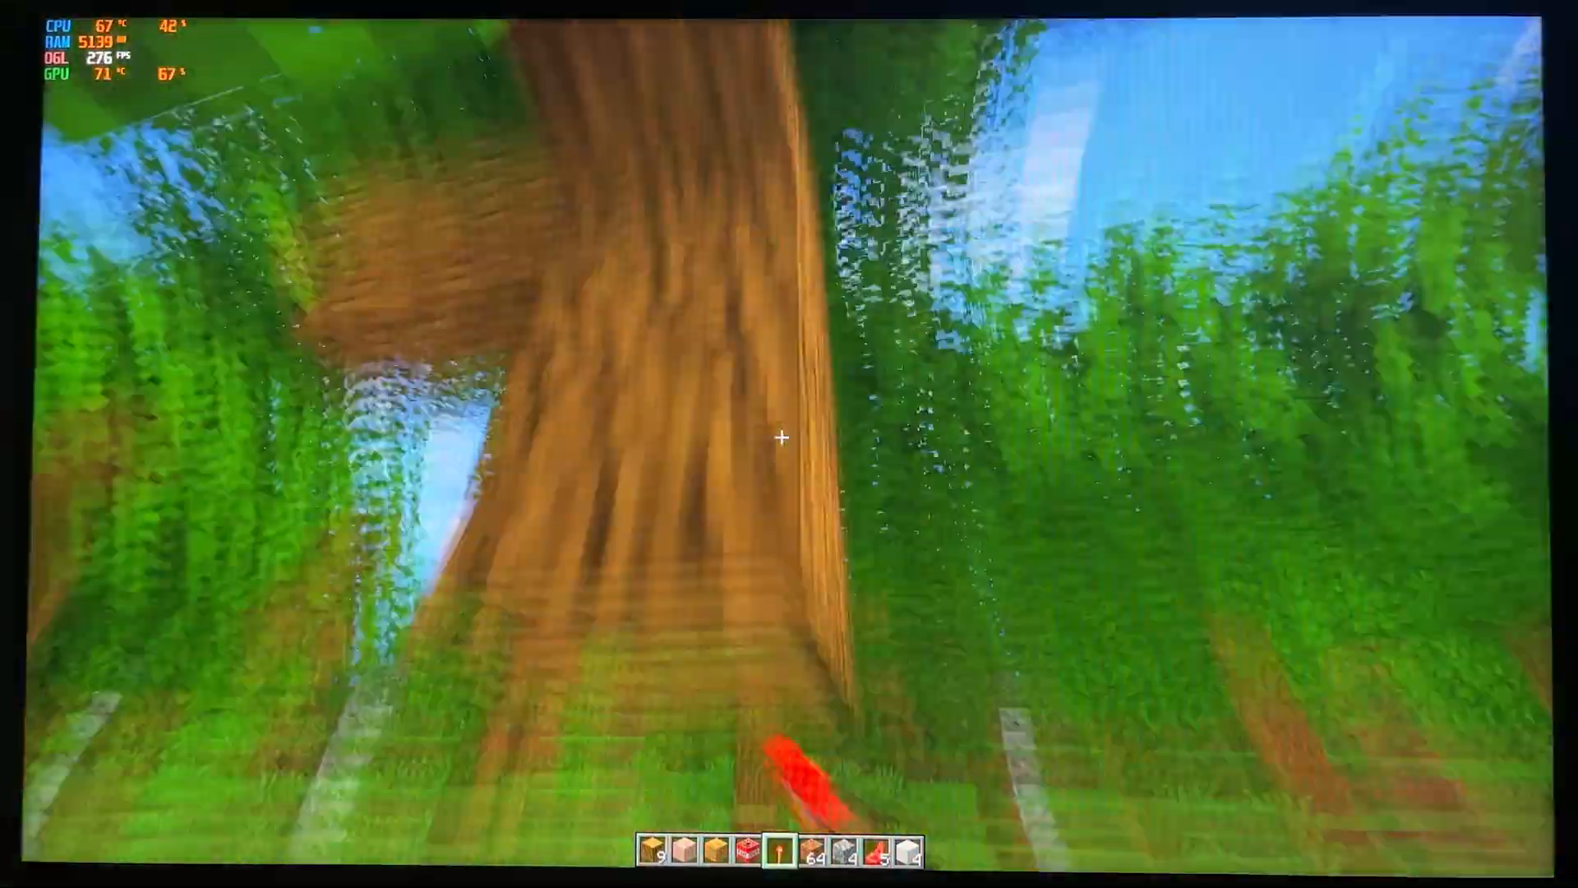
# Press E to open the inventory while exploring the world.
pyautogui.press('e')
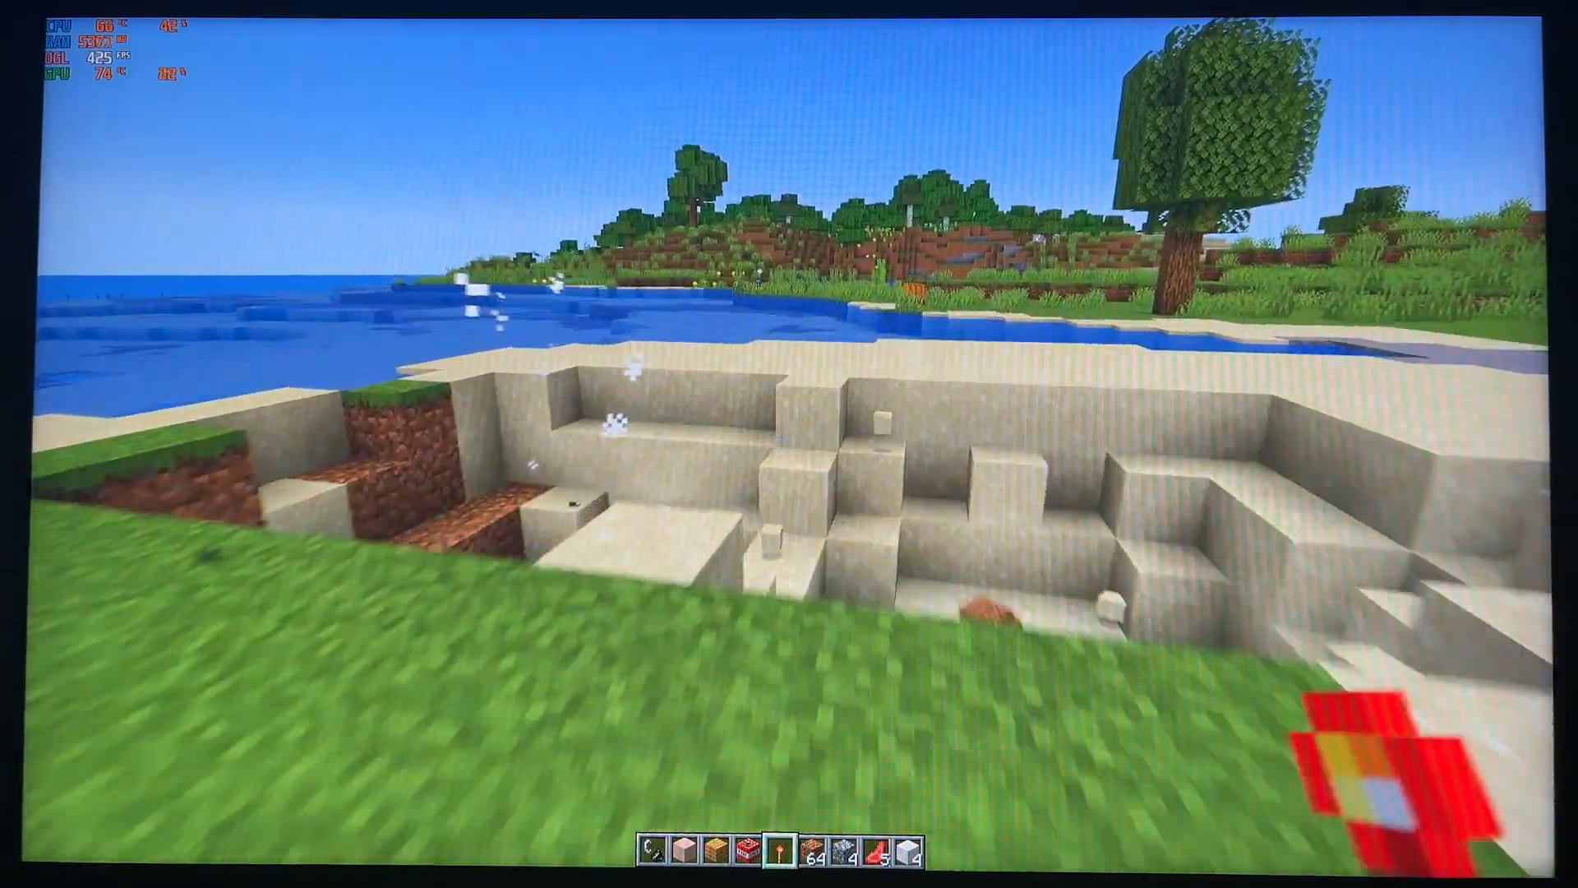
pyautogui.moveTo(789, 423)
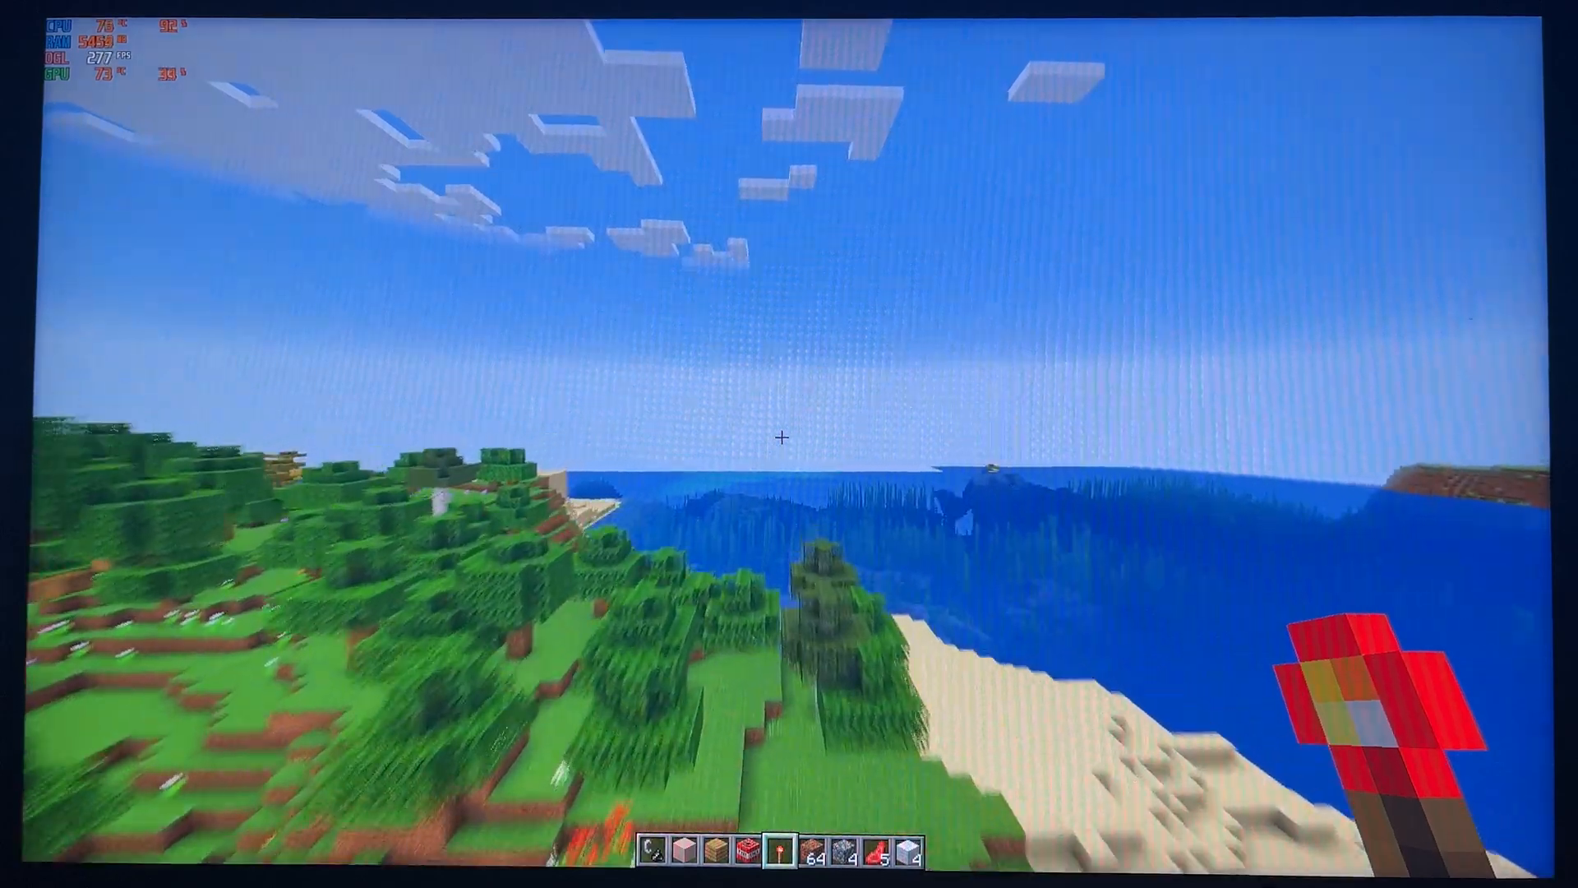
pyautogui.moveTo(789, 436)
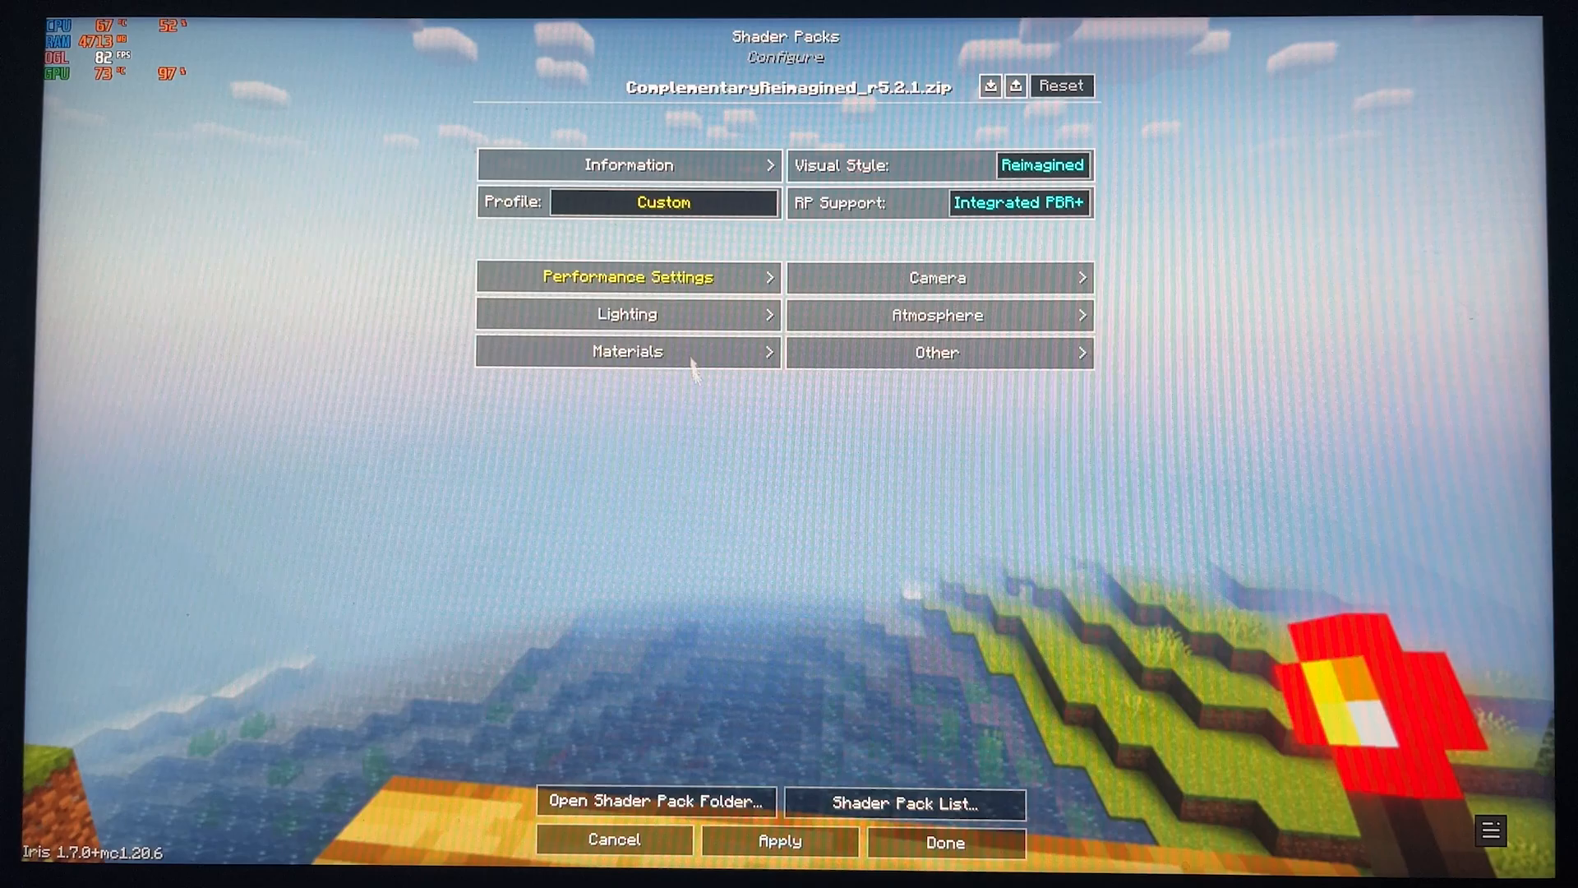
# Check Complementary Reimagined's Performance Settings, close shader and video options, and resume the game.
pyautogui.click(627, 277)
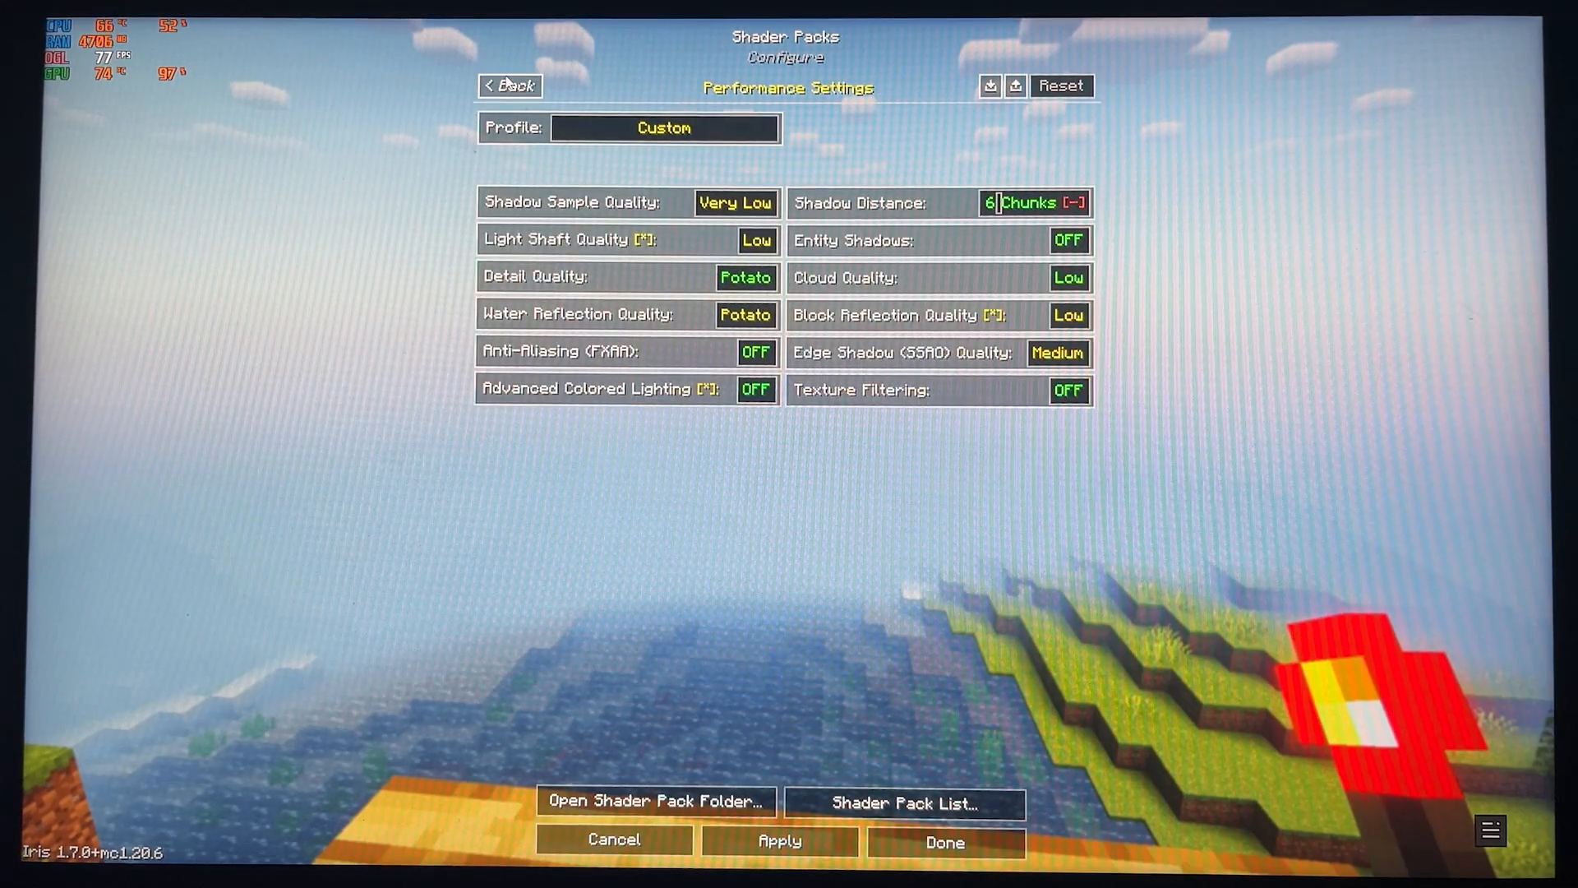
pyautogui.click(510, 86)
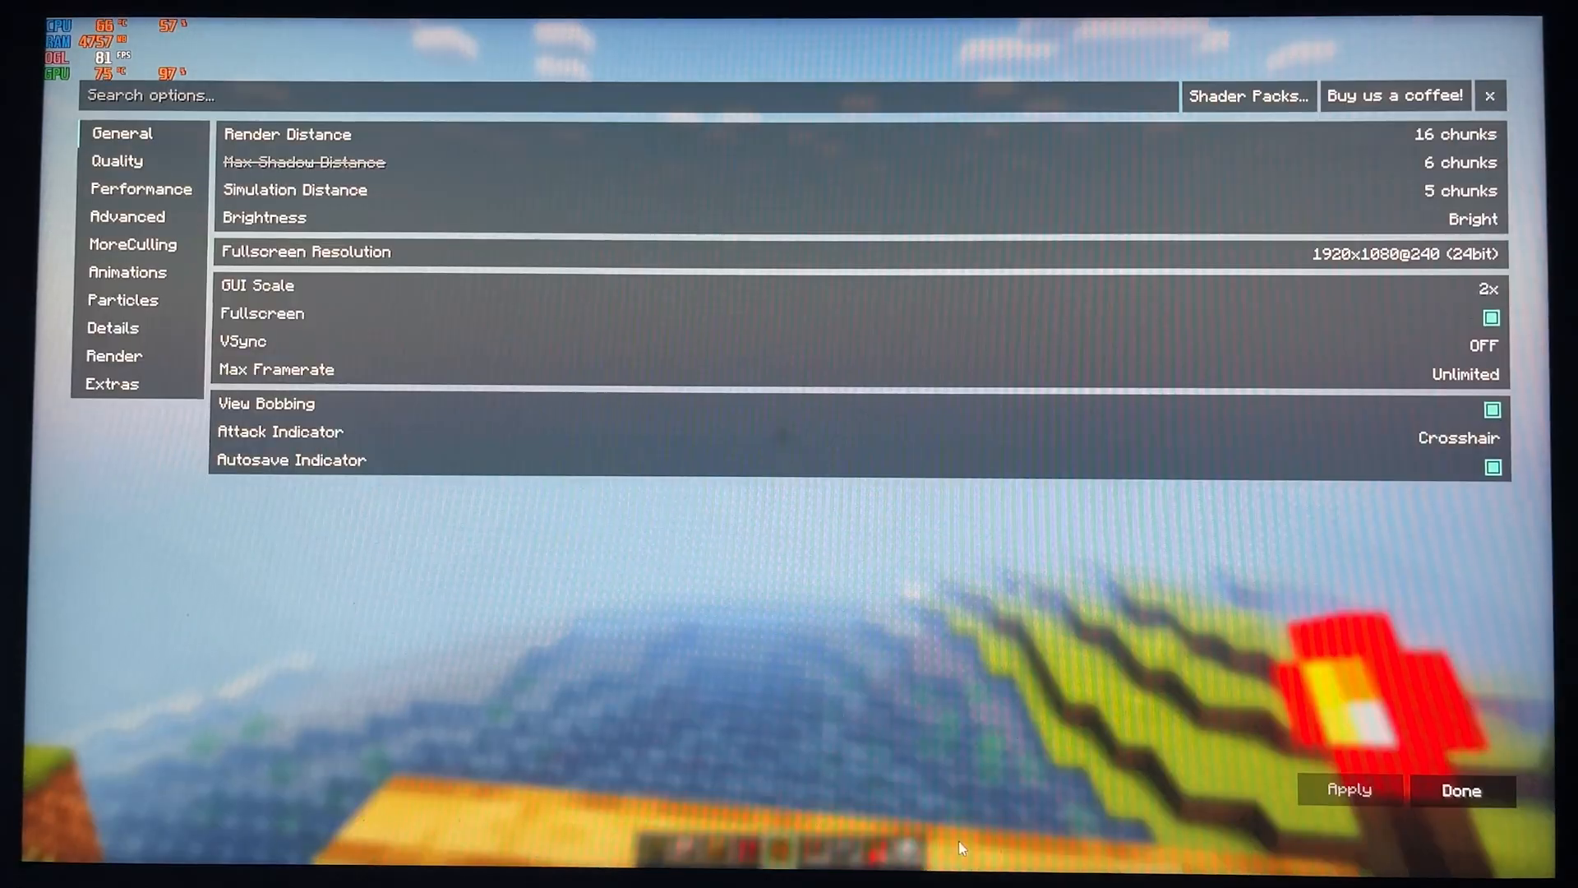
pyautogui.click(1460, 790)
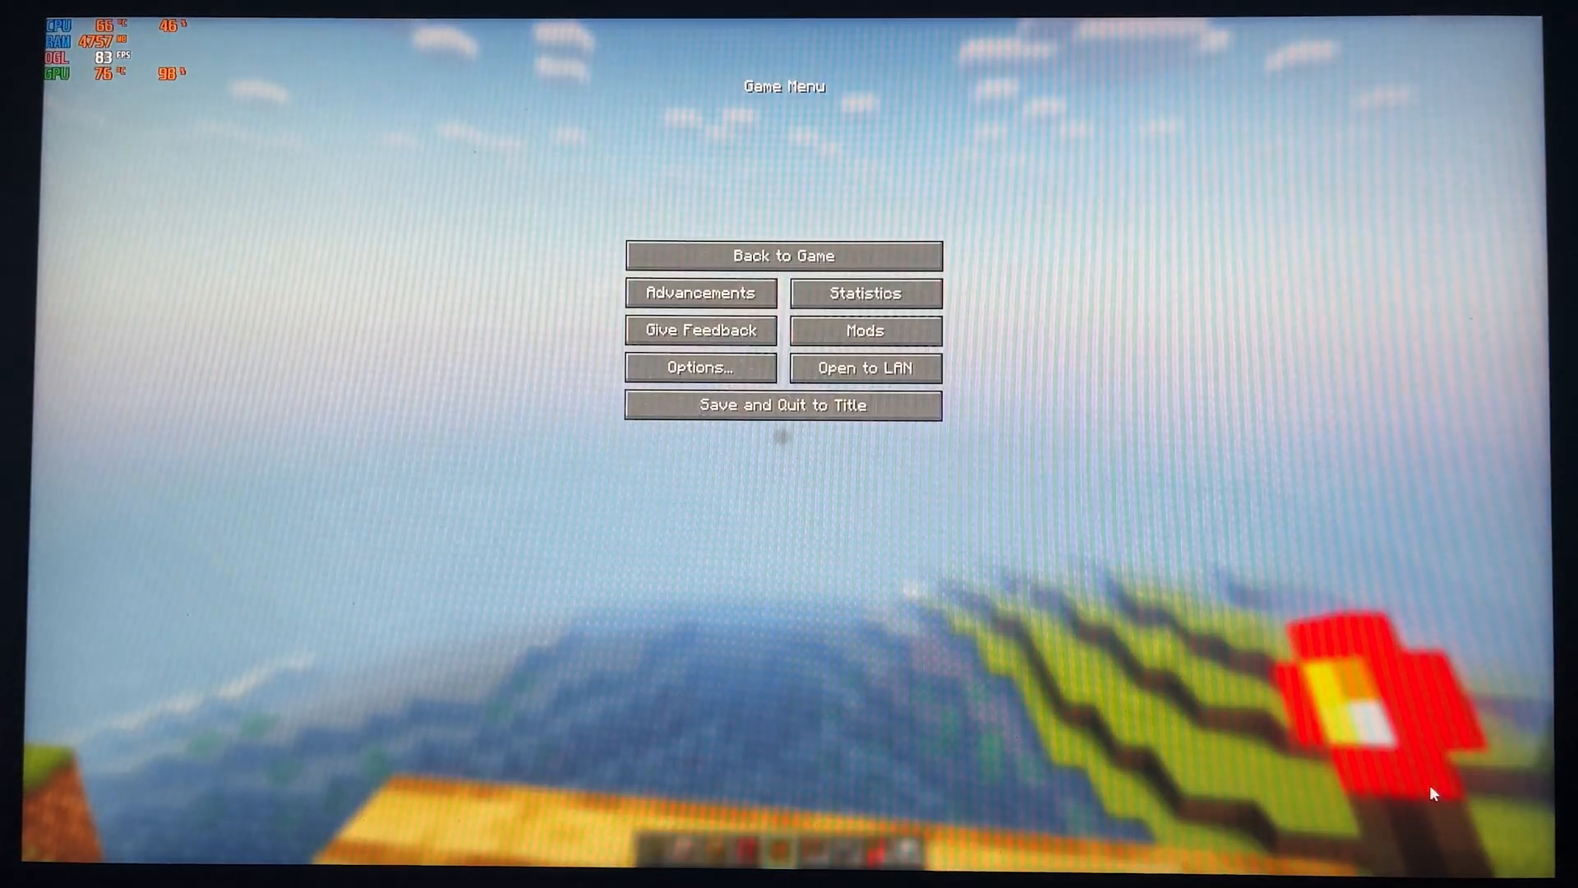
pyautogui.click(781, 255)
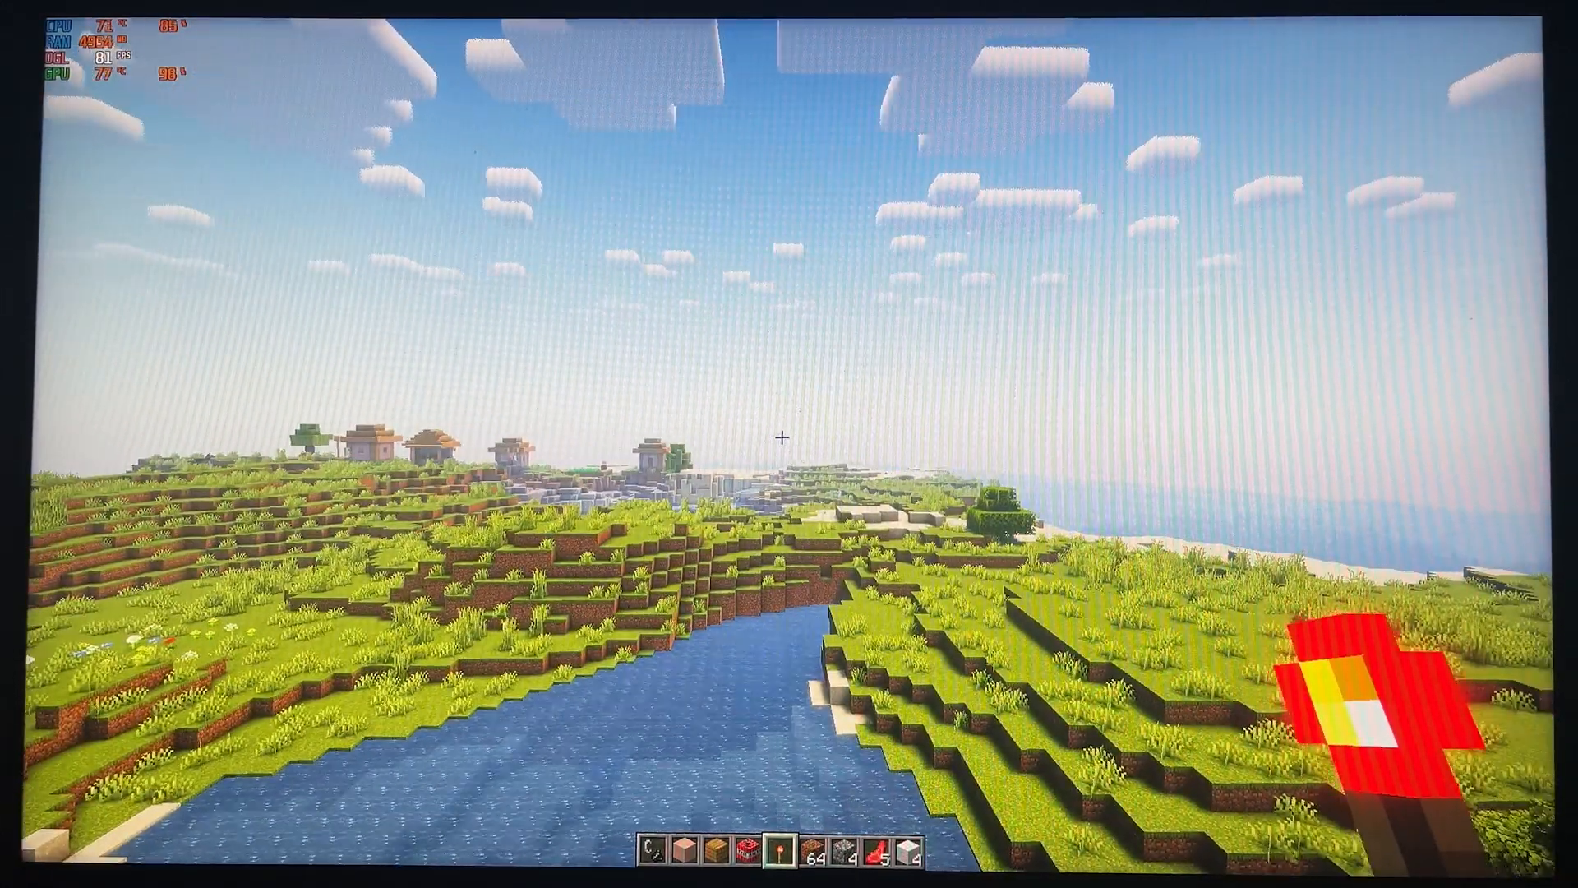
pyautogui.moveTo(789, 443)
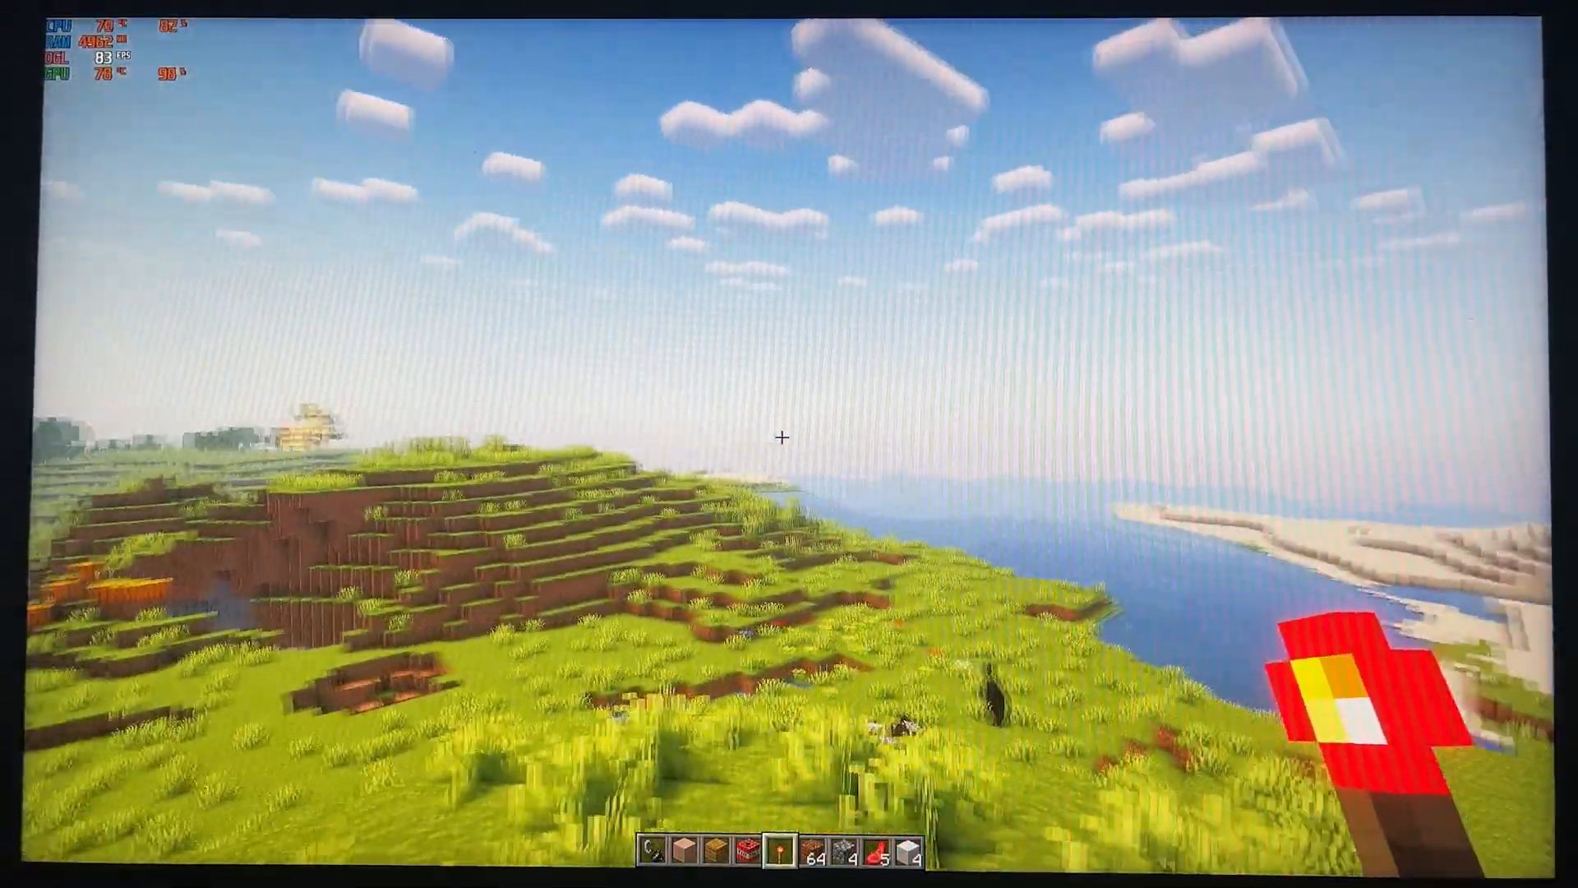
pyautogui.moveTo(789, 434)
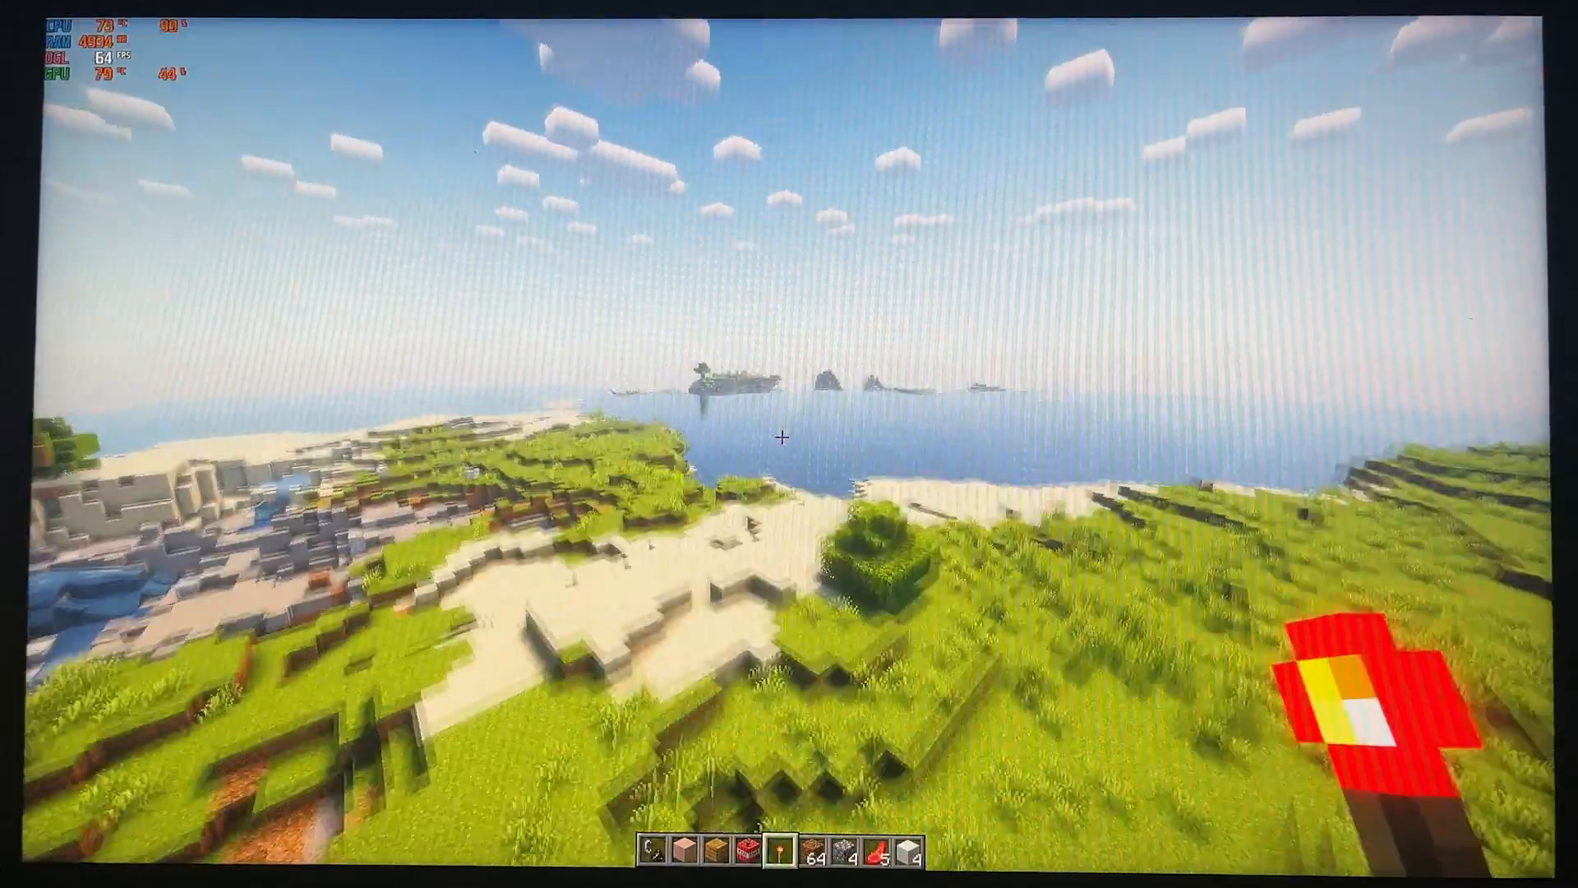
pyautogui.moveTo(789, 433)
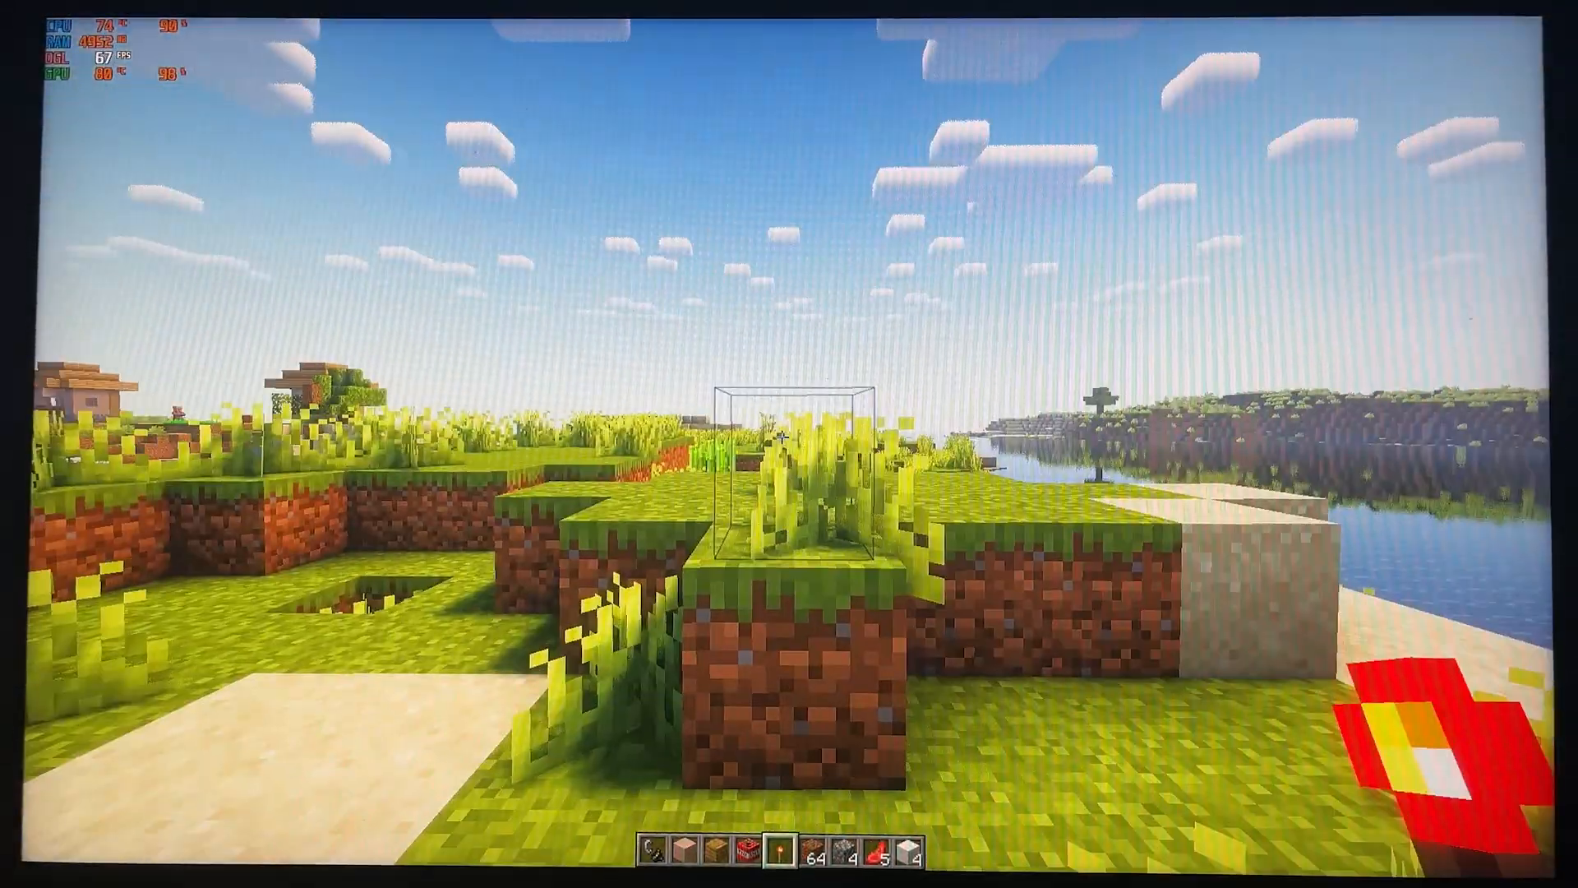
pyautogui.moveTo(789, 437)
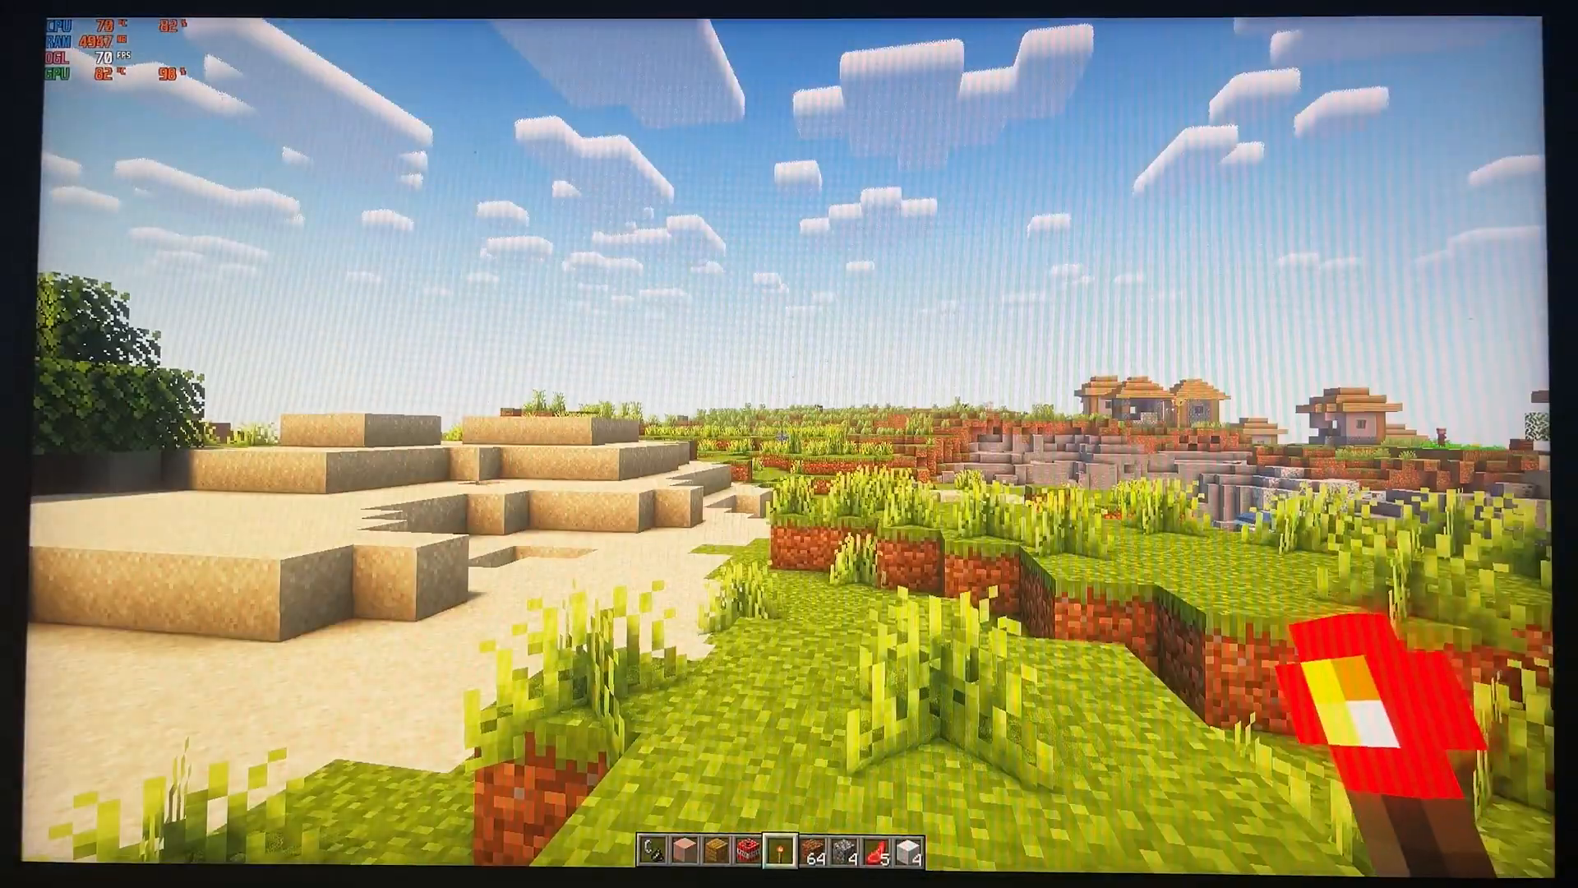
# Pause the game after flying over the shader-lit plains, sea and village.
pyautogui.press('Escape')
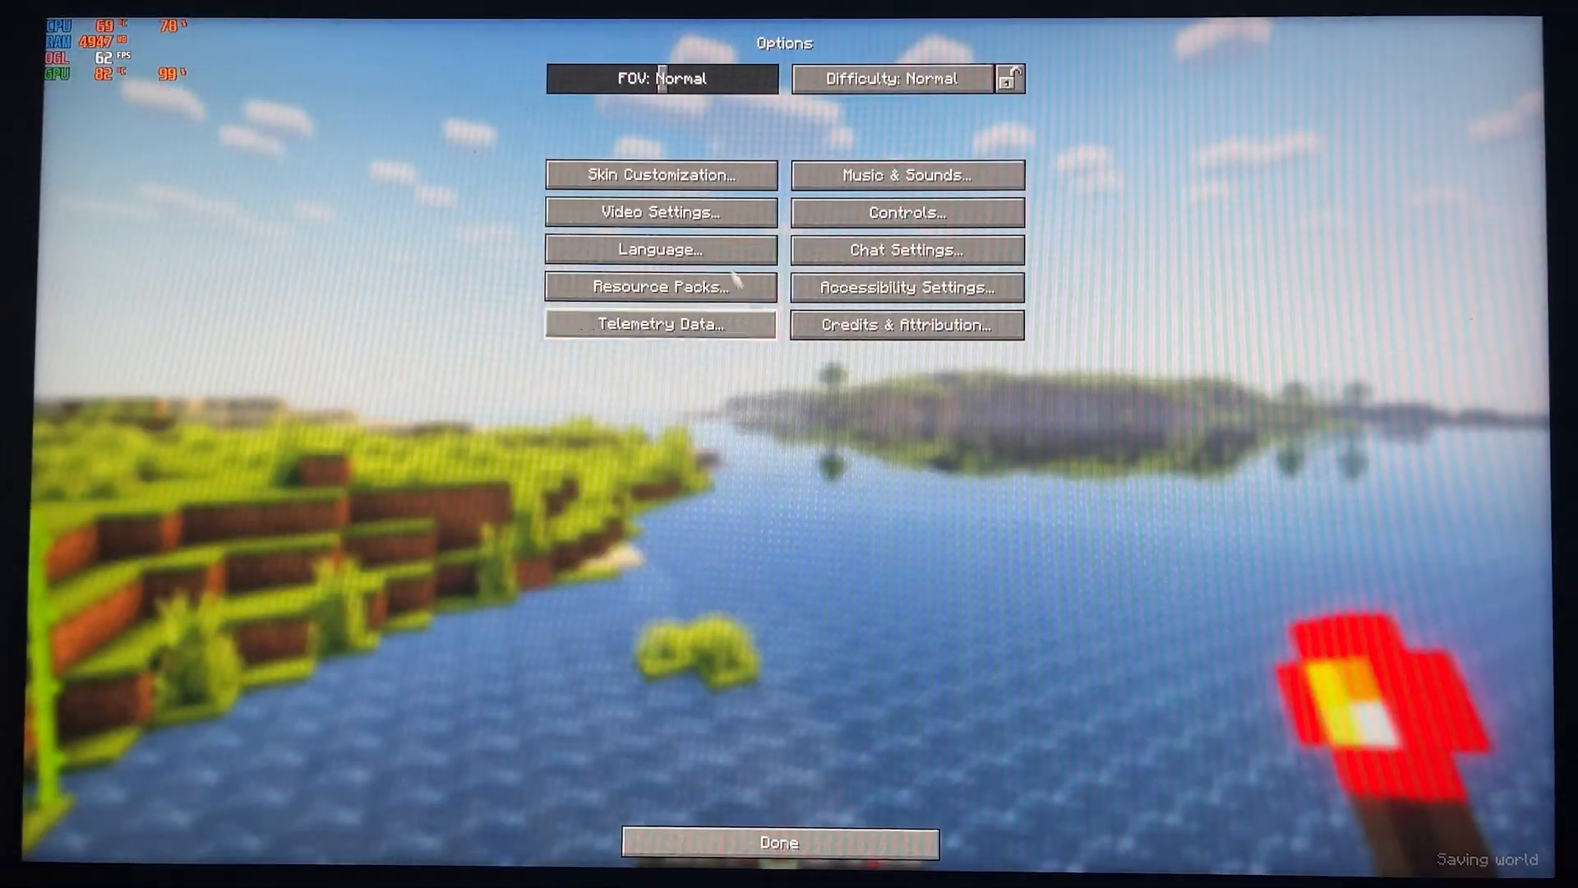
# Review the Quality and General video settings, then allow MSI Afterburner's permission prompt.
pyautogui.click(660, 212)
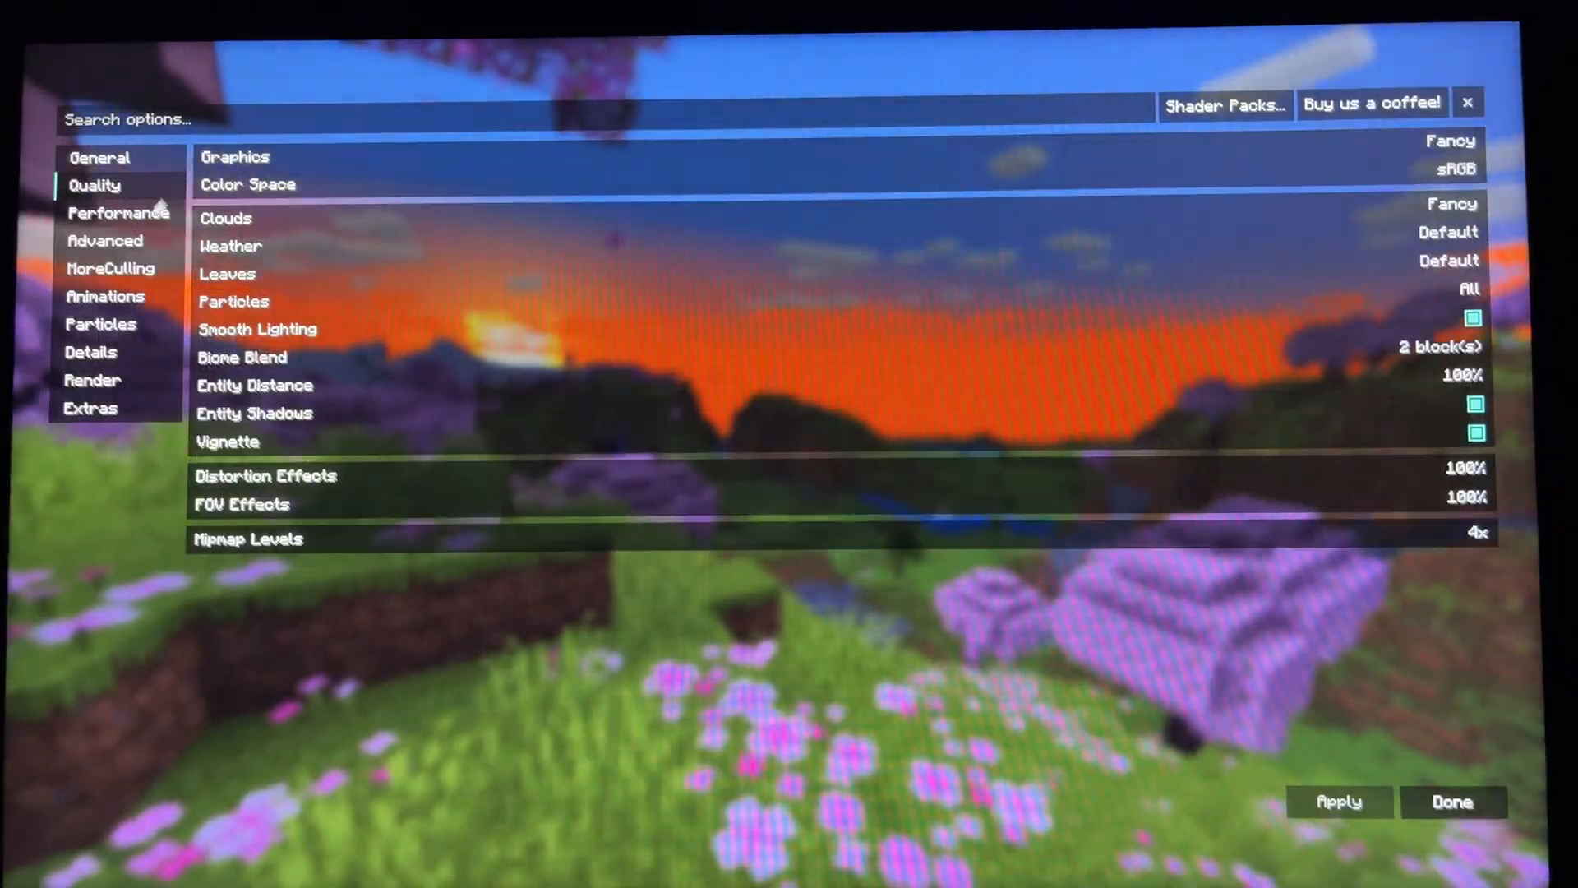
pyautogui.click(99, 157)
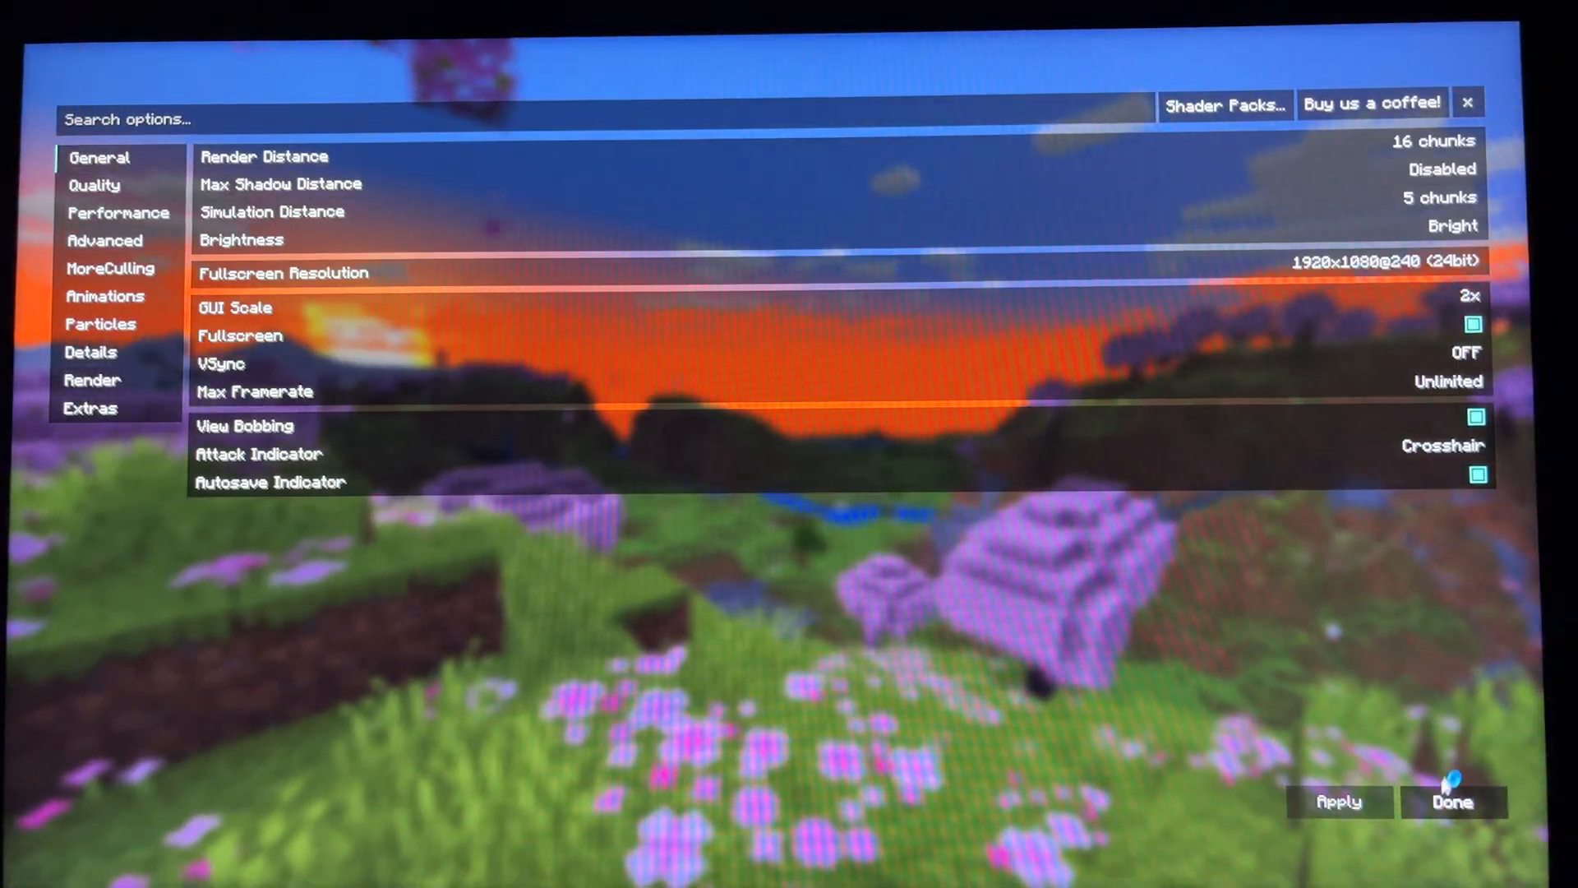
pyautogui.click(1453, 802)
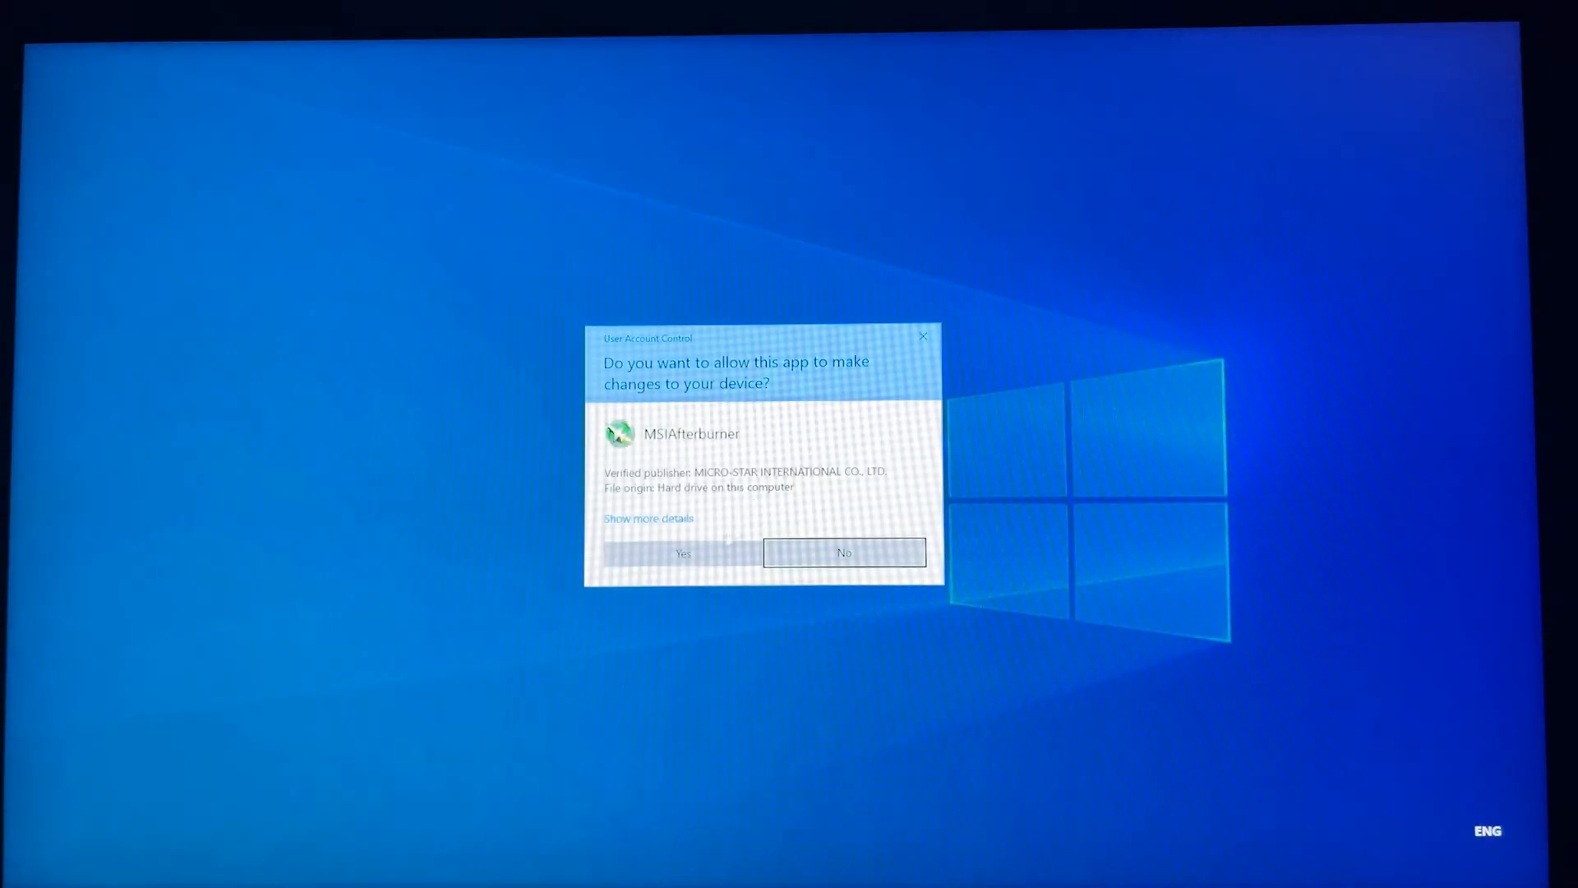
pyautogui.click(682, 552)
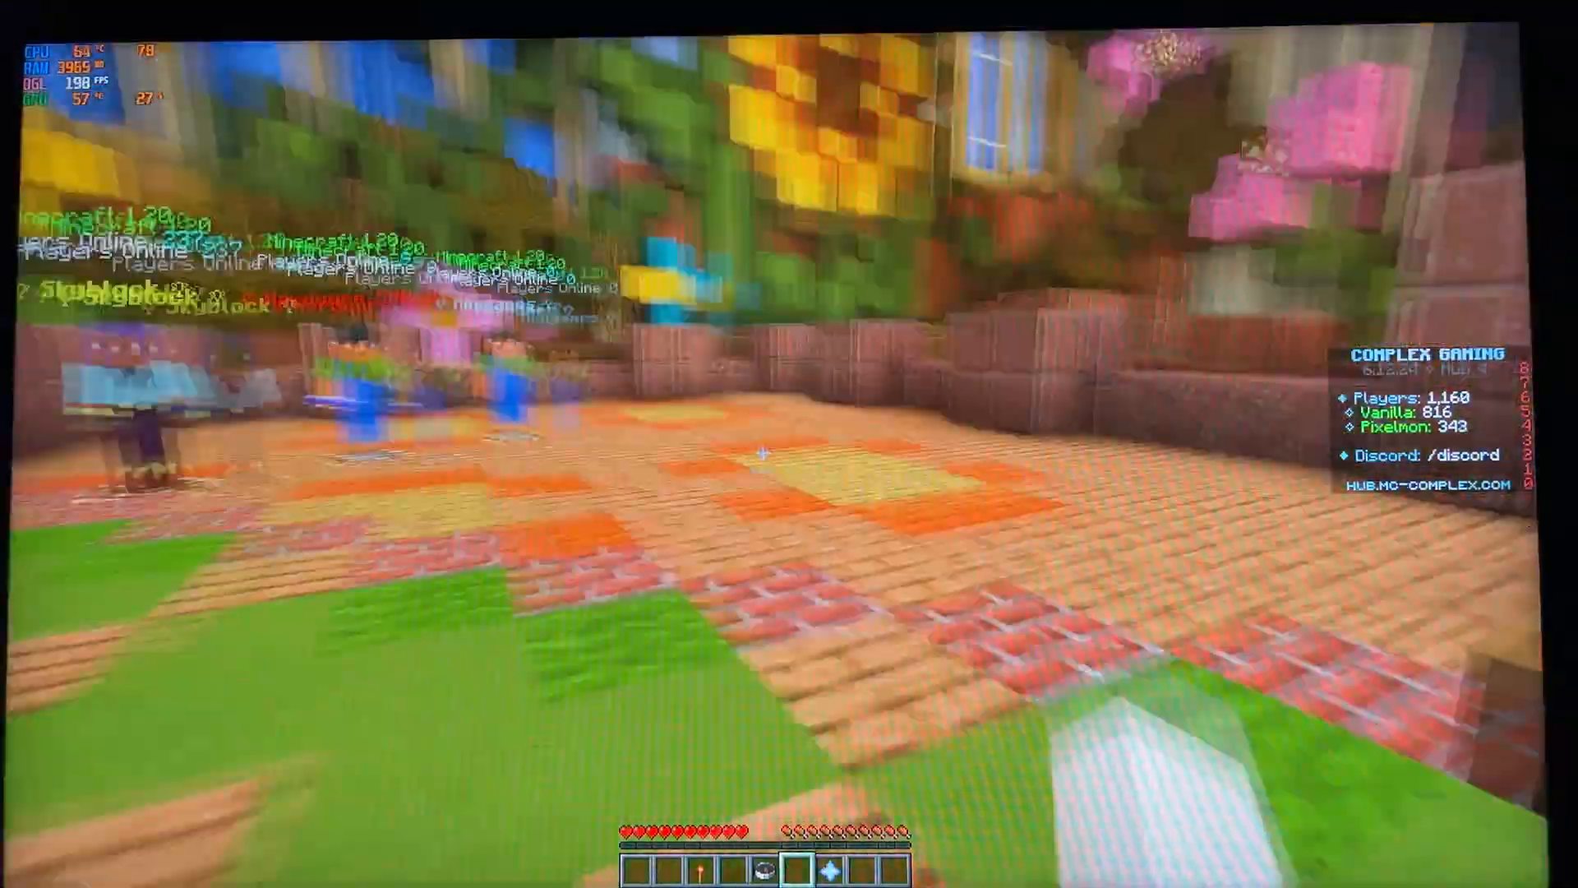
pyautogui.moveTo(789, 444)
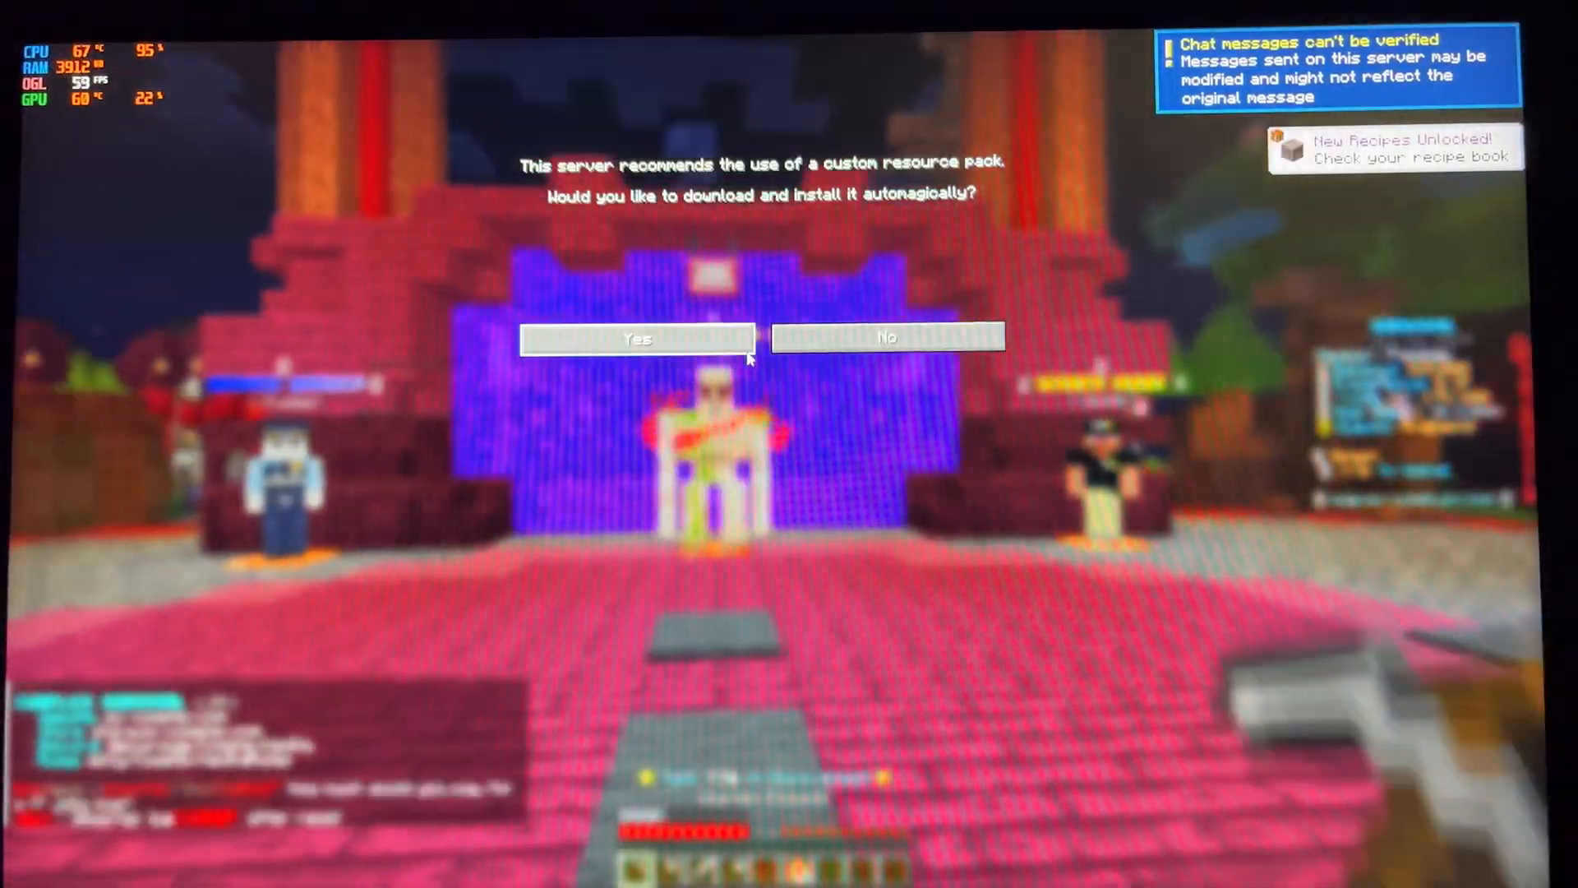
# Accept the Complex Gaming server's custom resource pack.
pyautogui.click(636, 337)
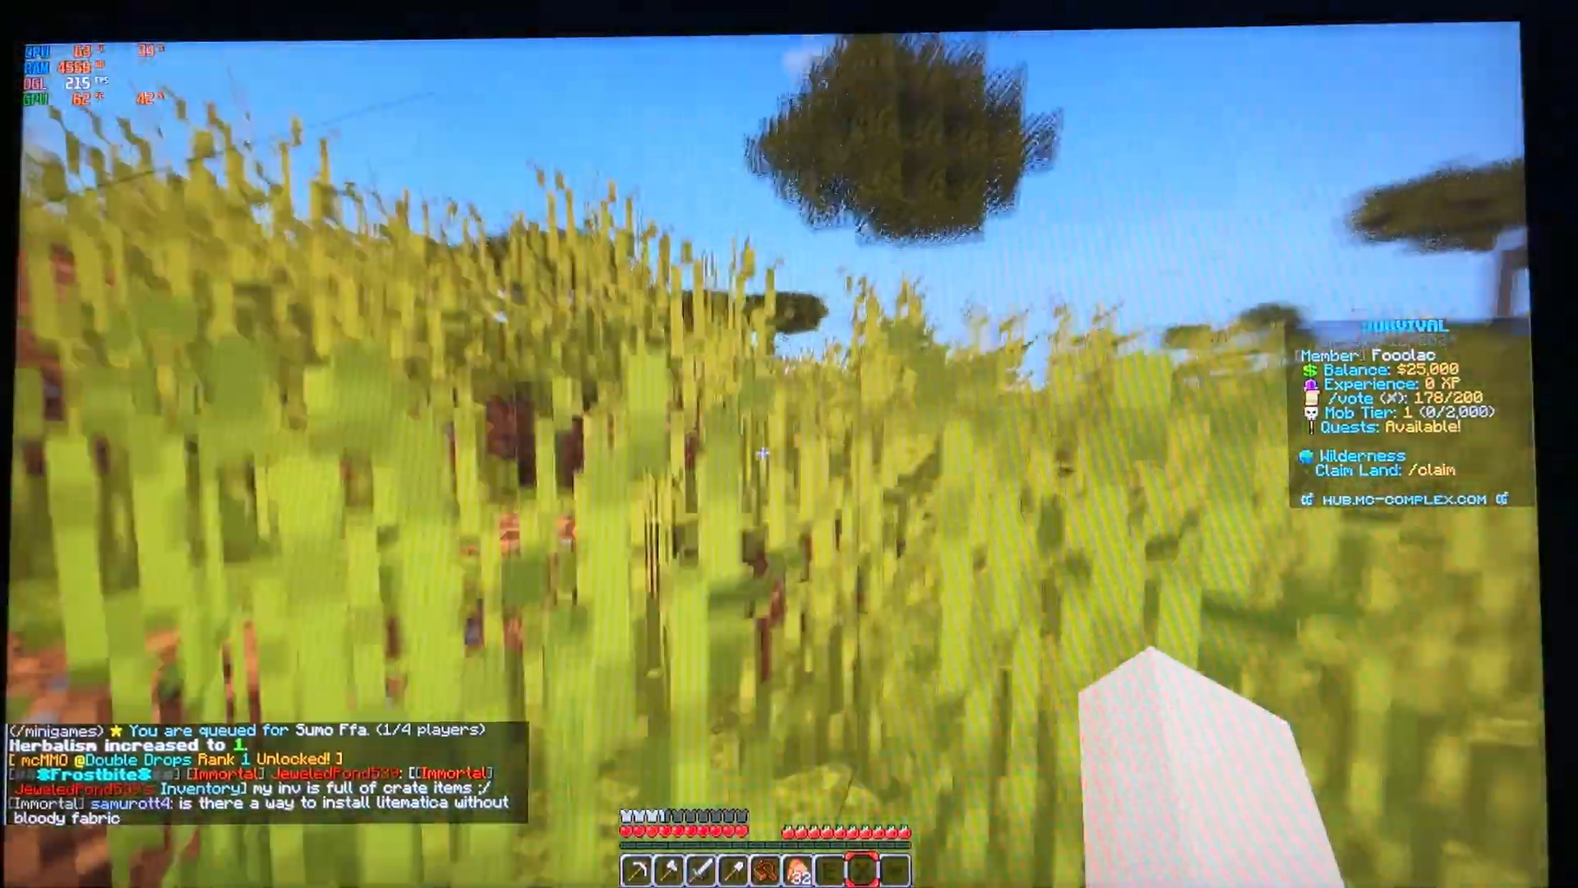
pyautogui.moveTo(765, 452)
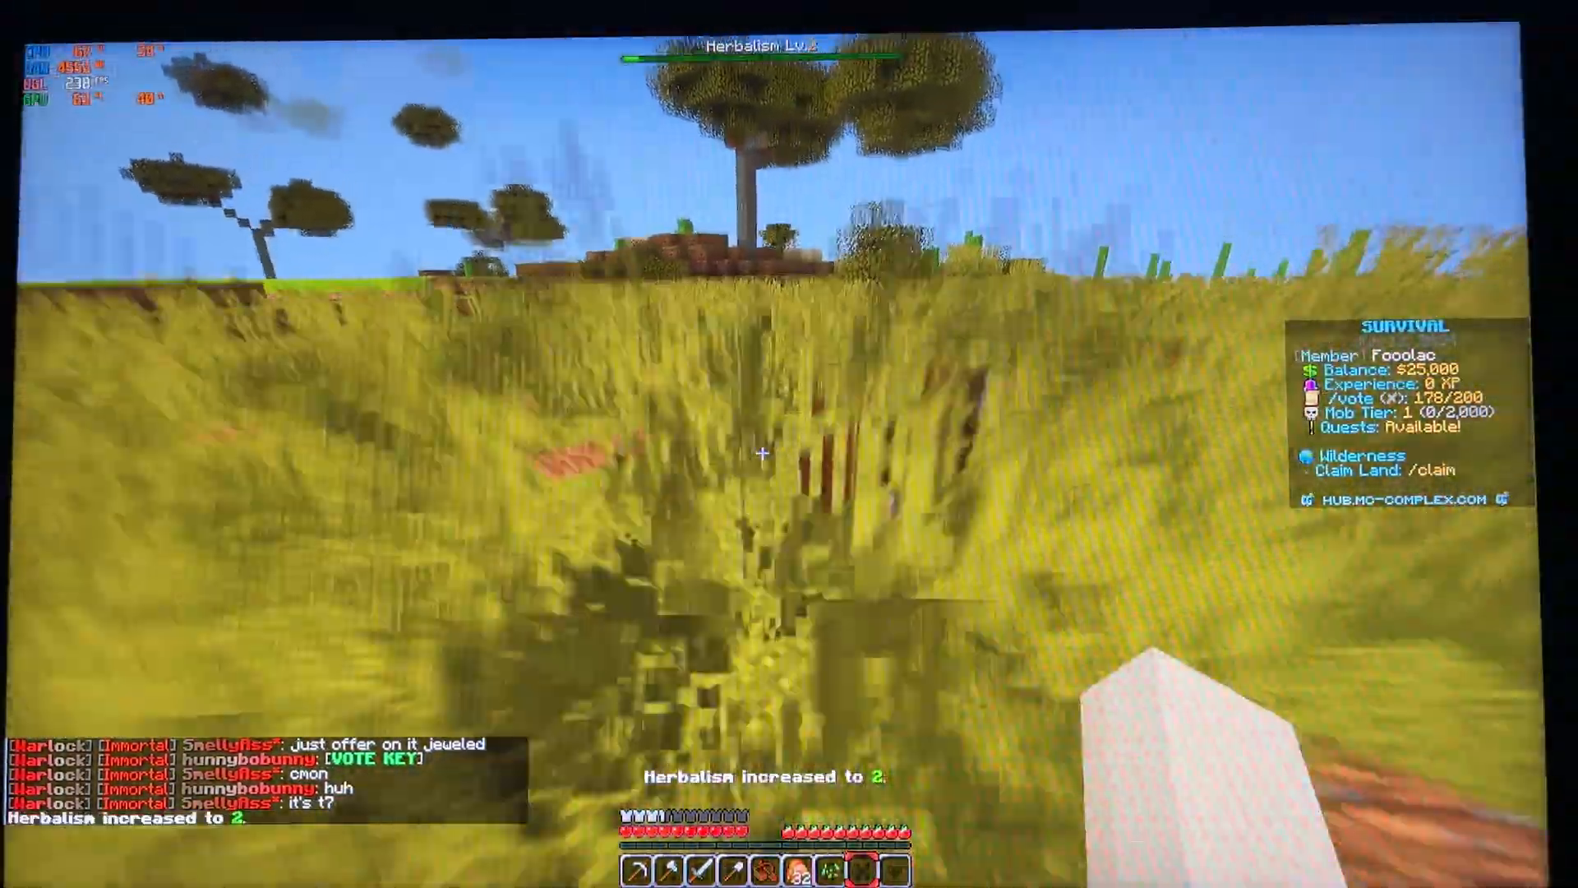
pyautogui.moveTo(789, 444)
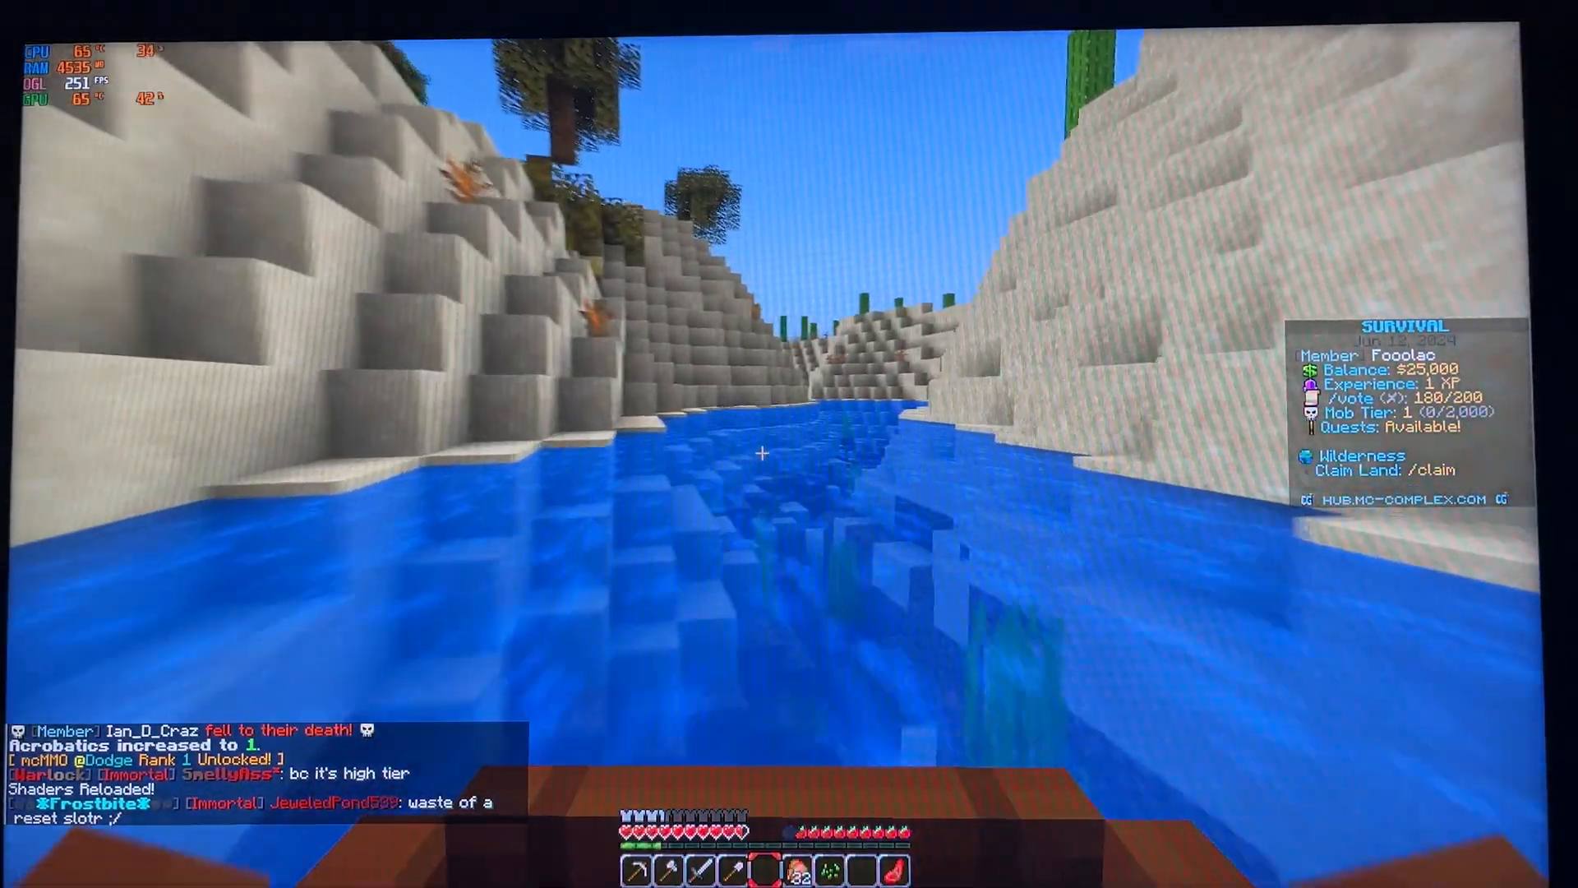
# Pause and disconnect from the Complex Gaming server via 'Come back soon!'.
pyautogui.press('Escape')
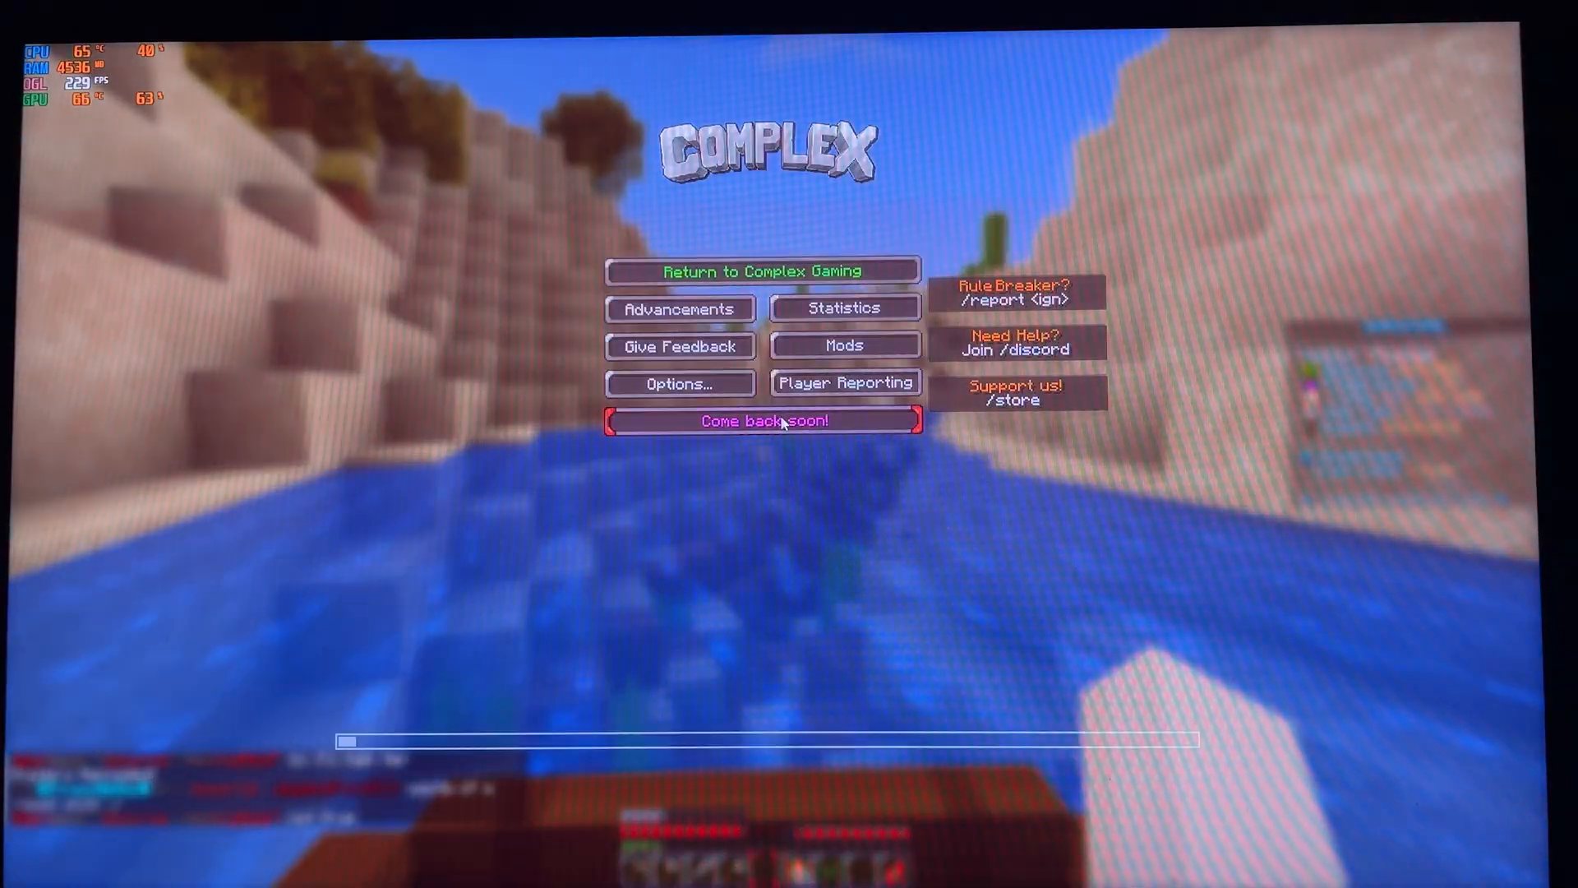
pyautogui.click(763, 420)
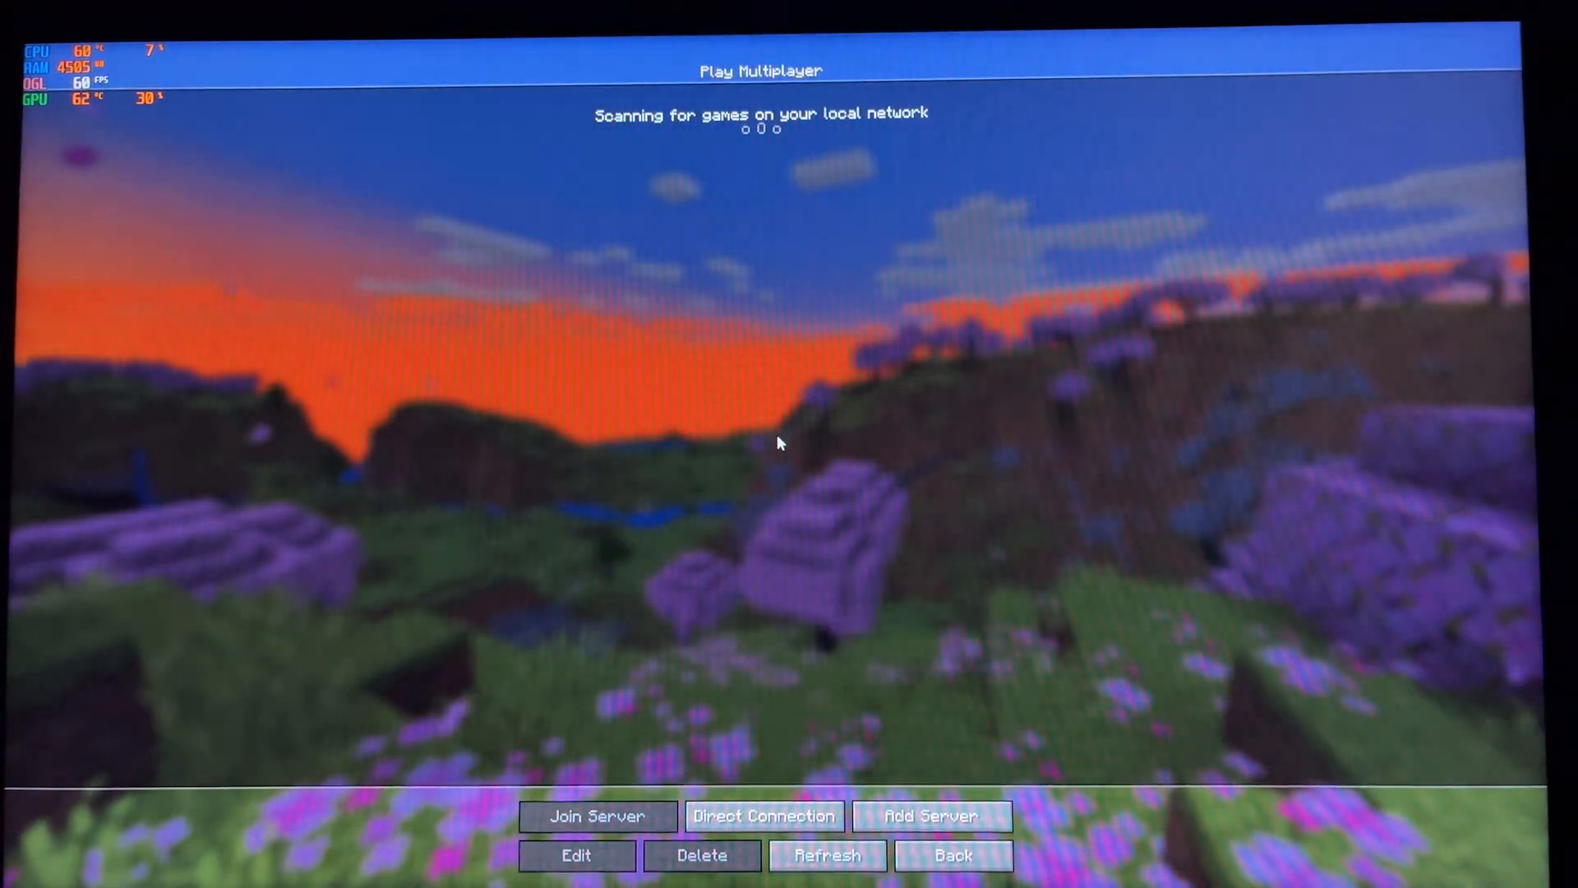